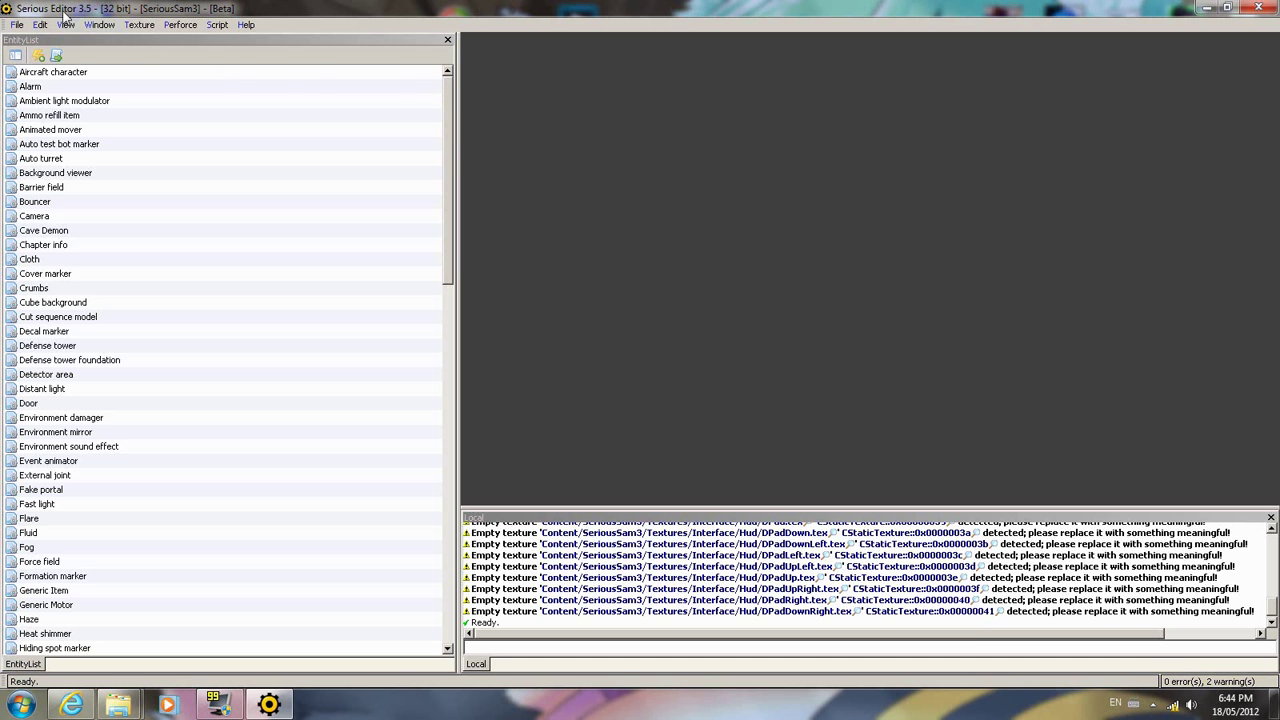
- Create a new Document.World from the File menu
left_click(16, 24)
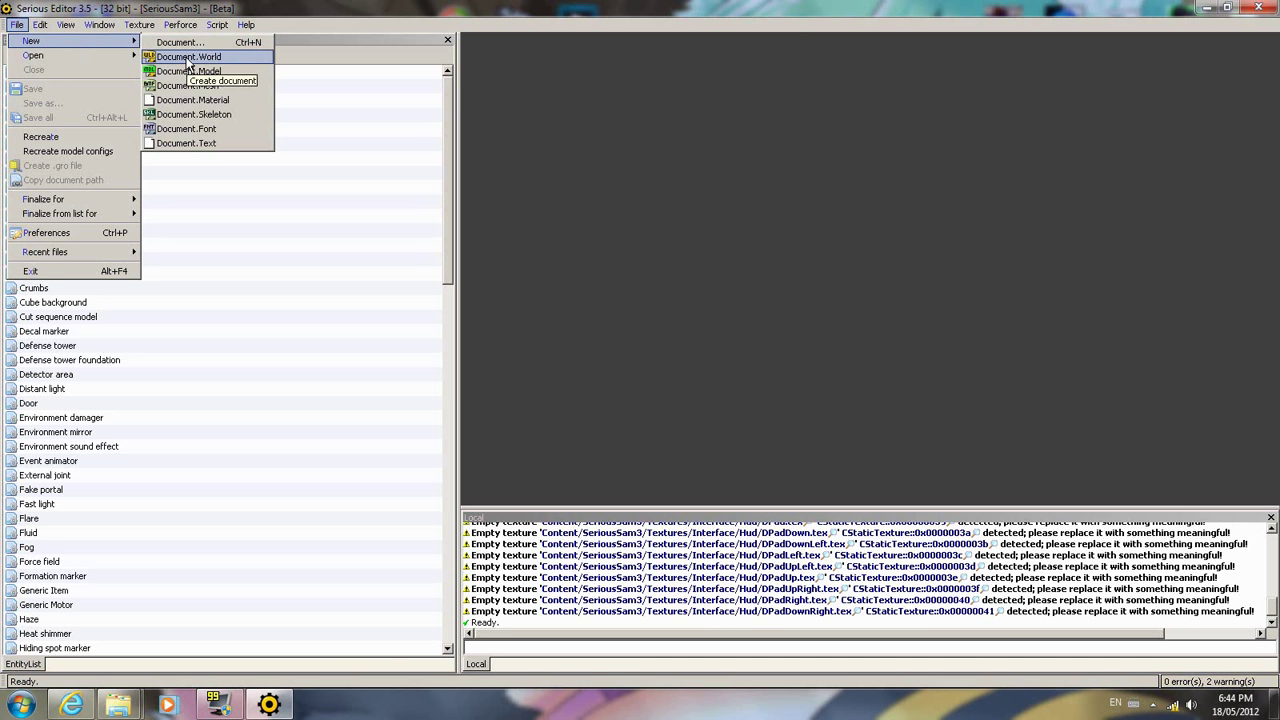
left_click(188, 56)
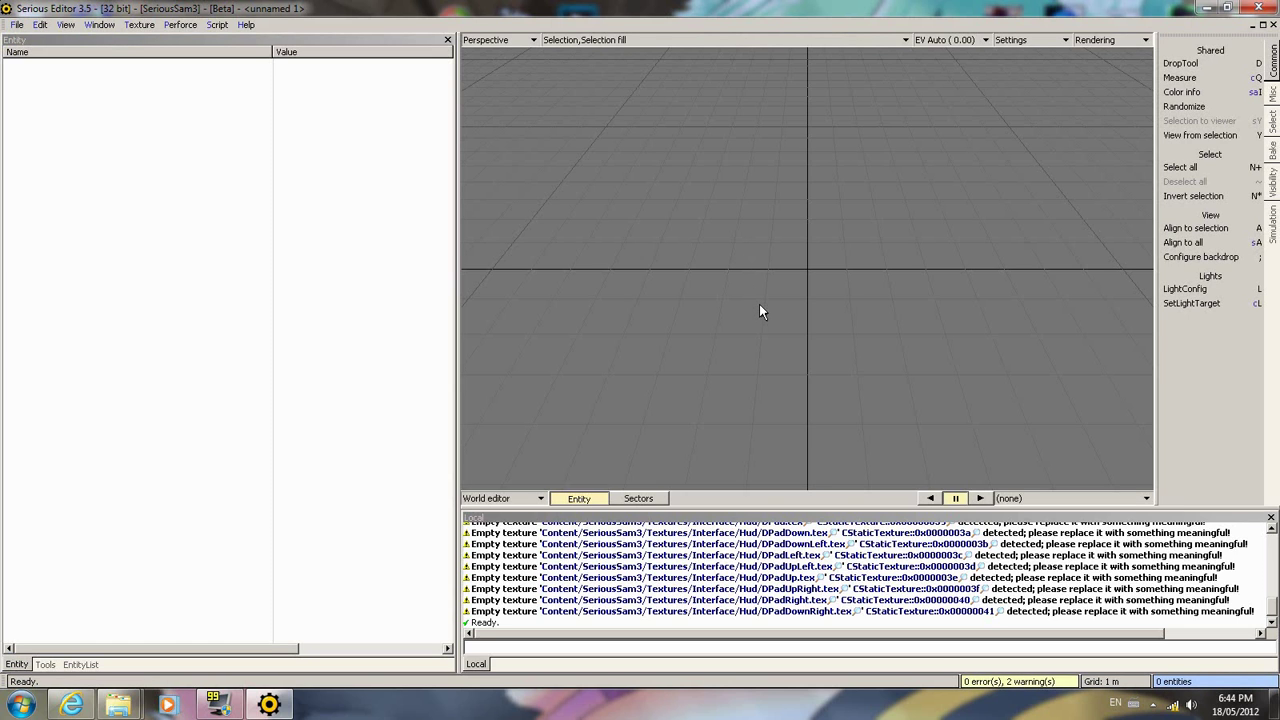
mouse_move(808, 284)
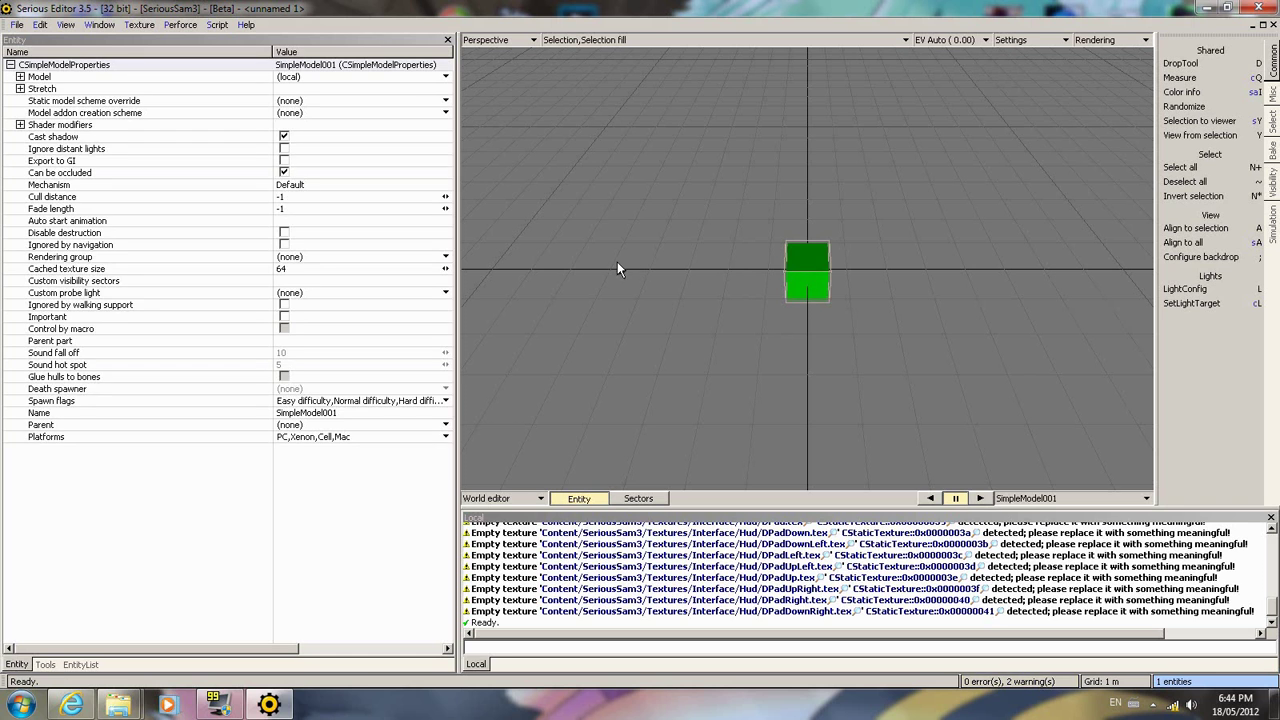
mouse_move(596, 344)
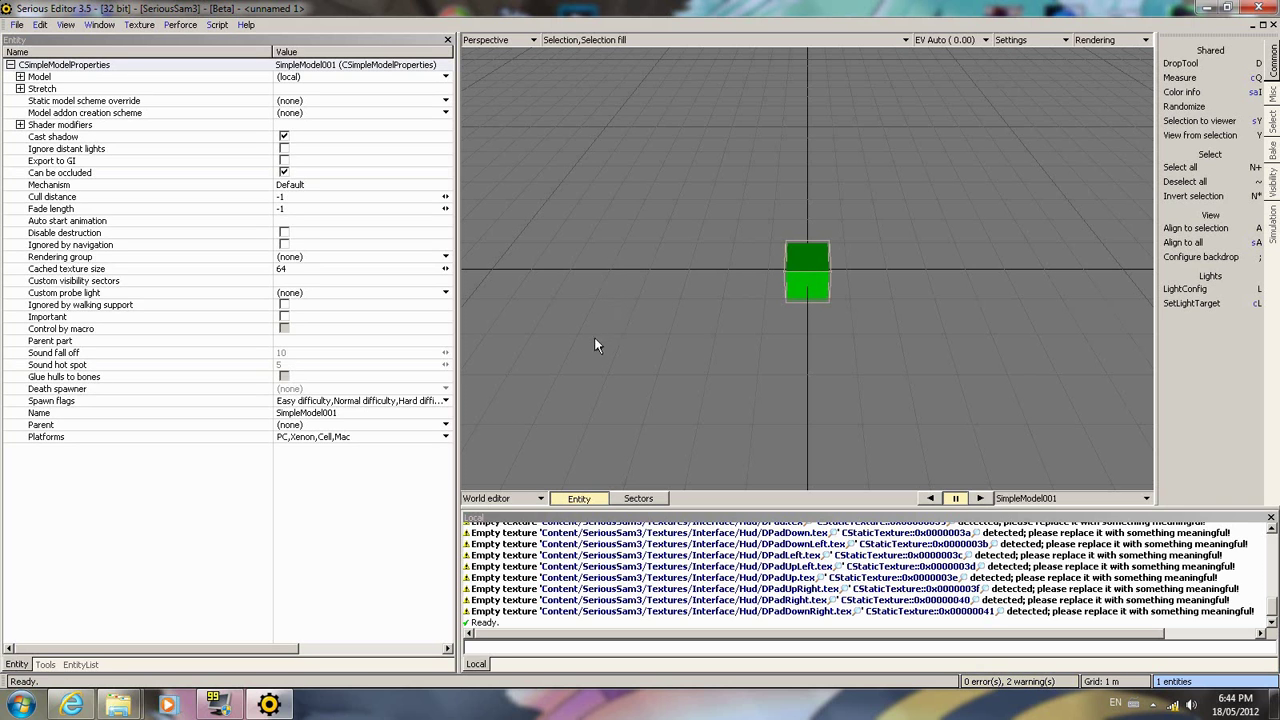
- Start a Terrain primitive in the mesh editor and expand its Box guide > Box size settings for a 1000×0×1000 plane
left_click(44, 664)
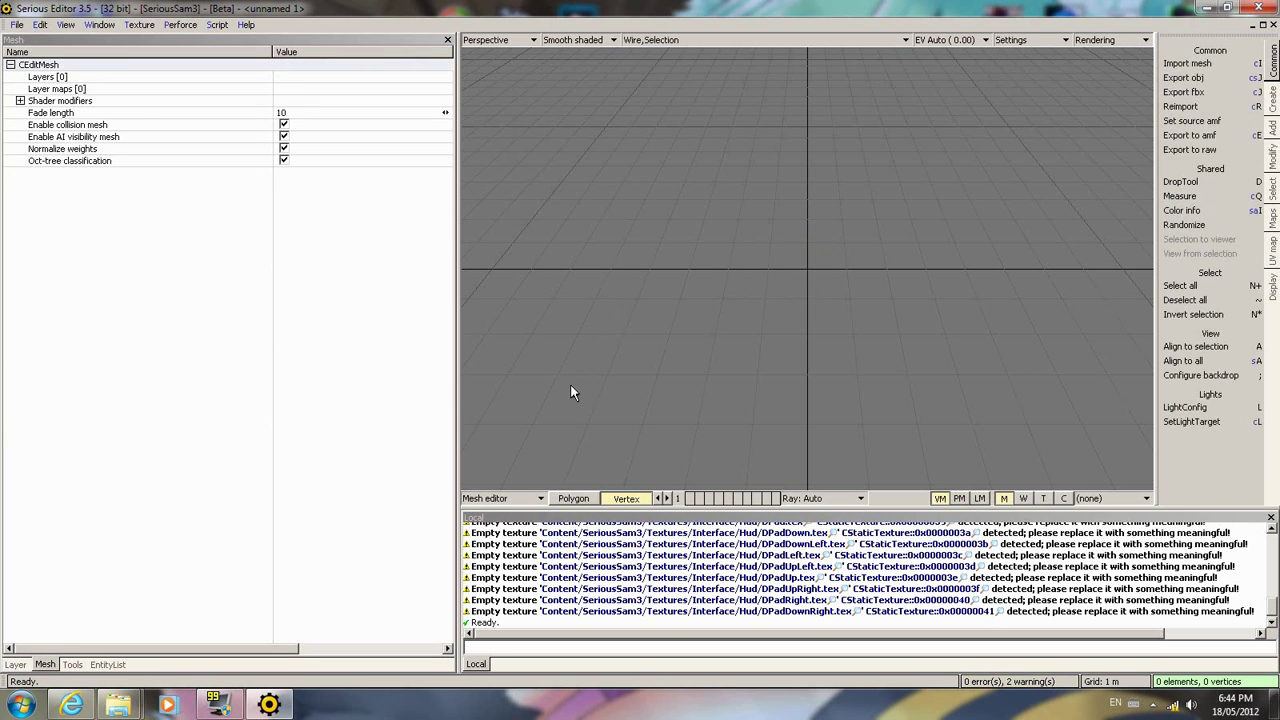
mouse_move(500, 504)
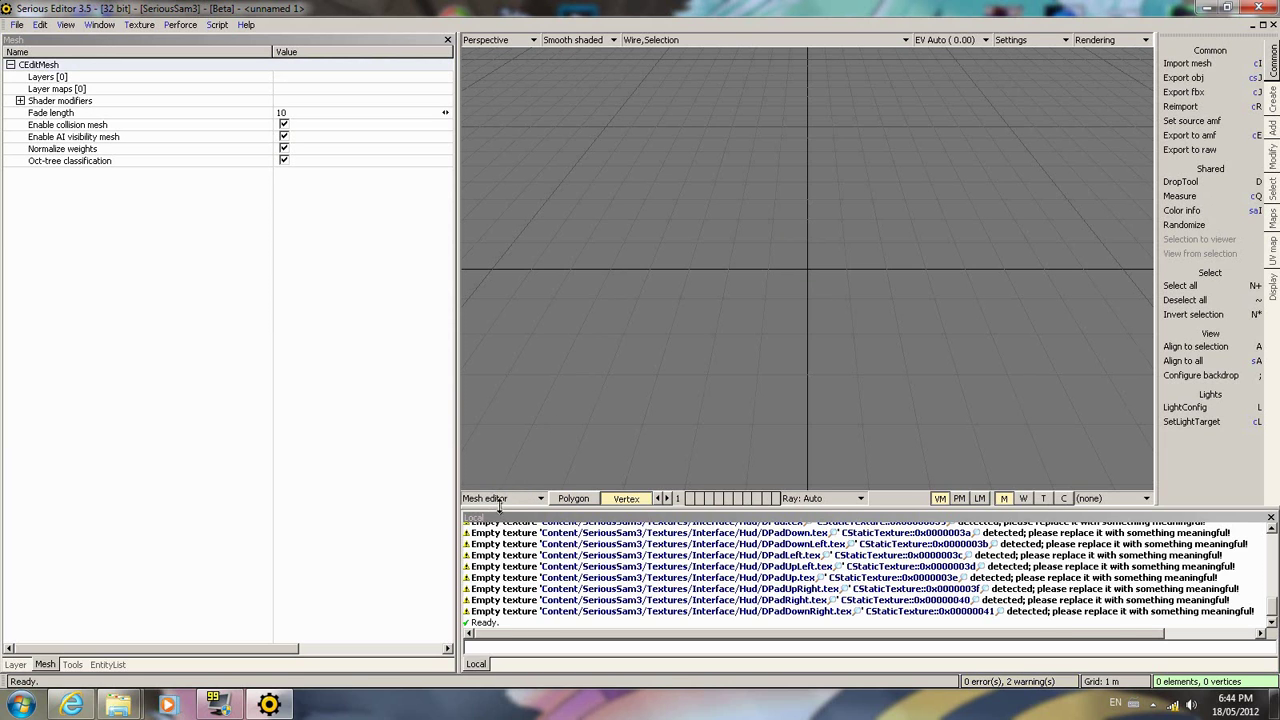
mouse_move(1270, 108)
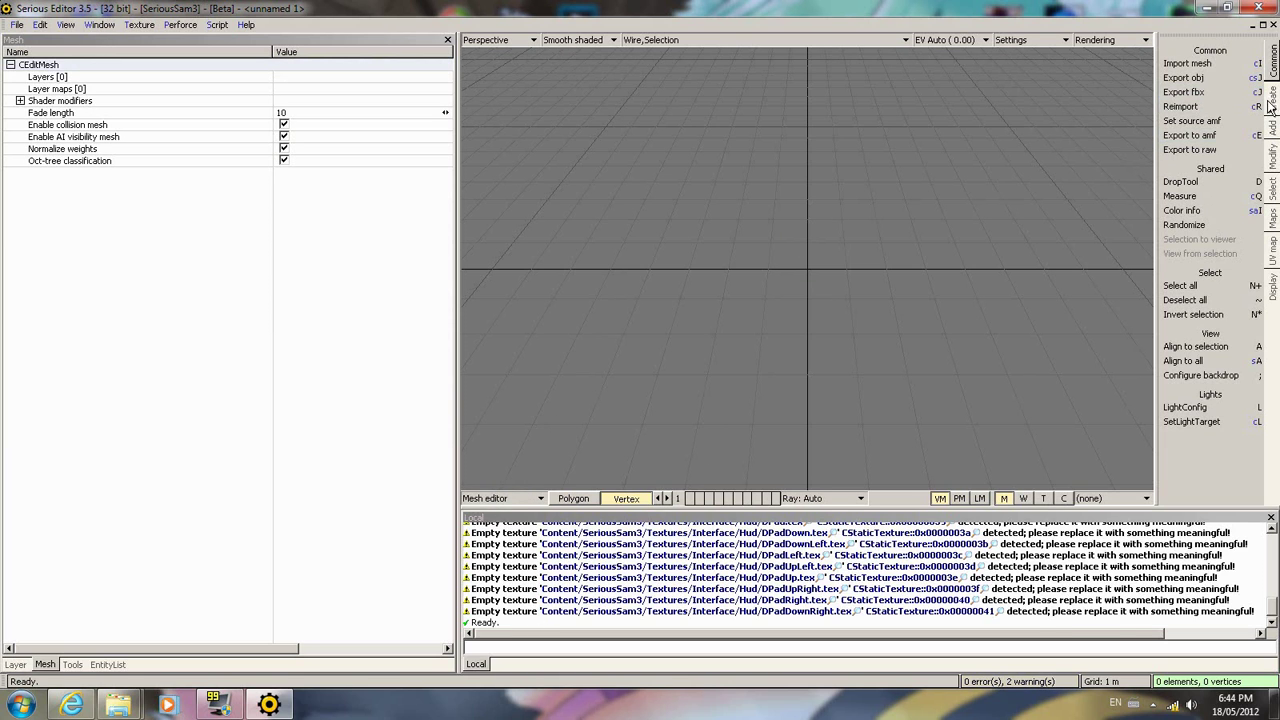
left_click(1272, 76)
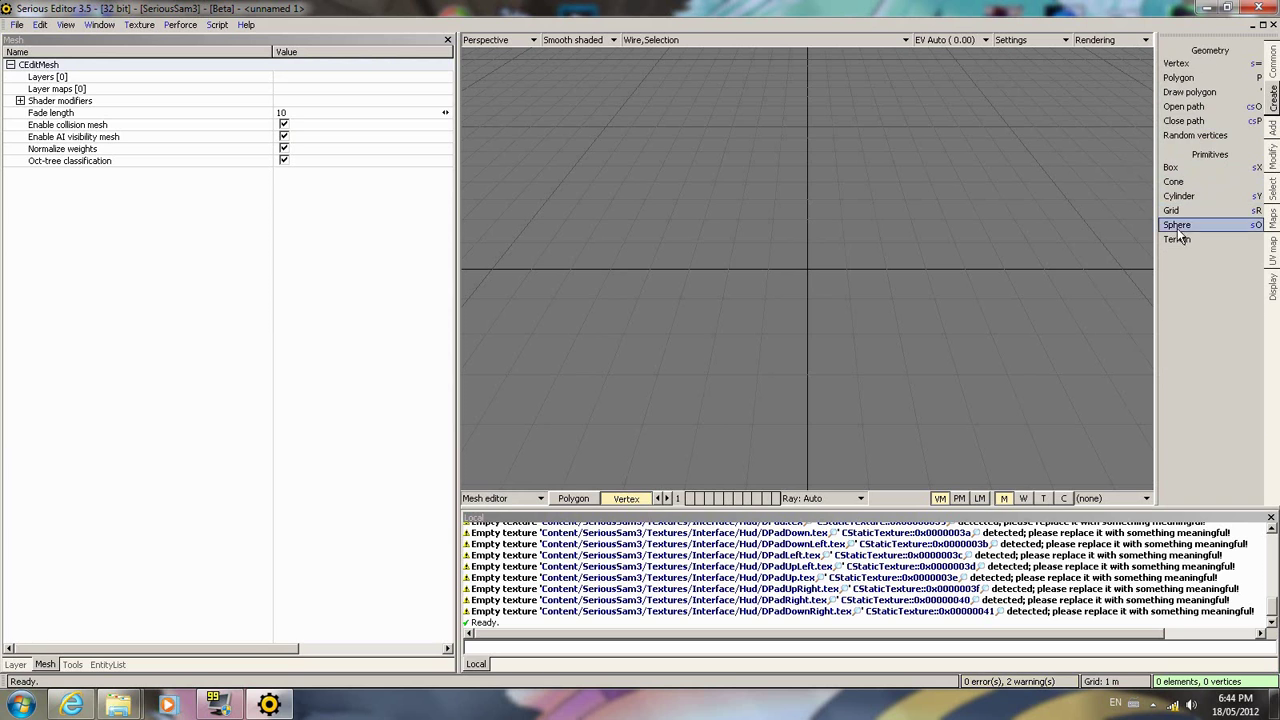
left_click(1176, 240)
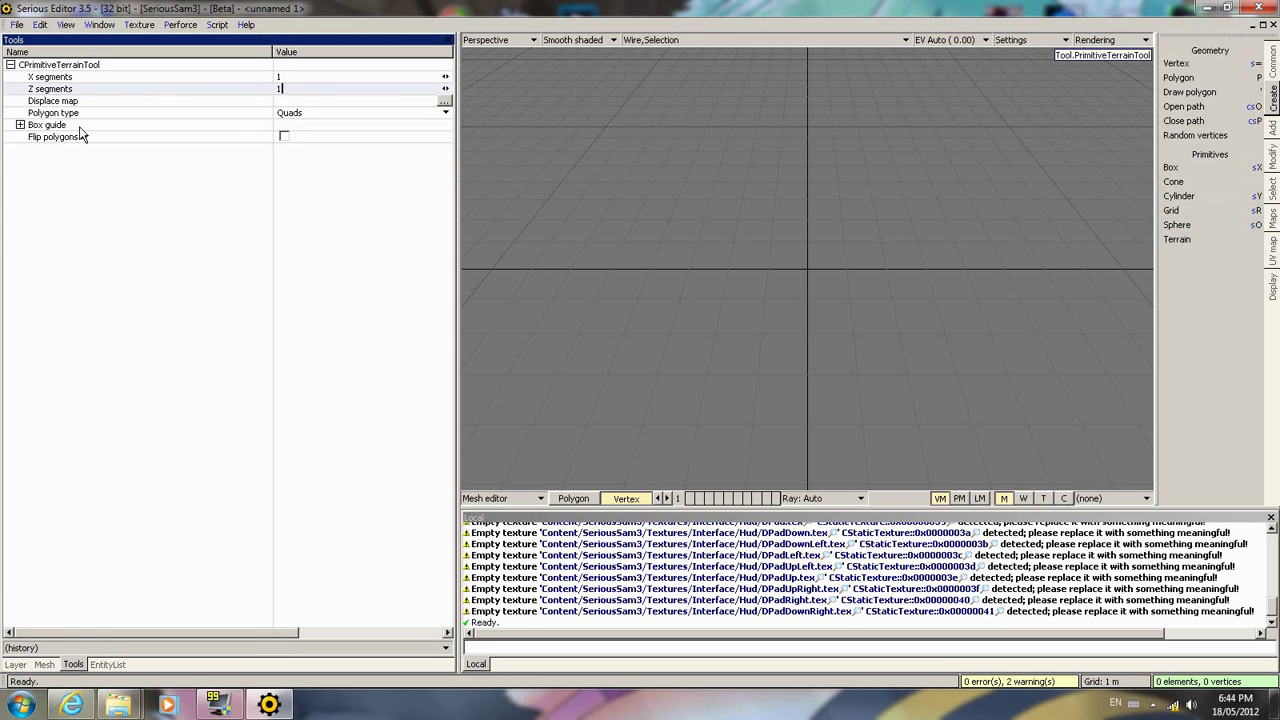
left_click(20, 124)
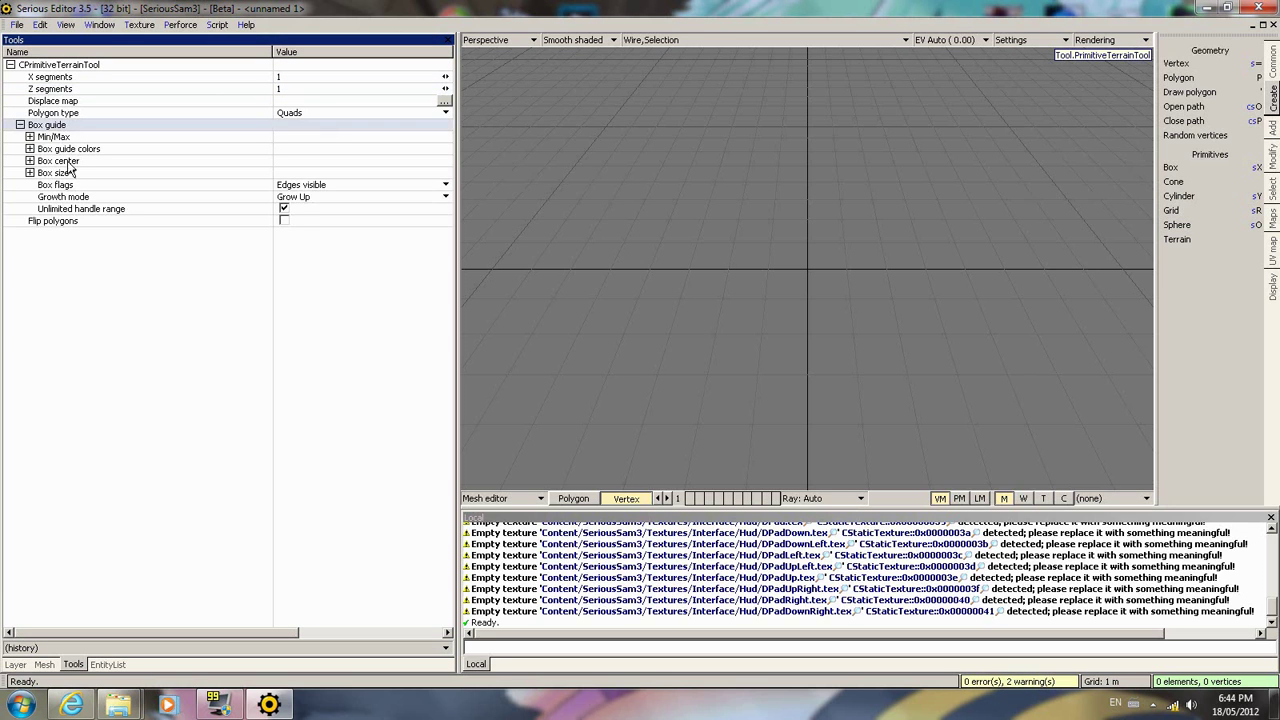
left_click(30, 172)
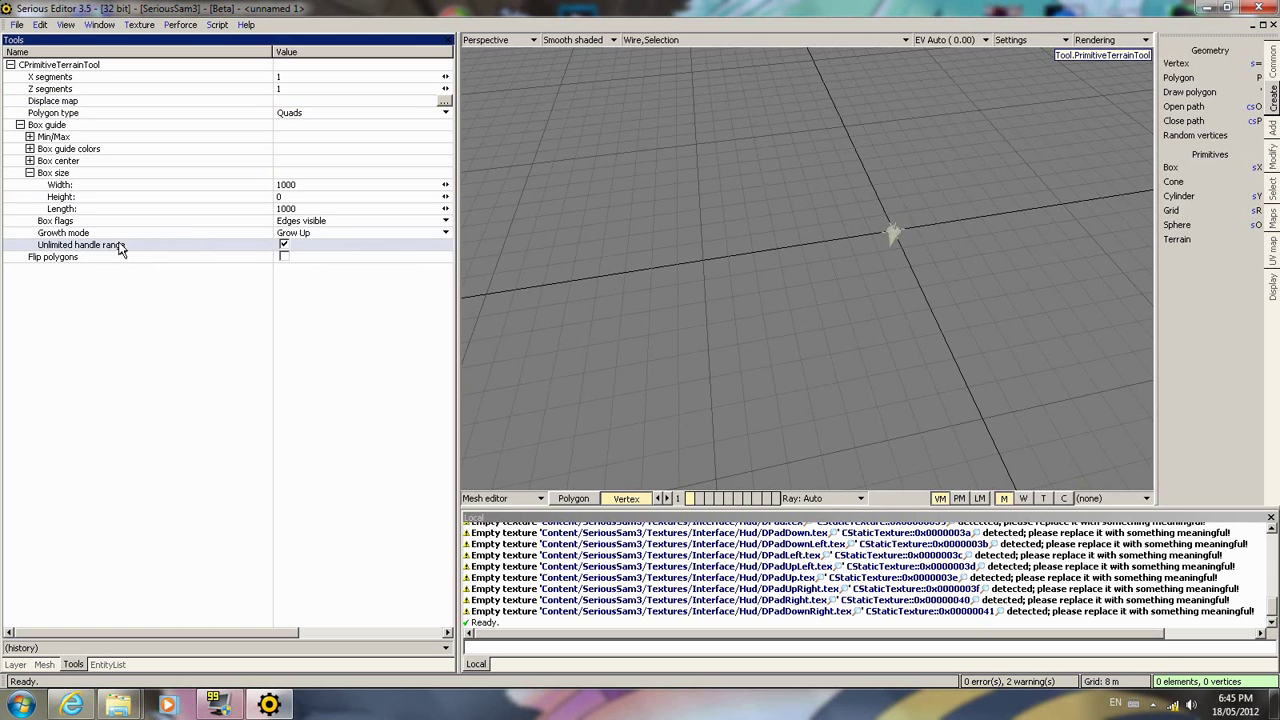
scroll("down", 3)
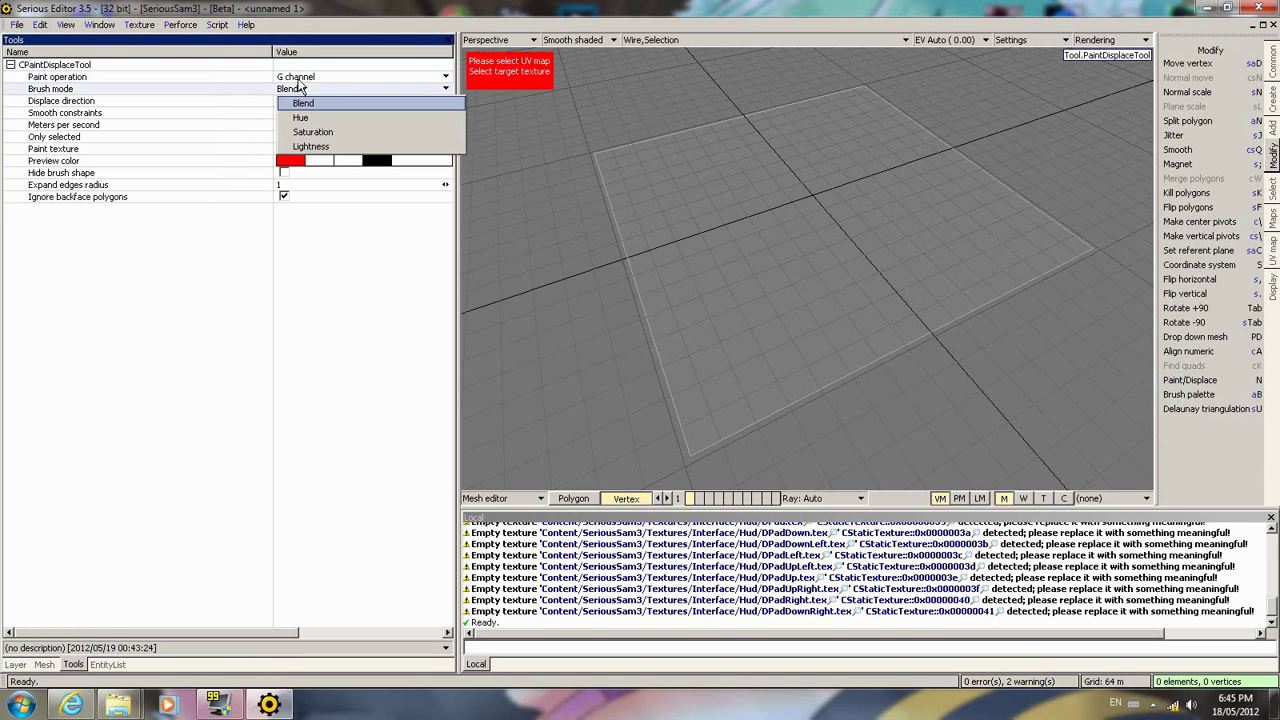
- Set the Paint/Displace paint operation to the R channel
left_click(444, 76)
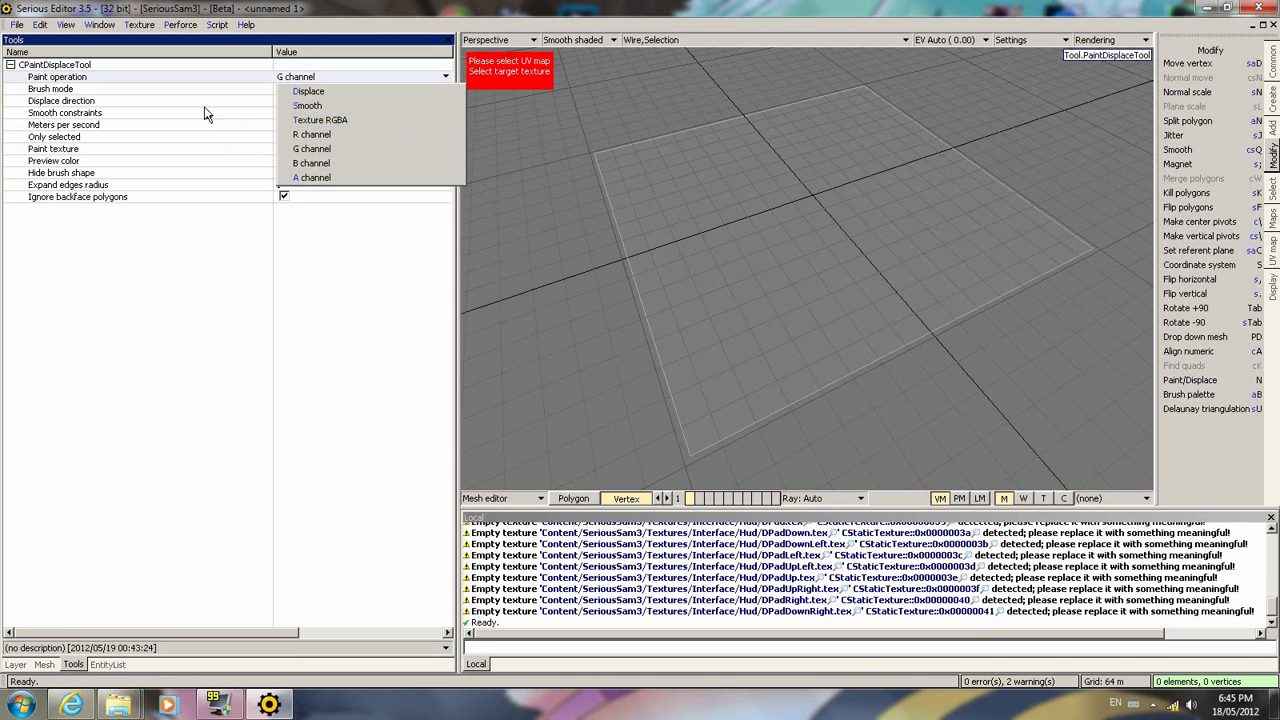
left_click(312, 134)
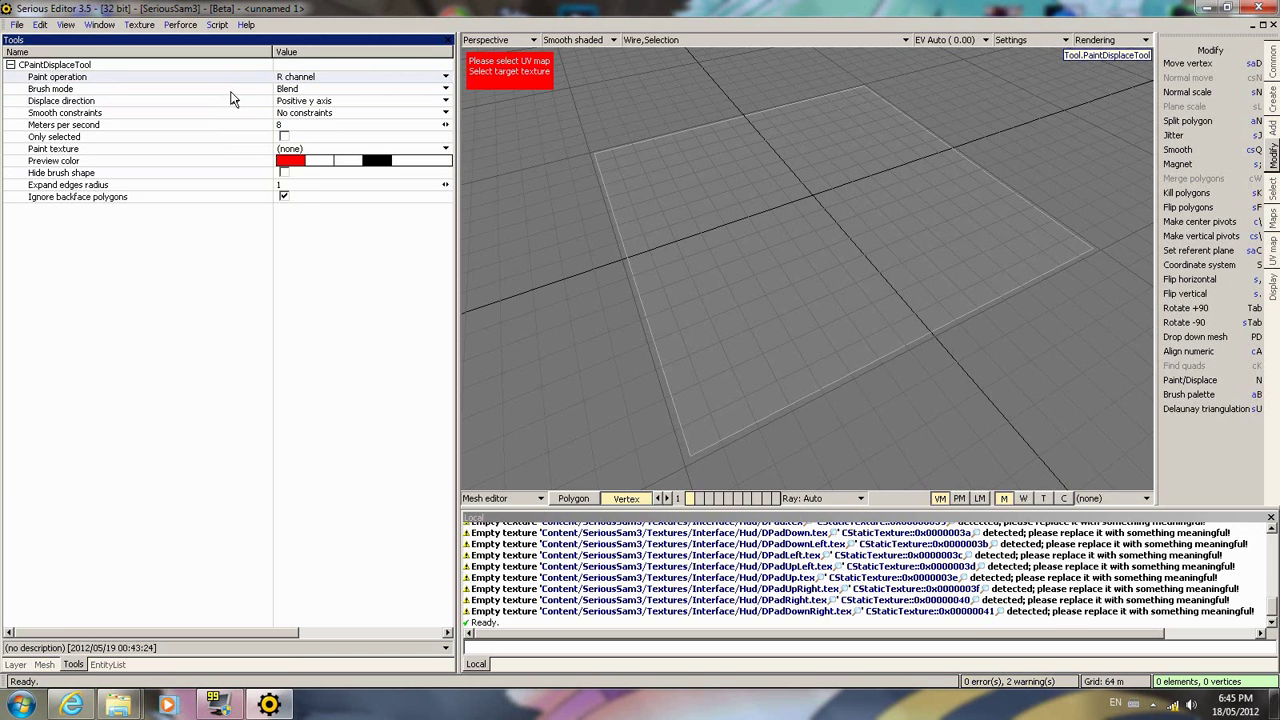
mouse_move(510, 76)
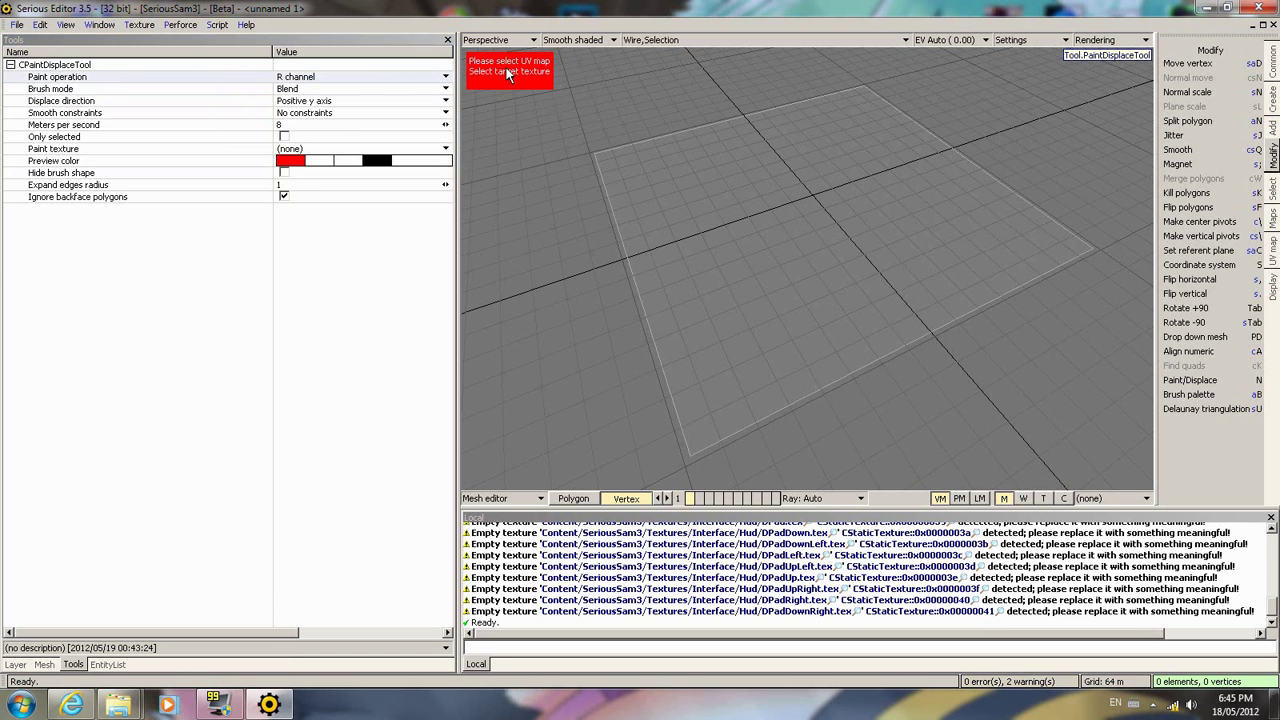
mouse_move(560, 78)
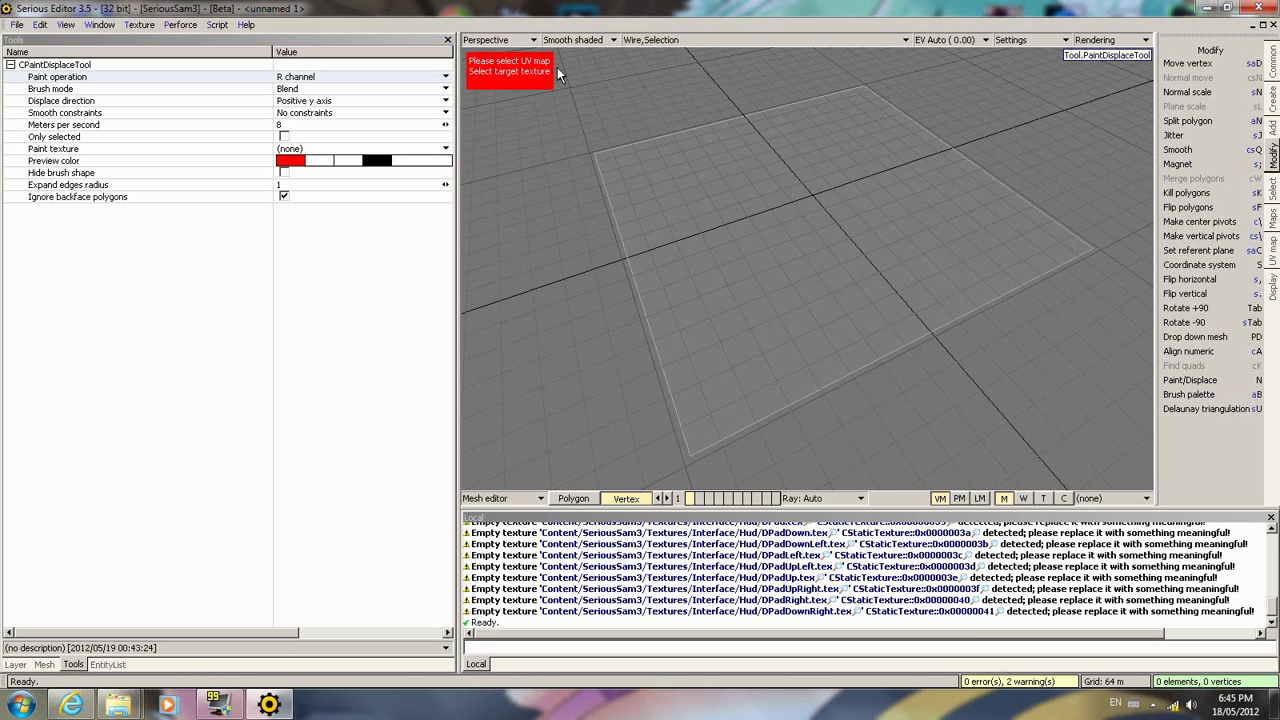
mouse_move(556, 84)
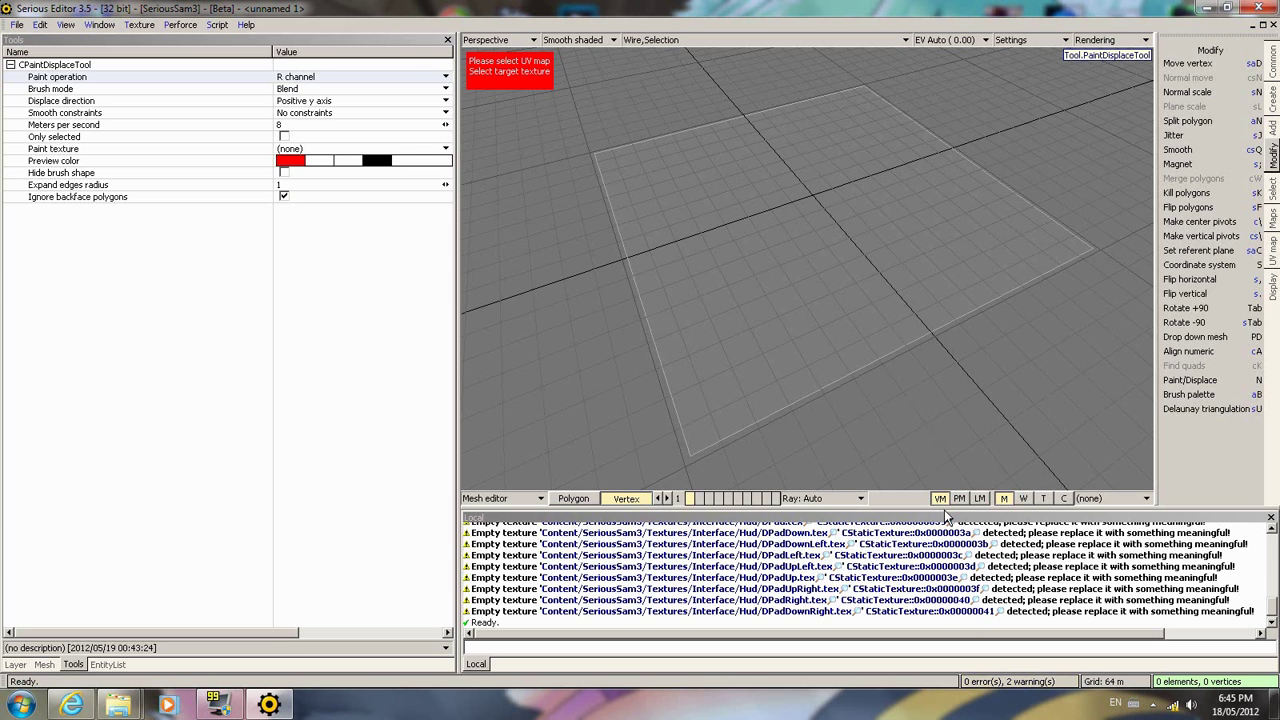
mouse_move(484, 156)
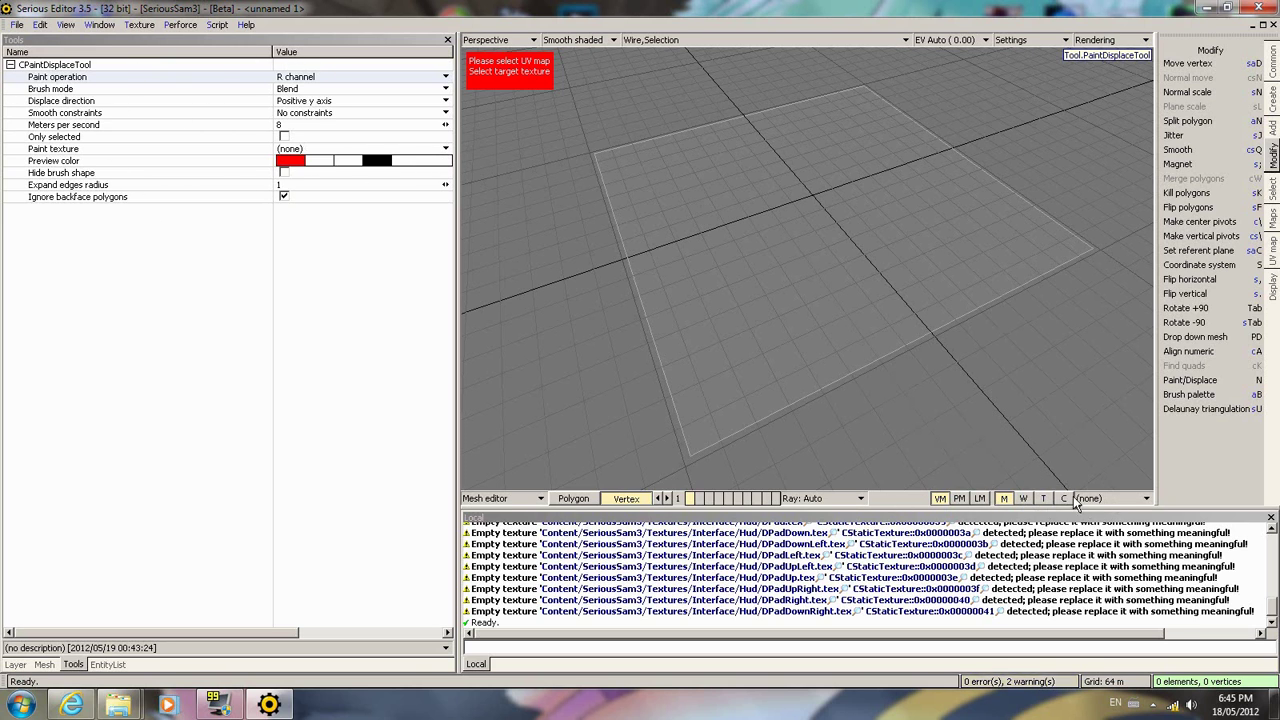
mouse_move(964, 428)
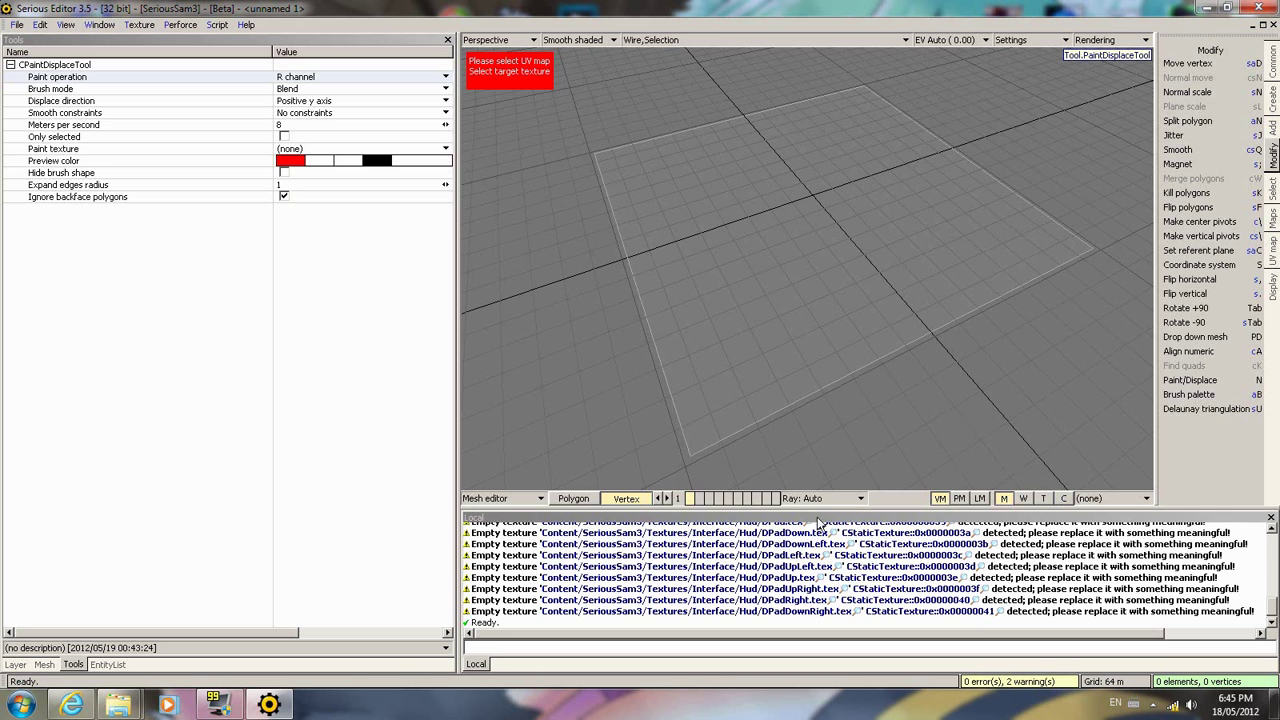
mouse_move(1042, 500)
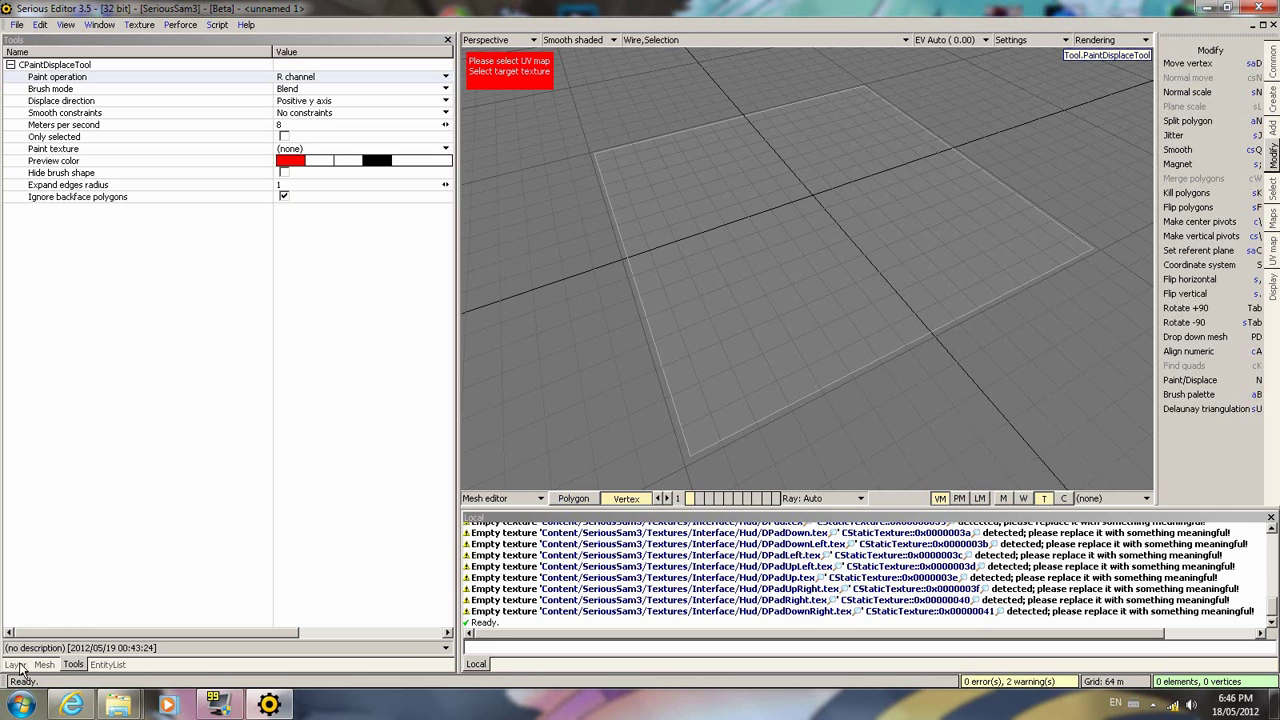
- Choose Texture as the UV map used for painting in the Layer properties
left_click(16, 664)
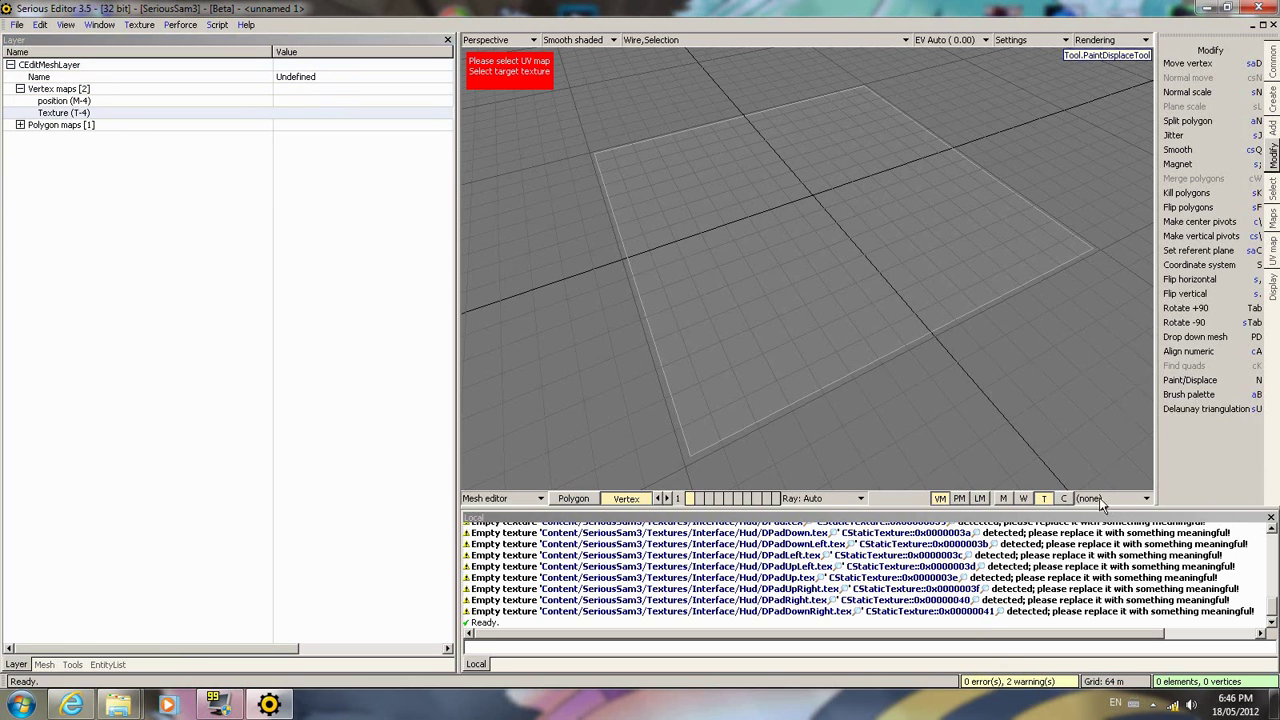
left_click(1142, 498)
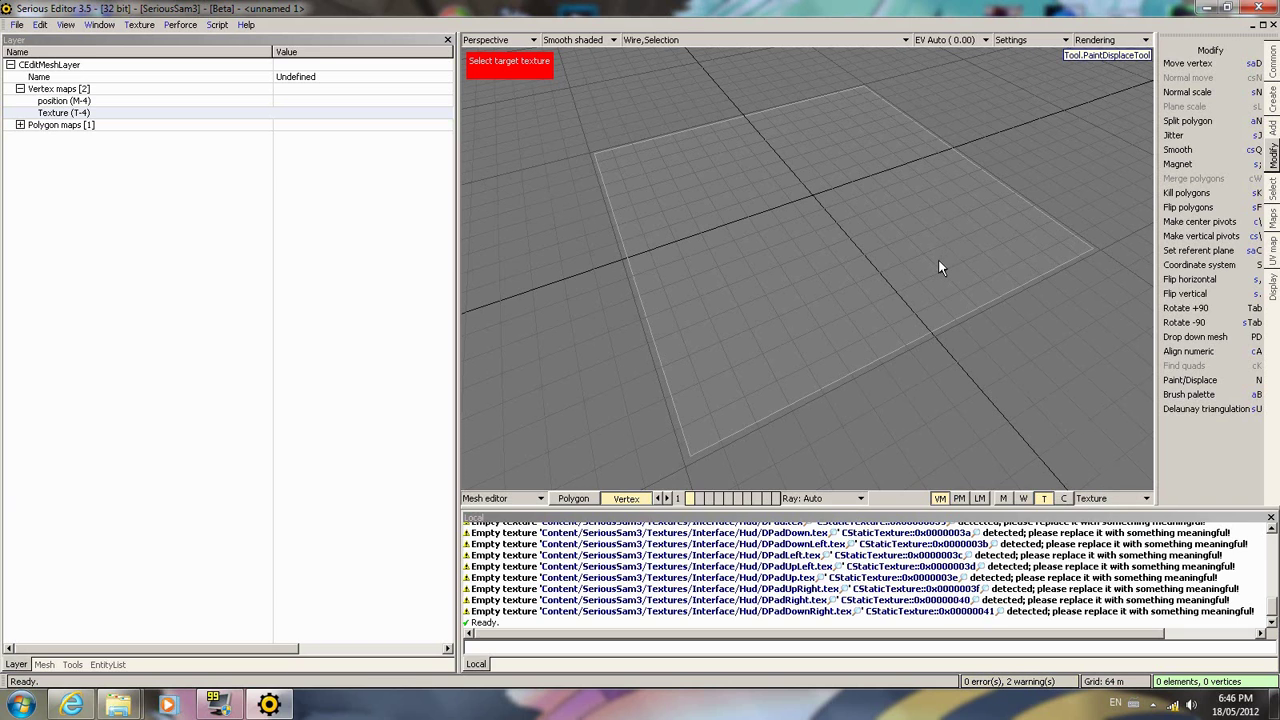
mouse_move(920, 248)
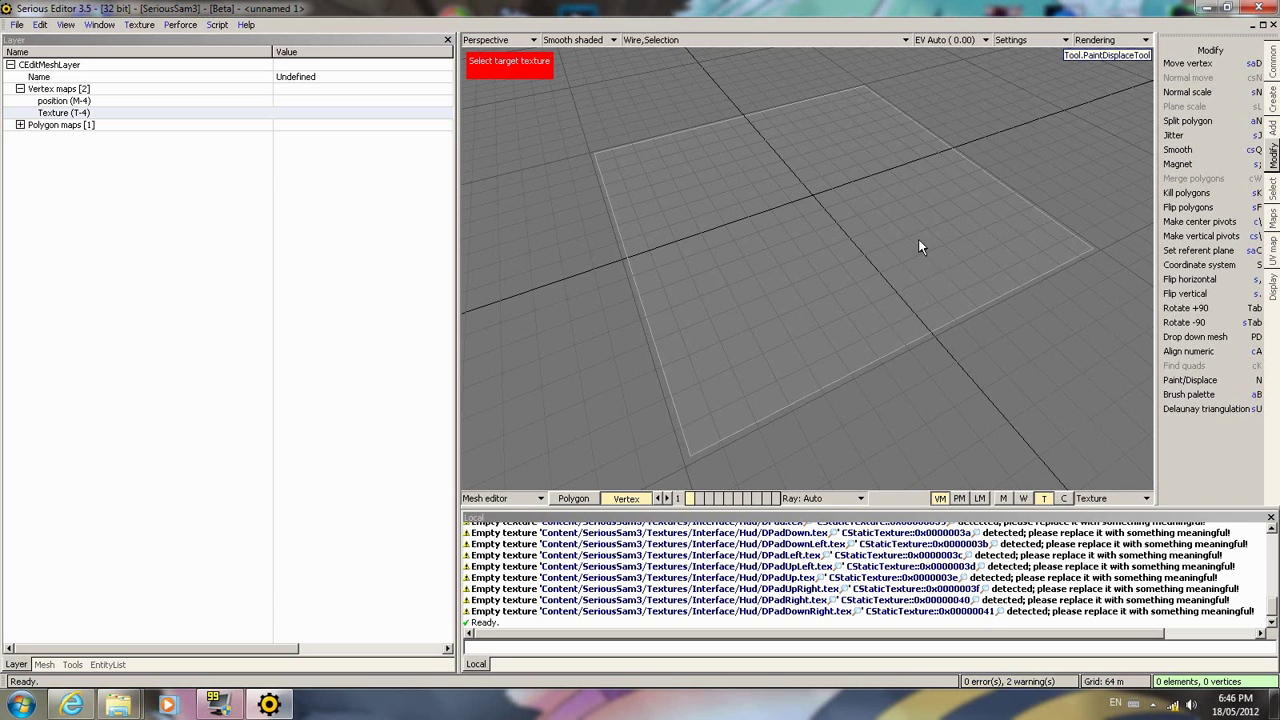
mouse_move(1004, 188)
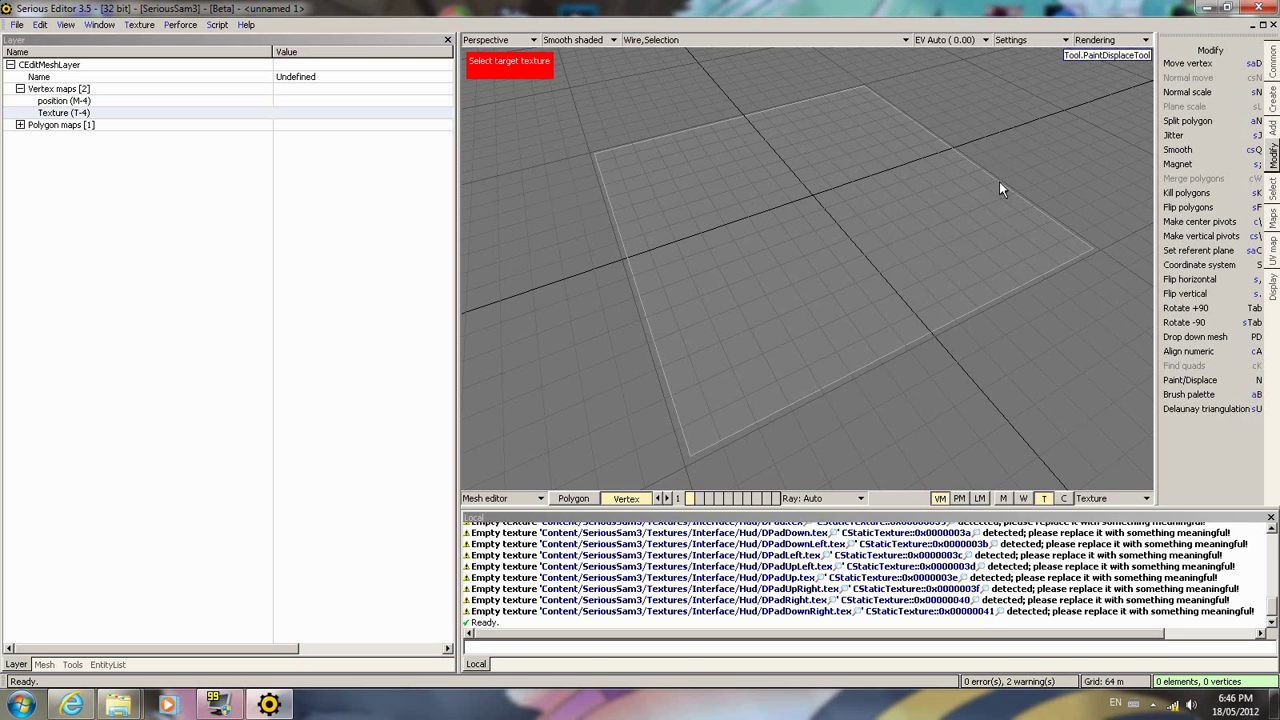
mouse_move(380, 156)
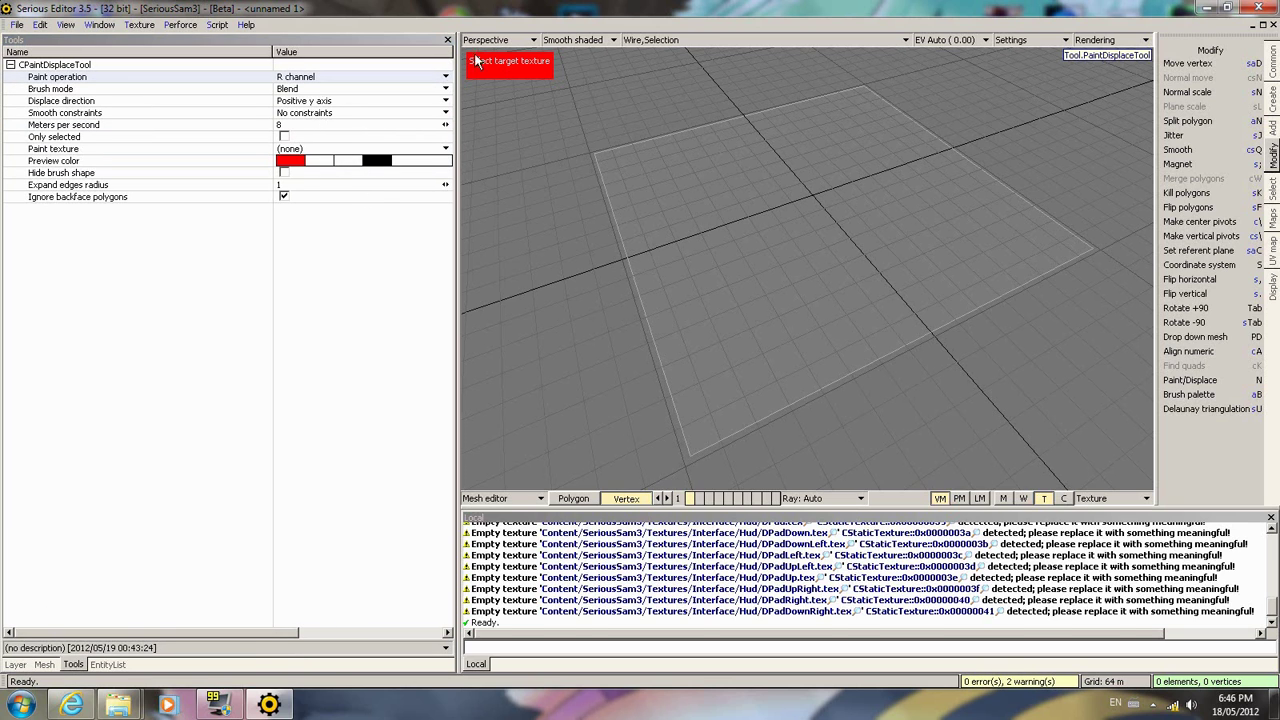
- Check the paint target texture options, then show the mesh layer's Polygon maps with the Default map
left_click(444, 148)
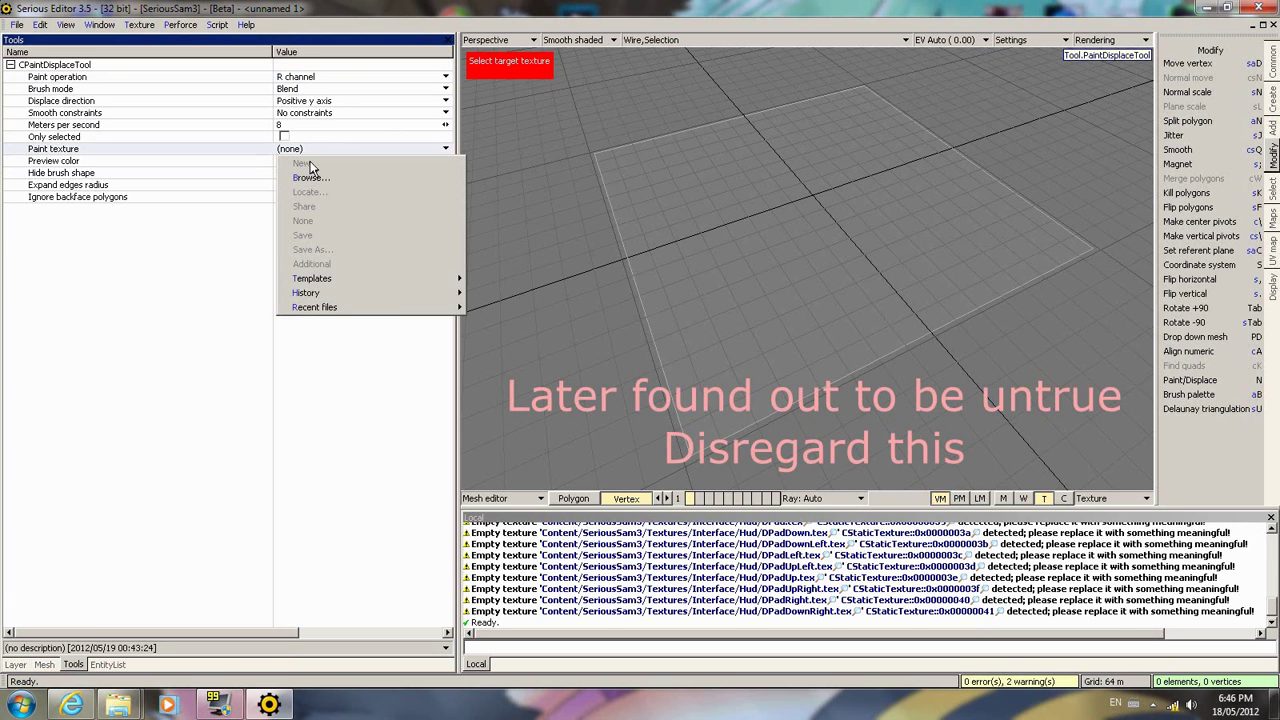
mouse_move(312, 168)
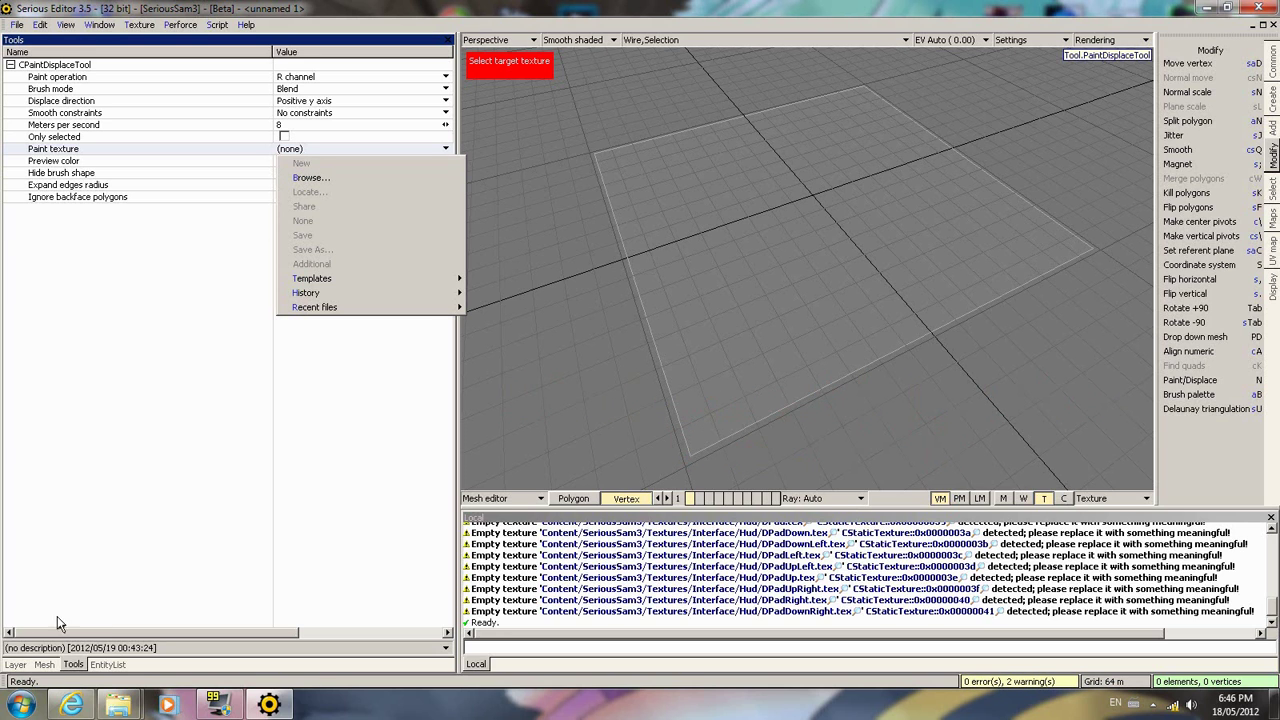
left_click(16, 664)
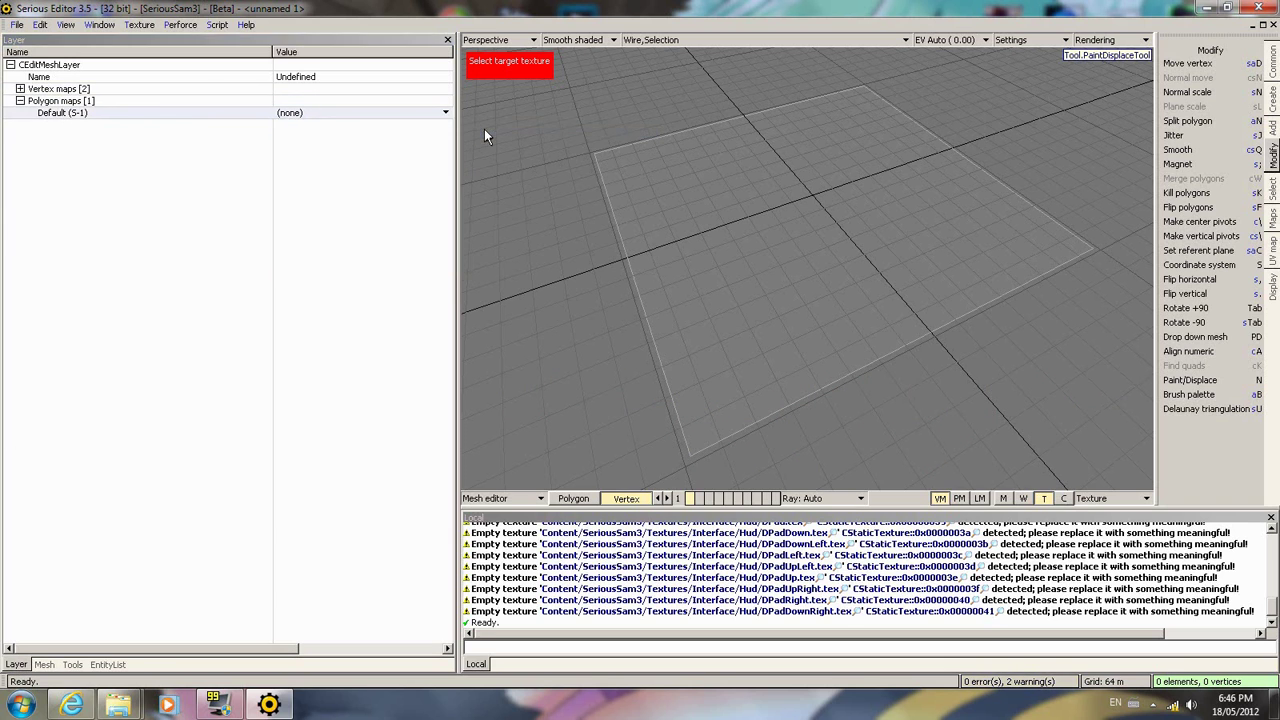
- In the Default polygon map's shader, set base uvmap to Texture
left_click(20, 112)
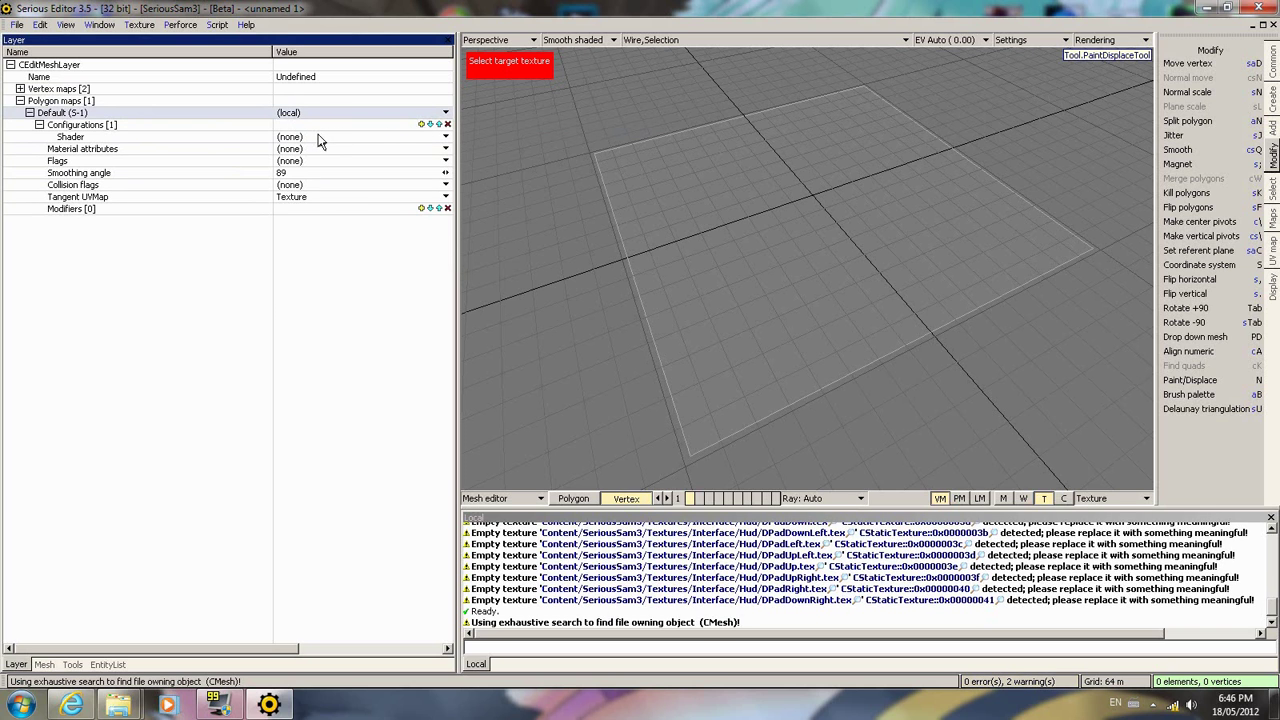
left_click(444, 136)
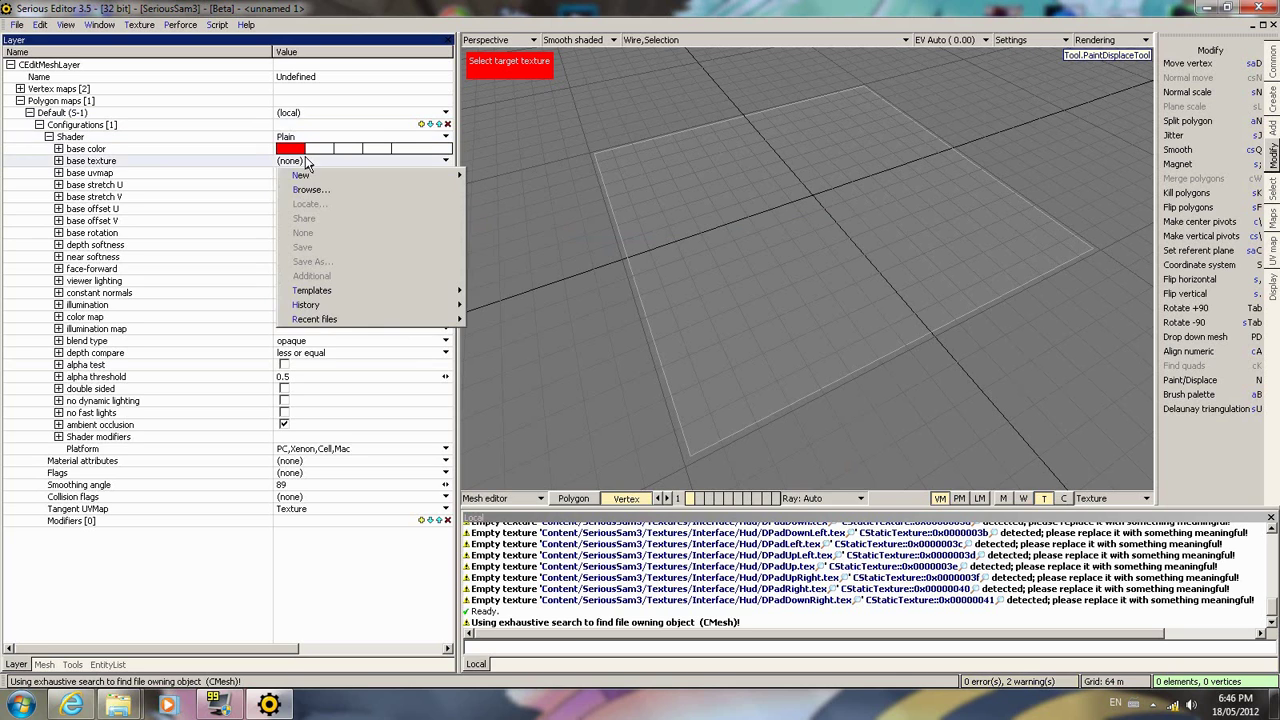
mouse_move(300, 176)
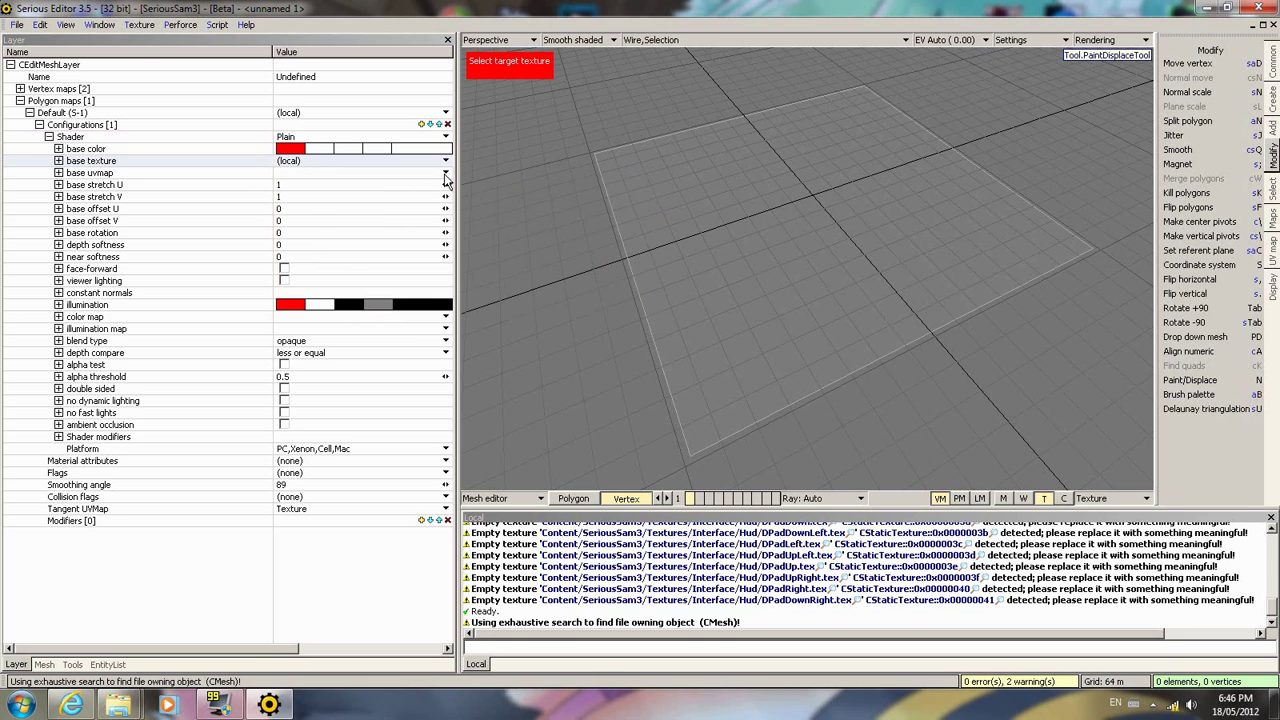
left_click(444, 172)
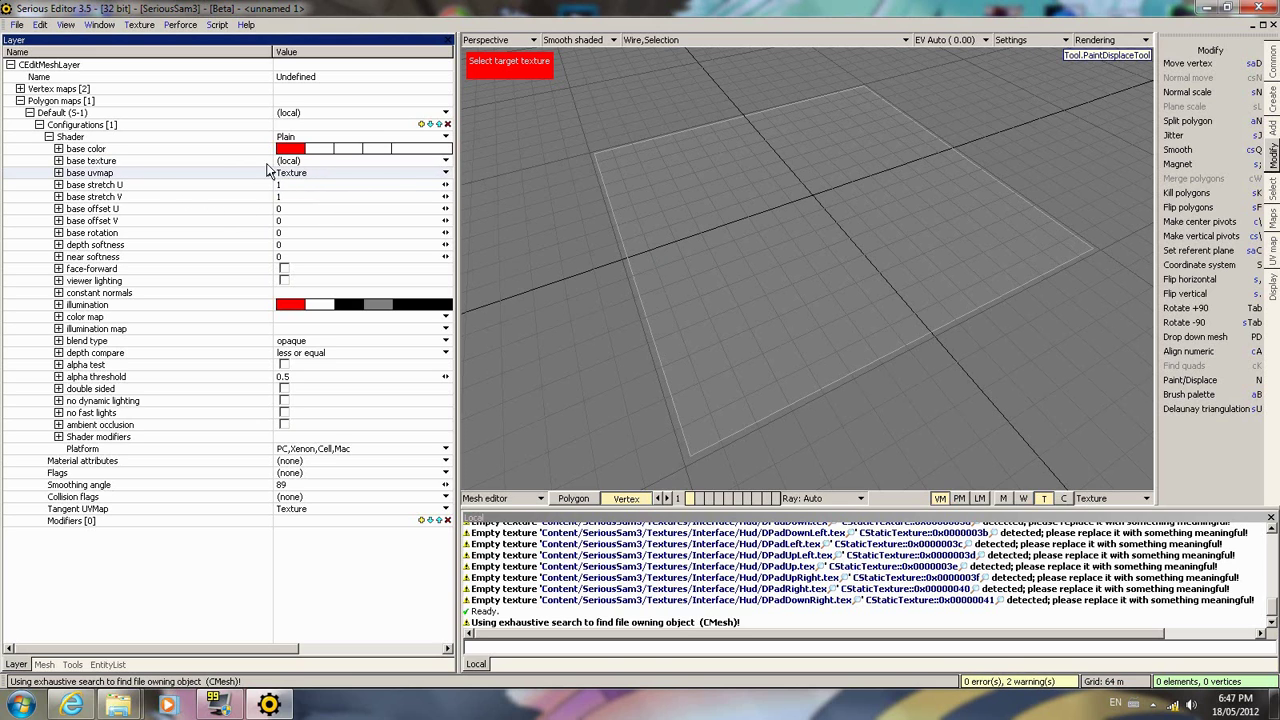
left_click(58, 160)
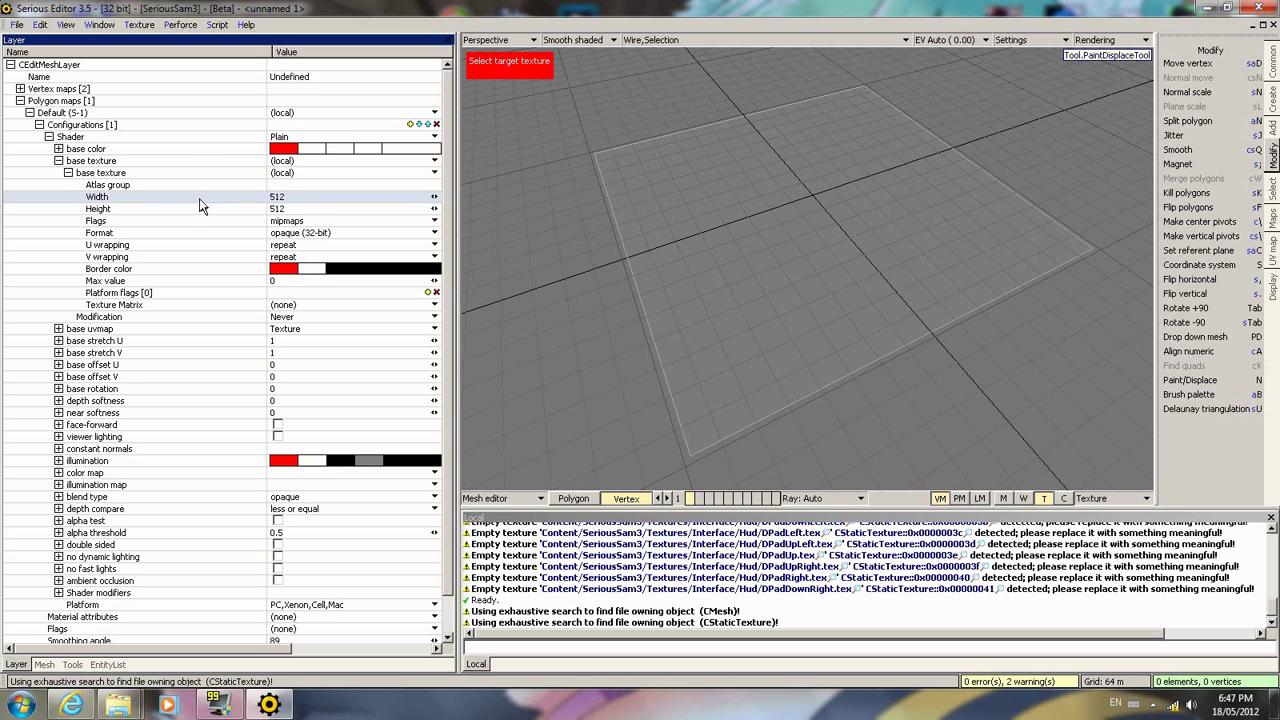
mouse_move(572, 204)
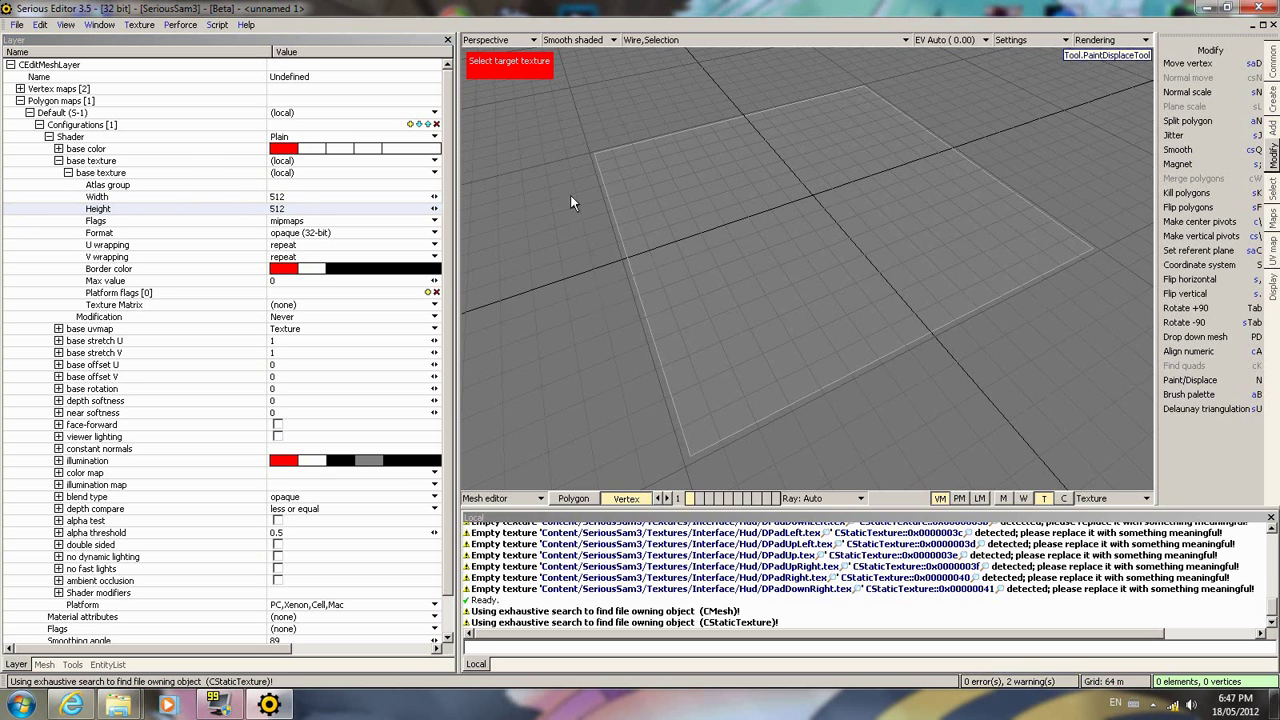
mouse_move(156, 232)
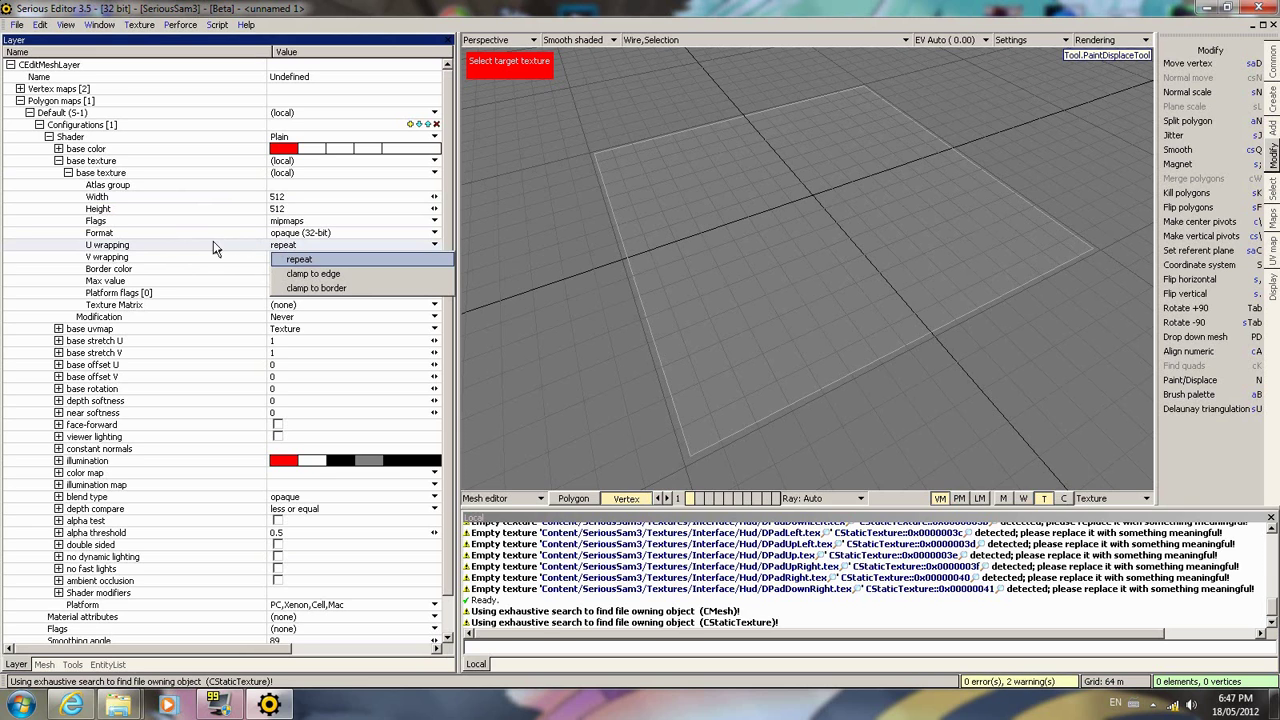
mouse_move(312, 272)
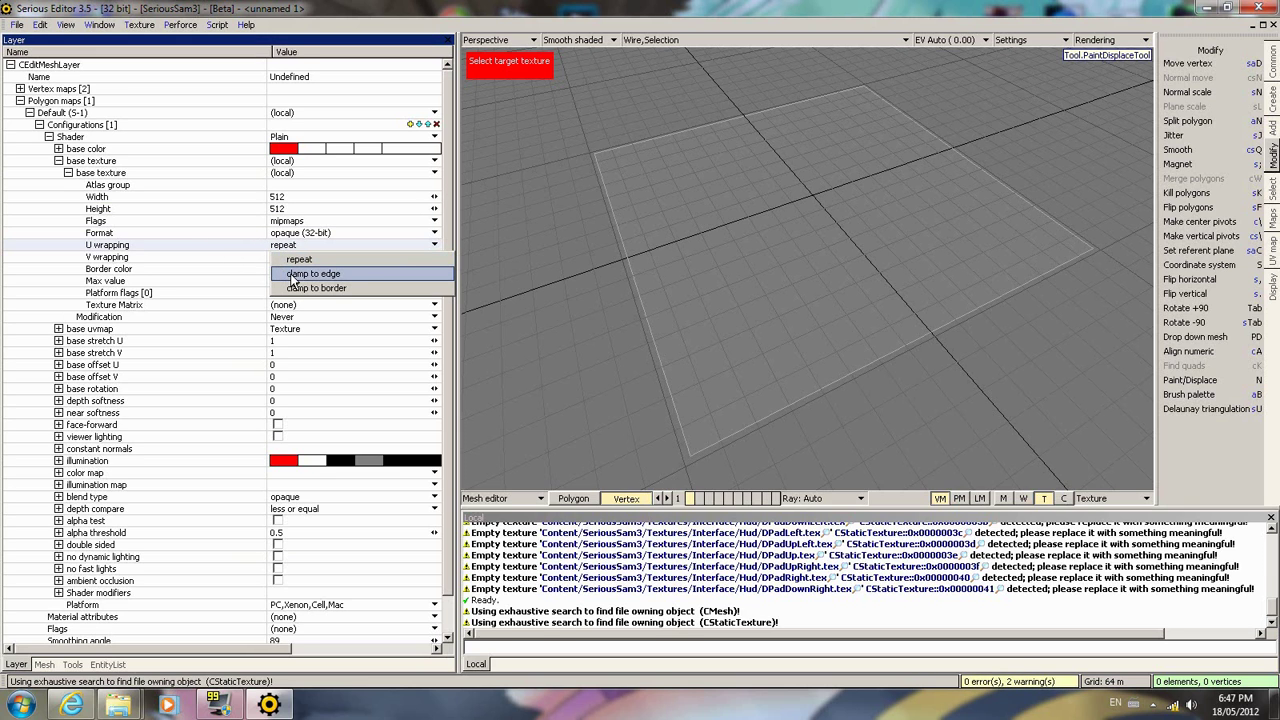
- Set the base texture's U and V wrapping to clamp to edge
left_click(312, 272)
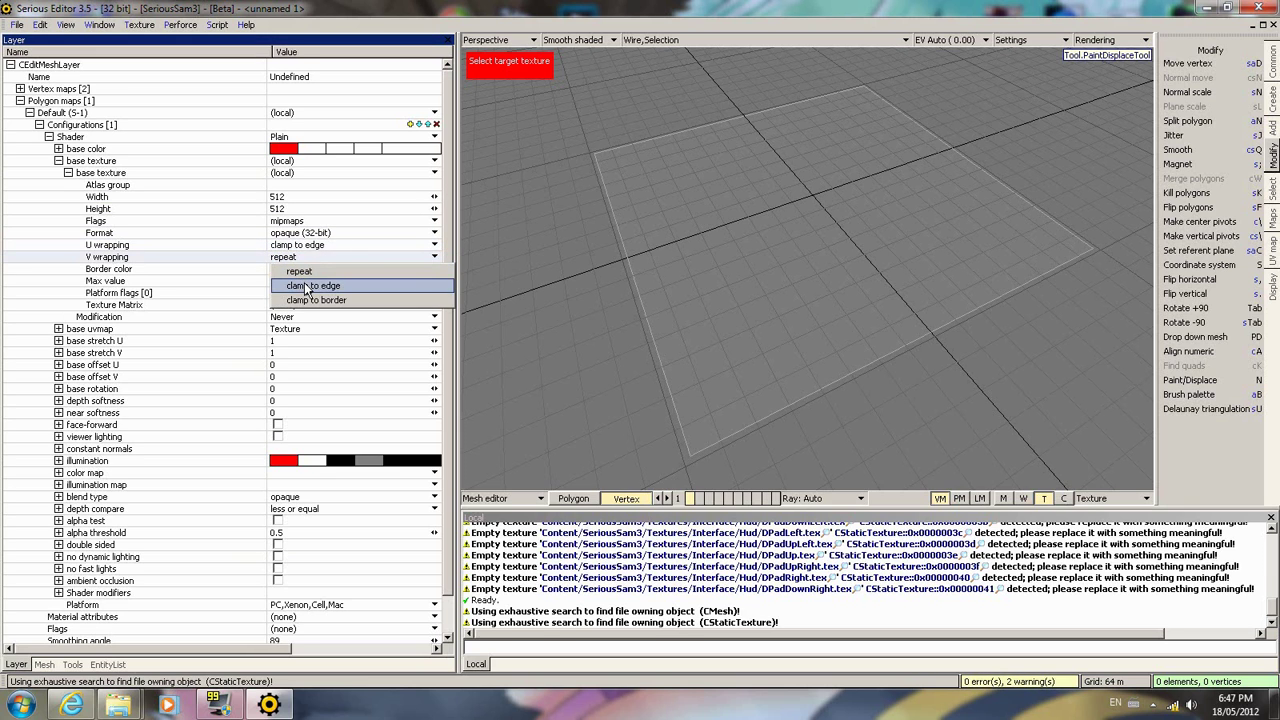
left_click(314, 284)
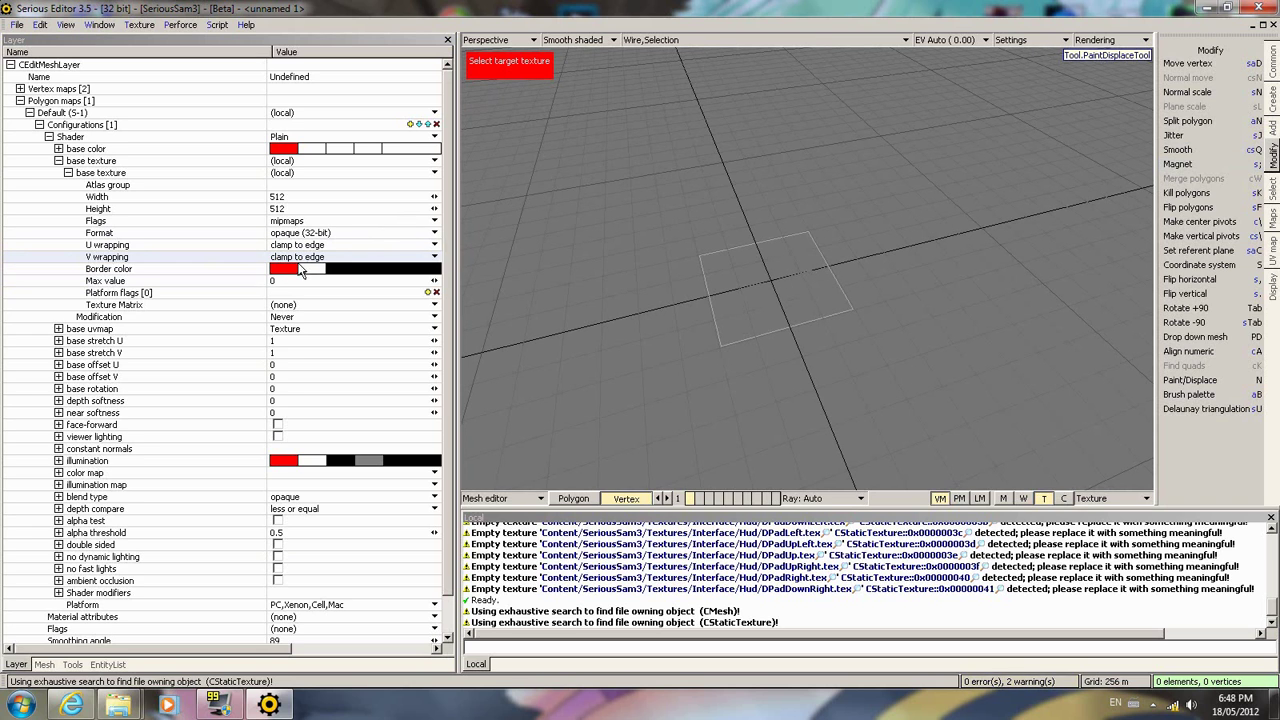
left_click(434, 244)
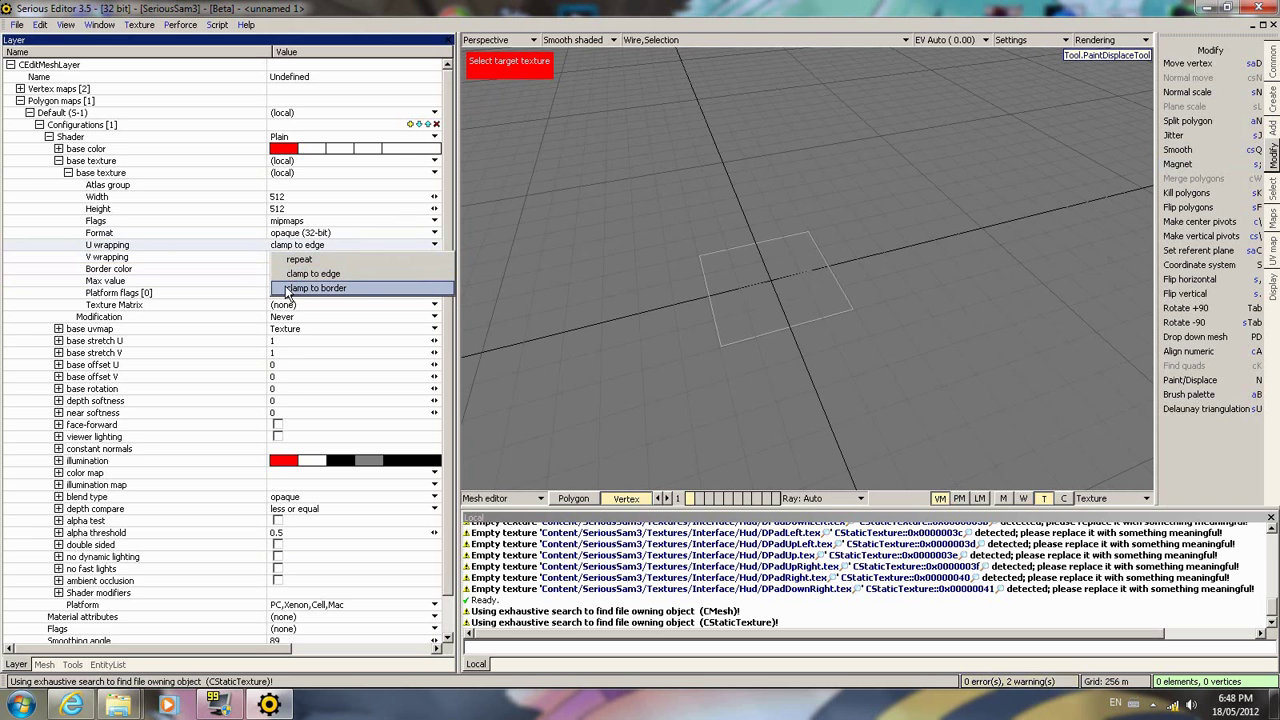
left_click(312, 288)
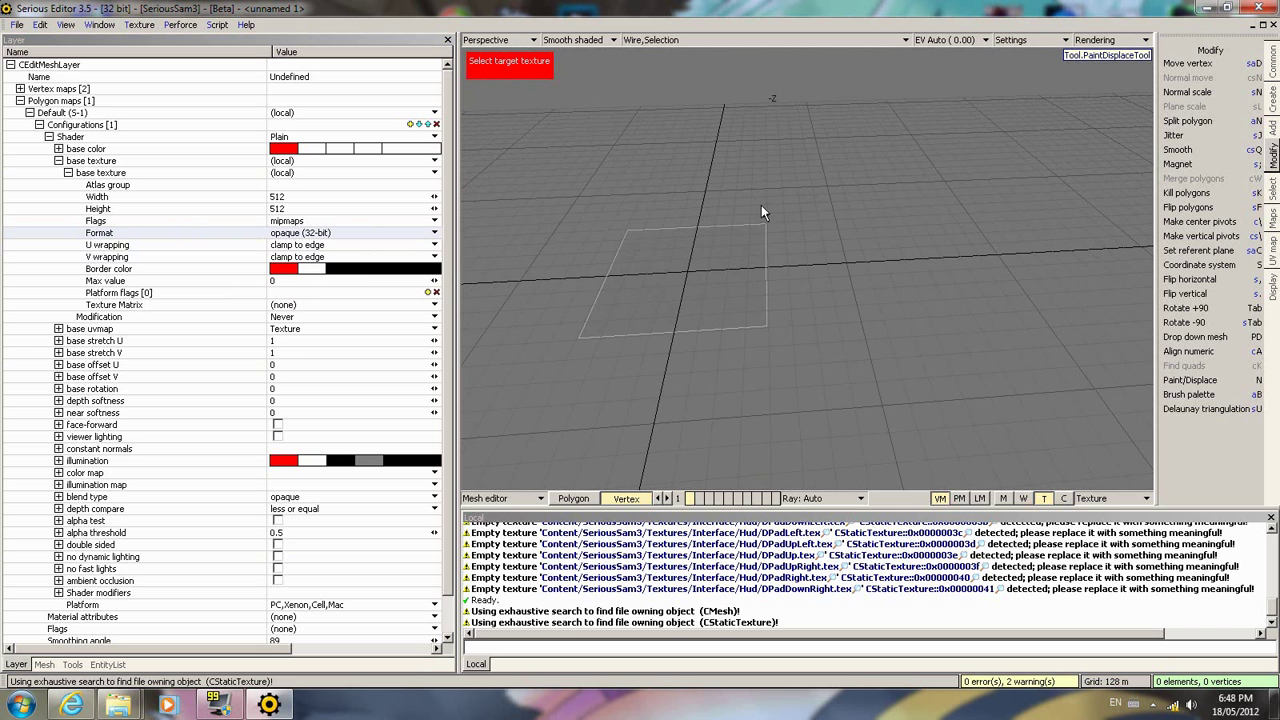
mouse_move(872, 272)
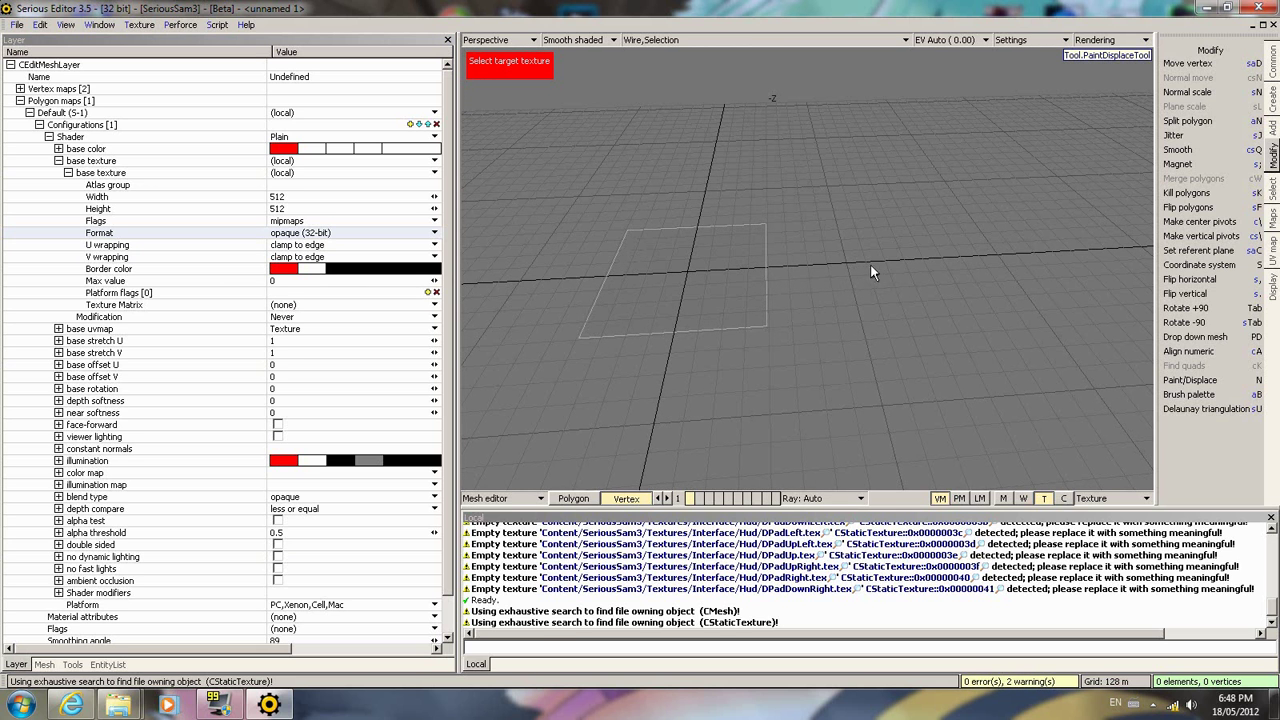
scroll("down", 3)
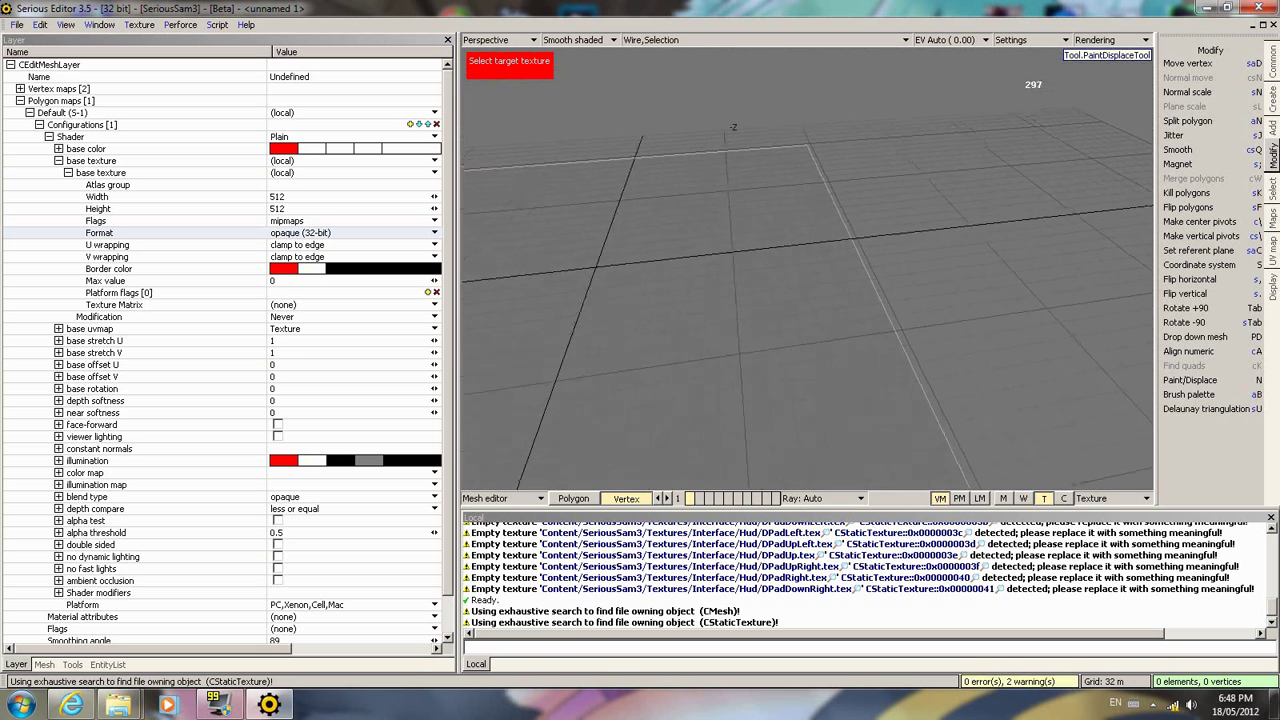
scroll("down", 3)
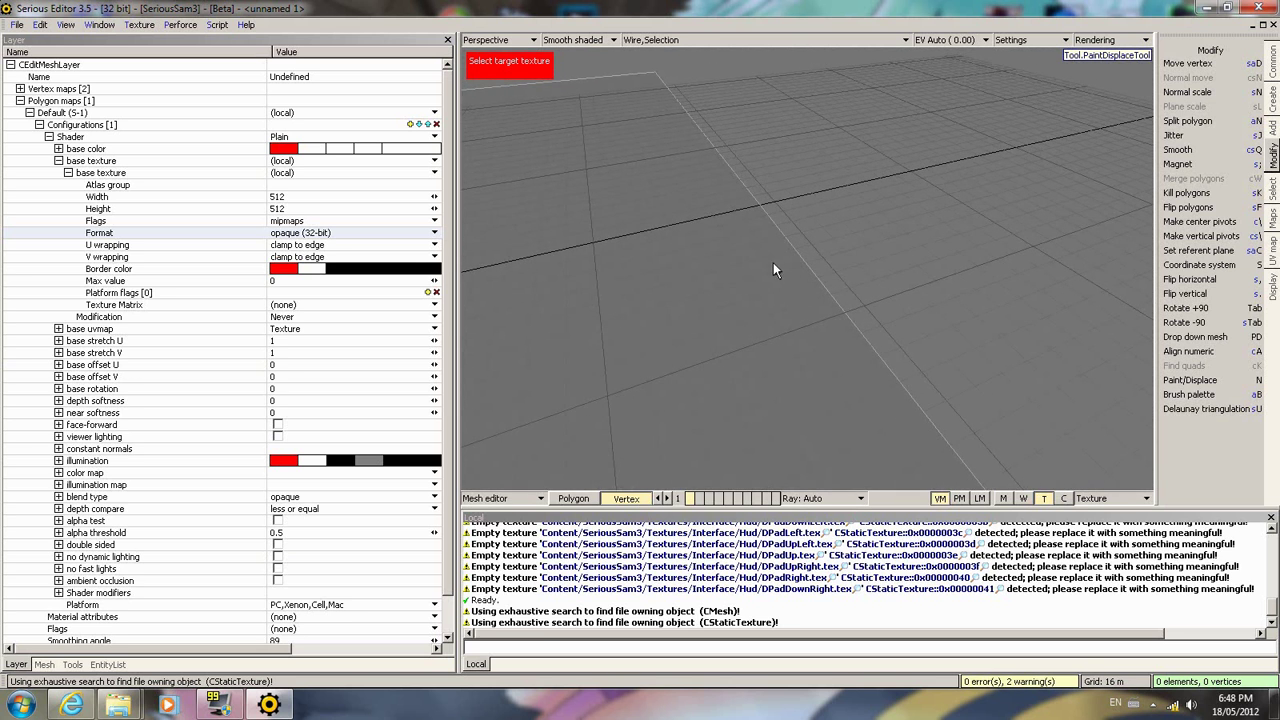
mouse_move(744, 216)
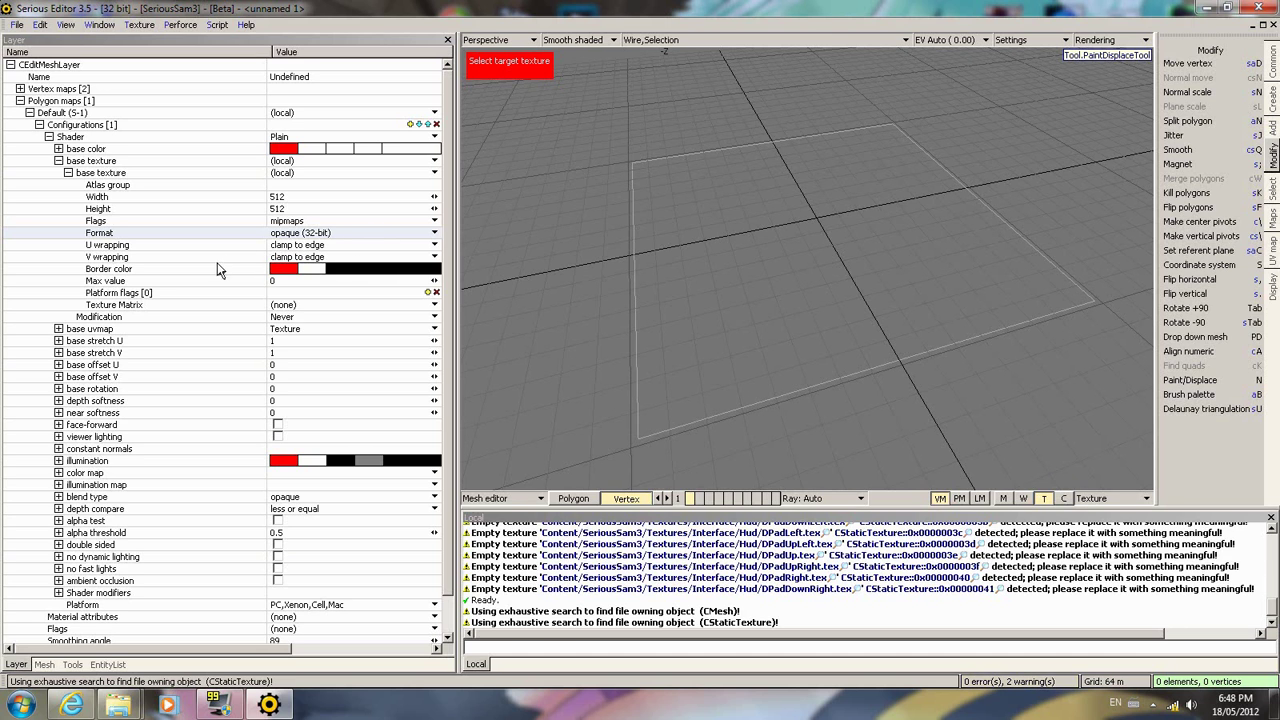
mouse_move(238, 252)
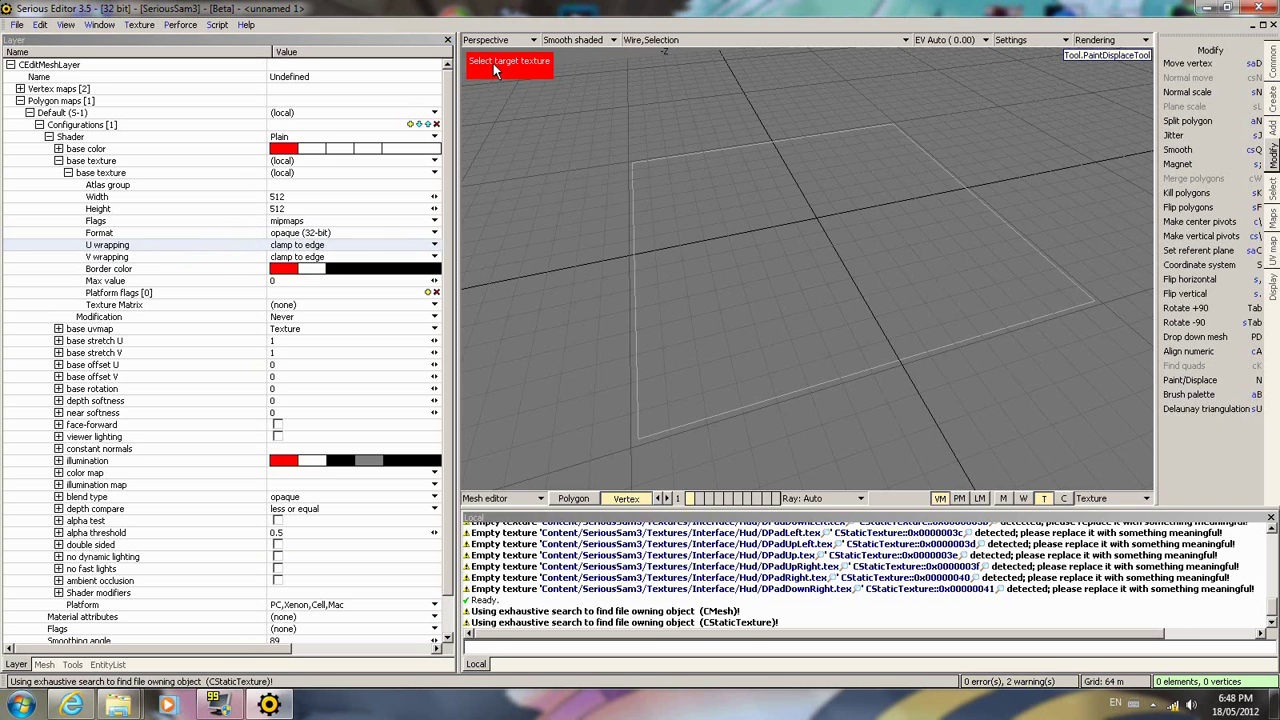
mouse_move(128, 190)
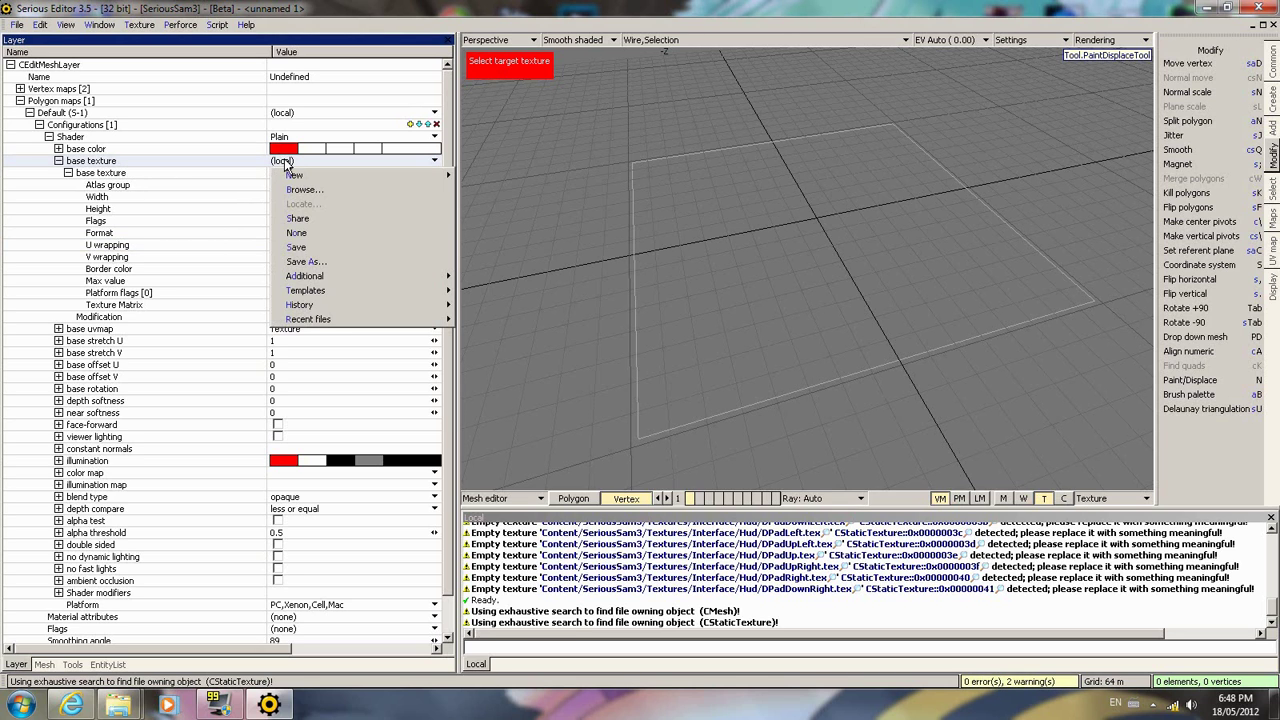
- Save the local base texture as TestPaint.tex, replacing the existing file
left_click(306, 260)
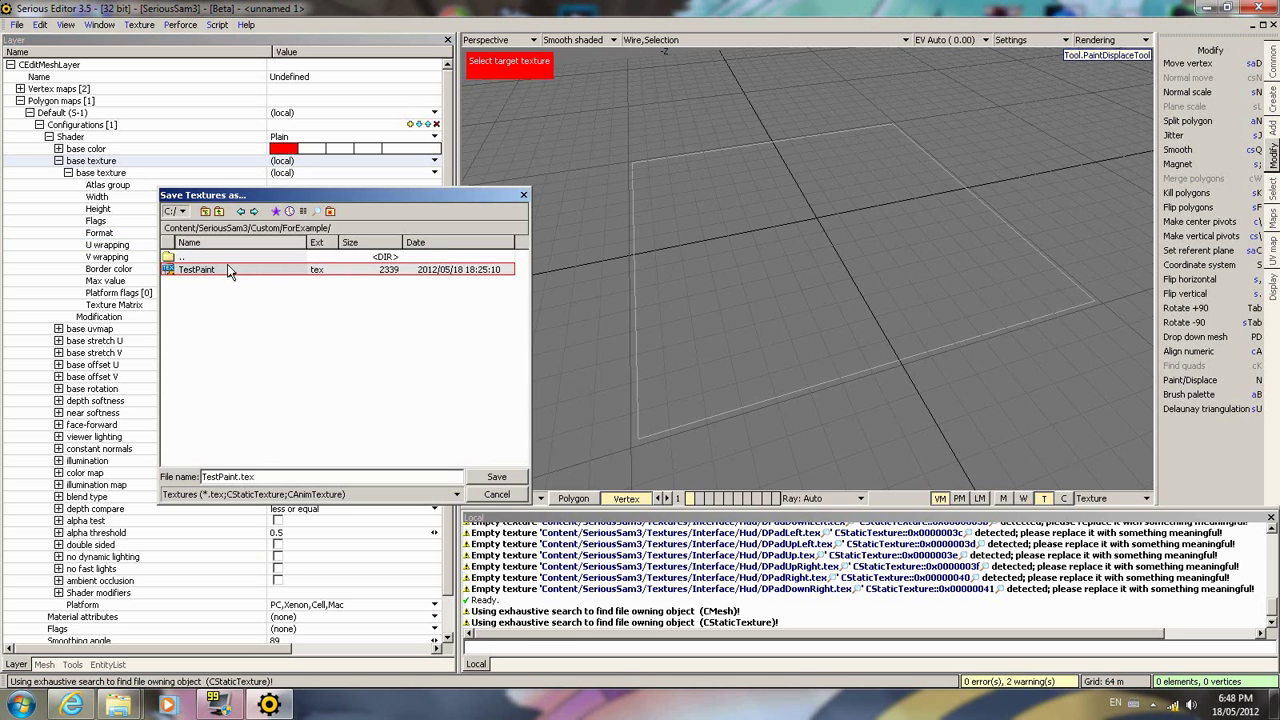
mouse_move(496, 476)
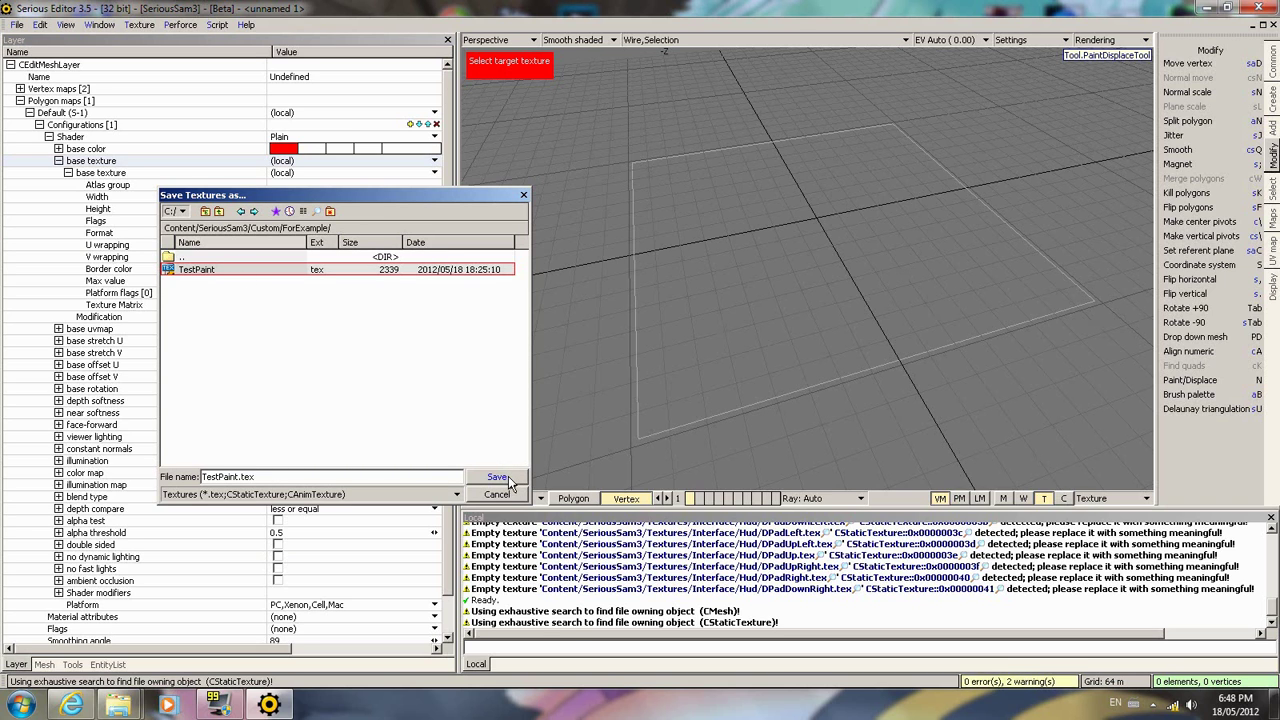
left_click(496, 476)
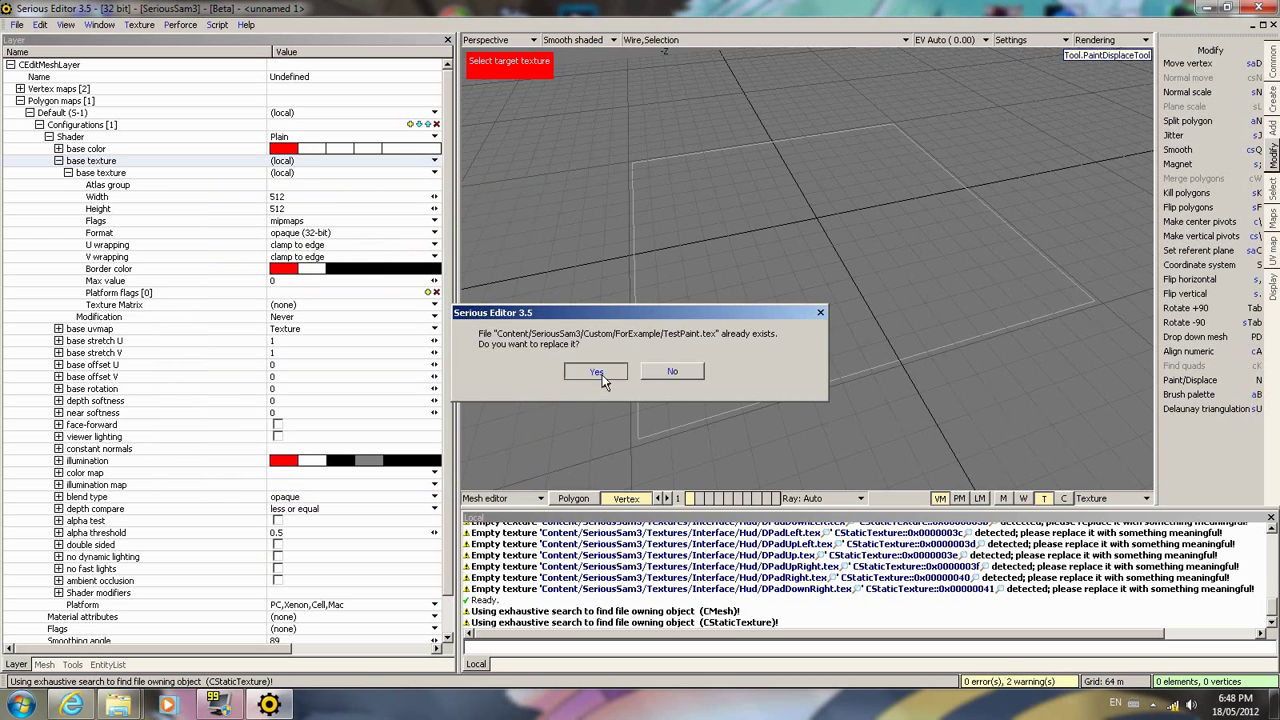
left_click(596, 370)
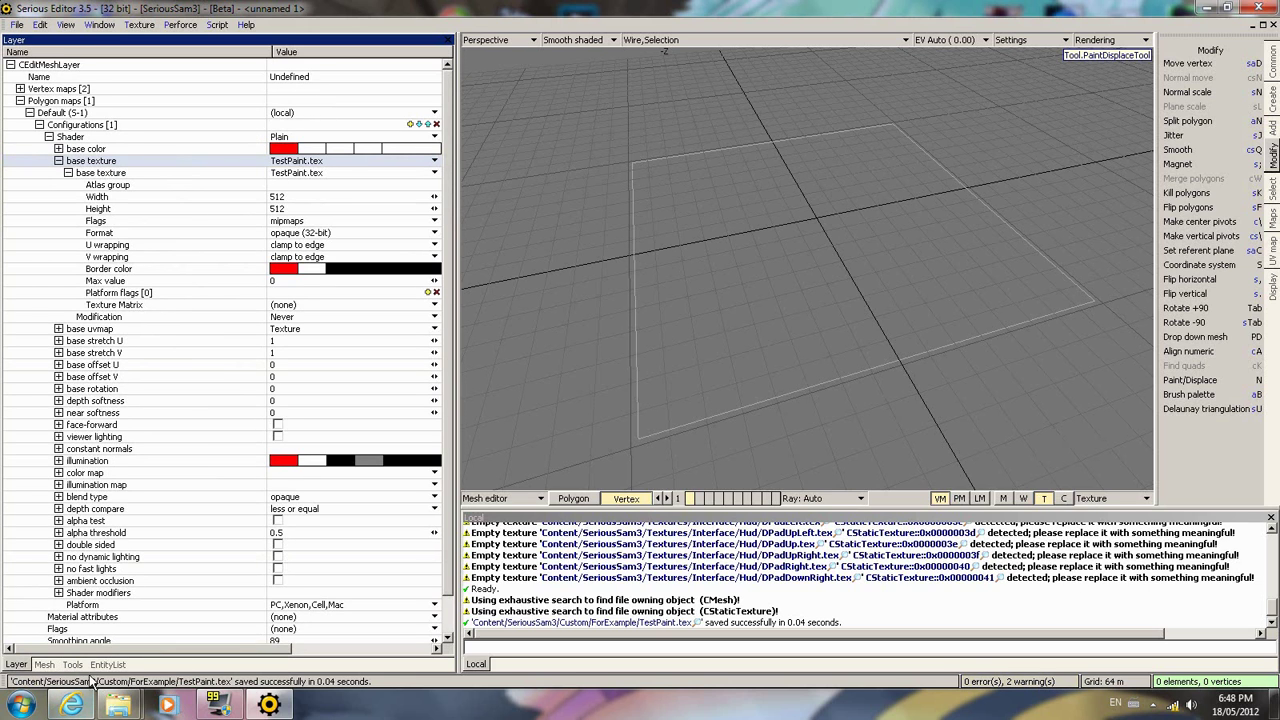
left_click(72, 664)
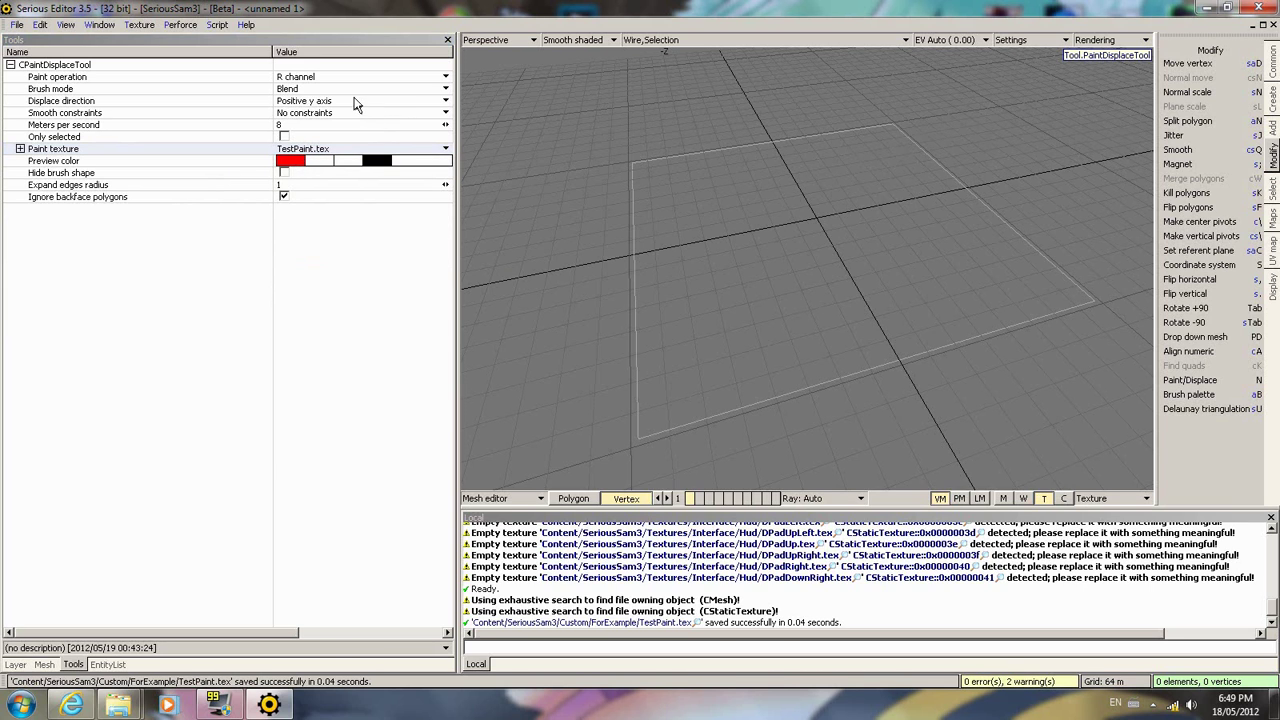
mouse_move(810, 210)
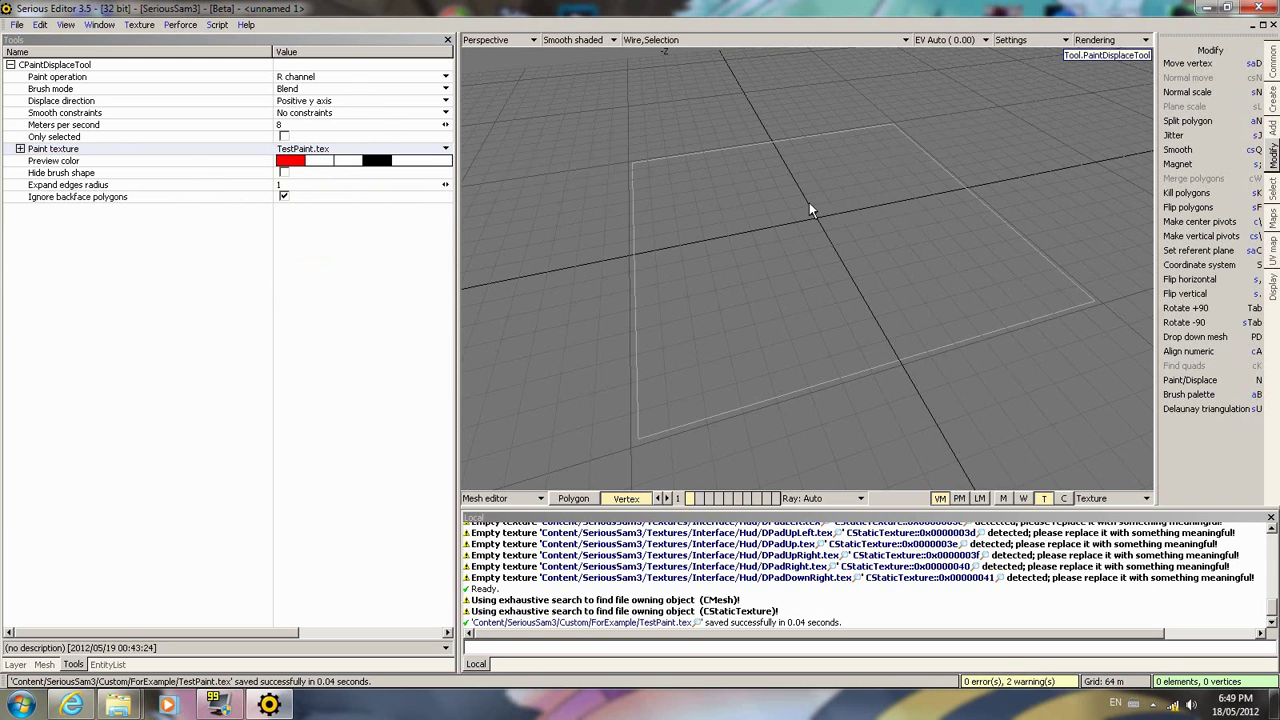
mouse_move(770, 168)
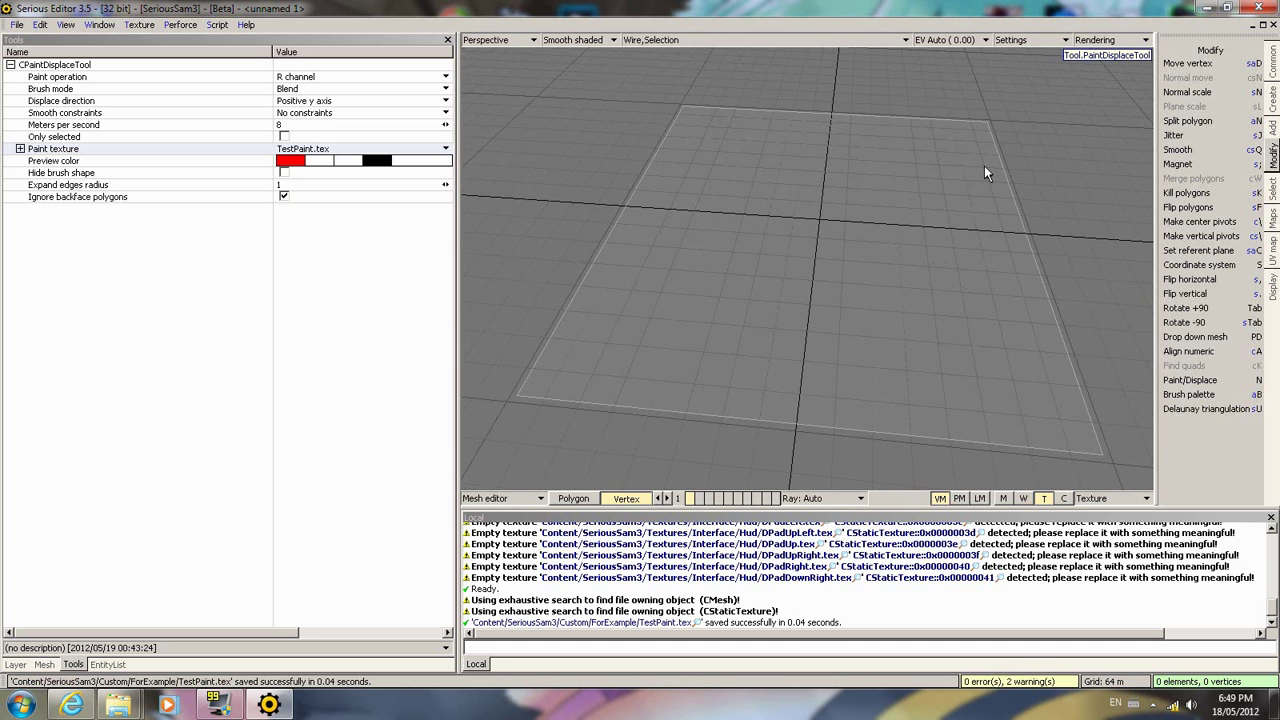
- Switch the viewport render mode from Smooth shaded to Shader
left_click(578, 40)
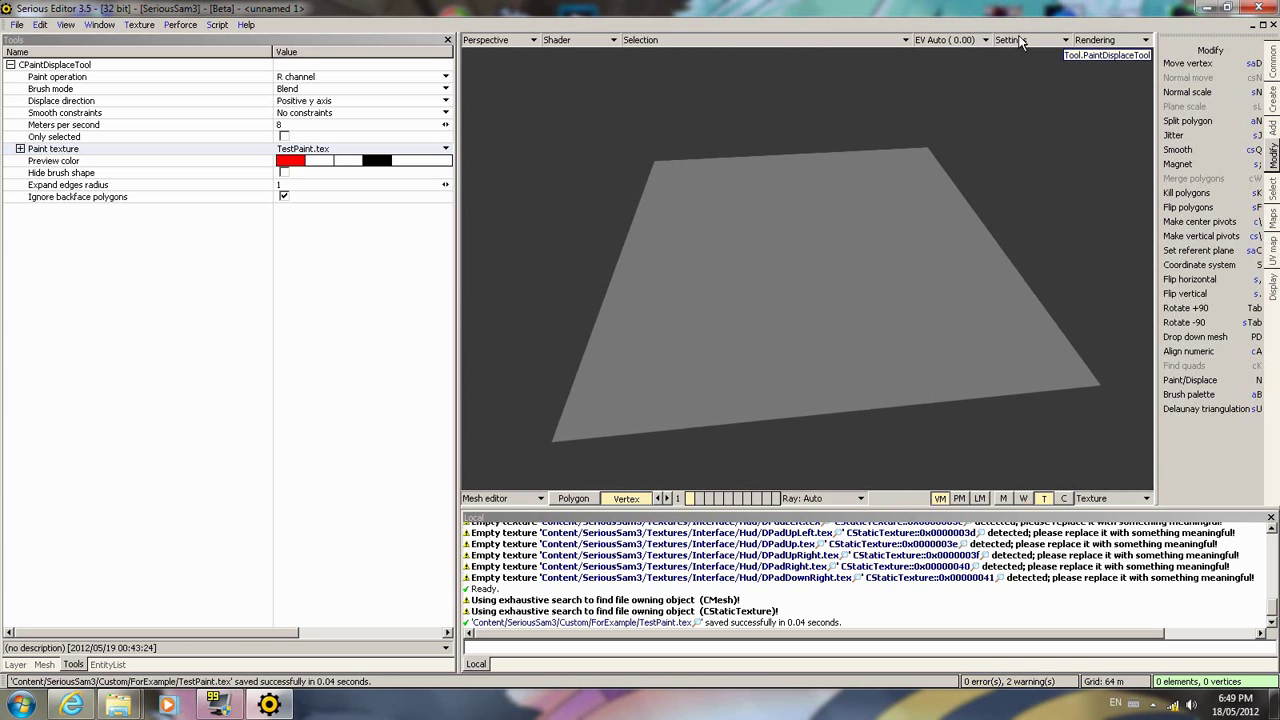
mouse_move(958, 48)
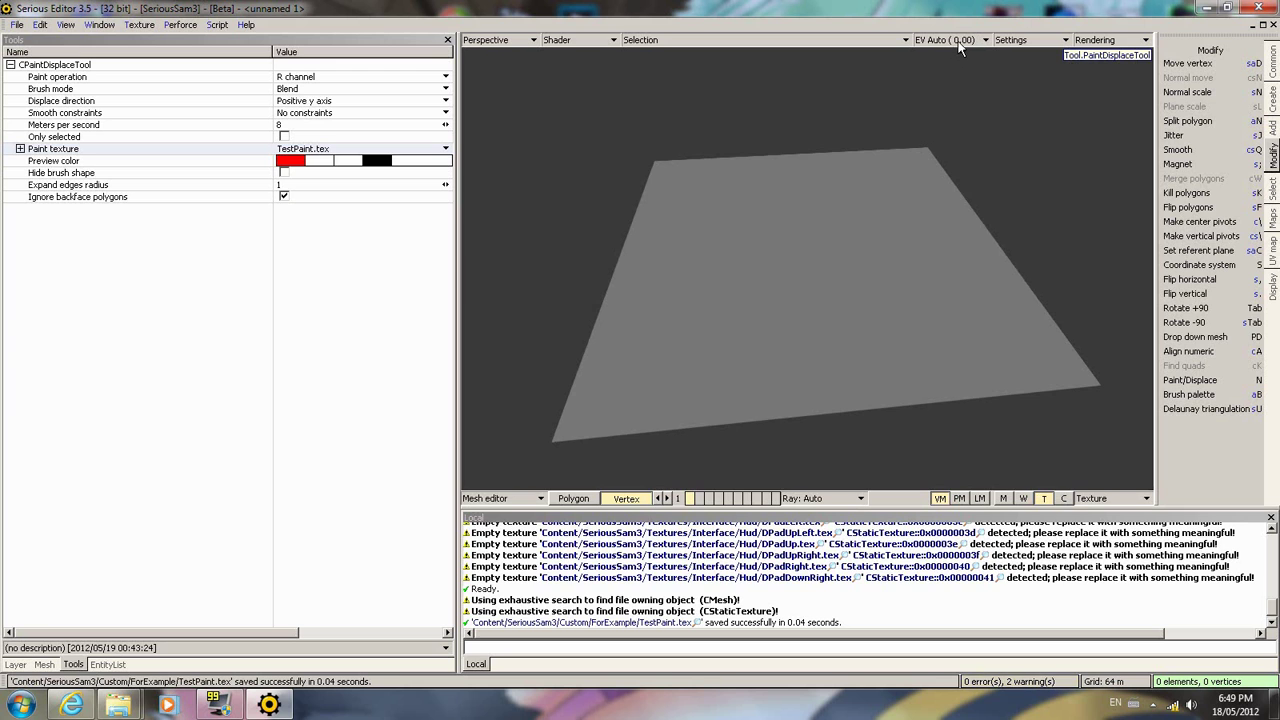
- Set viewport exposure to fixed EV 0.00 and change a display option in the Settings menu
left_click(984, 40)
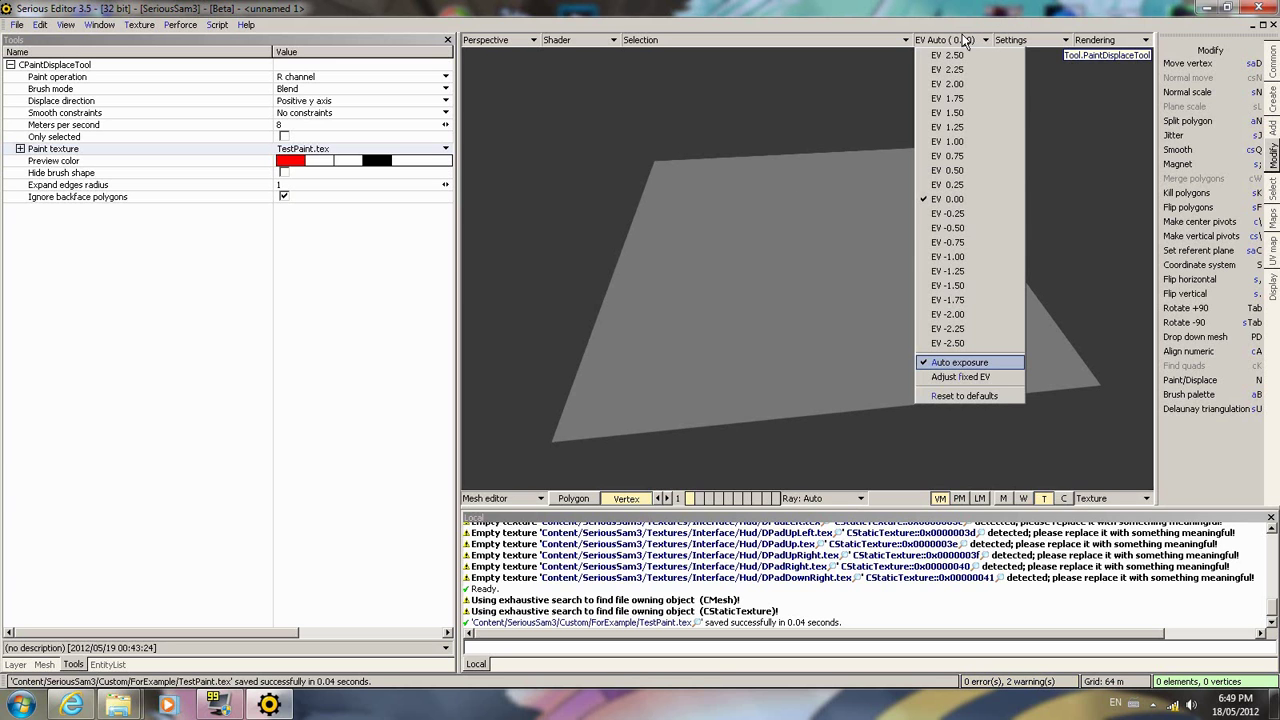
left_click(948, 198)
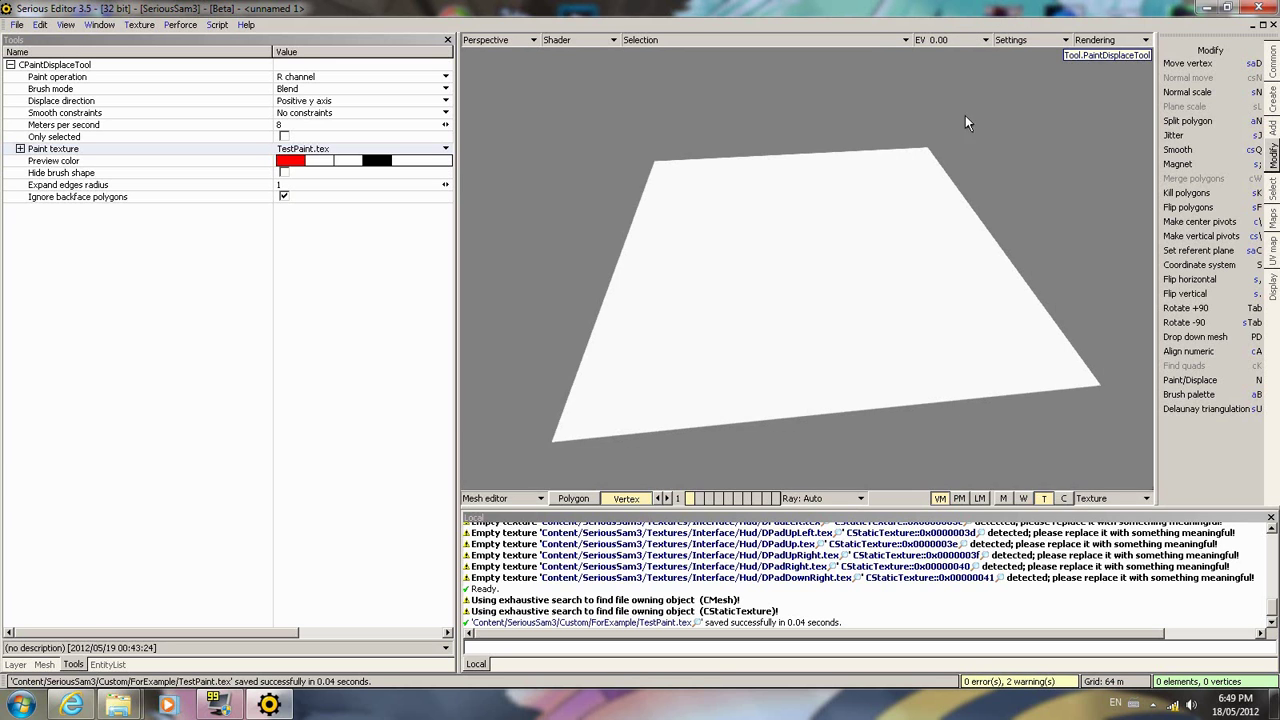
left_click(1030, 40)
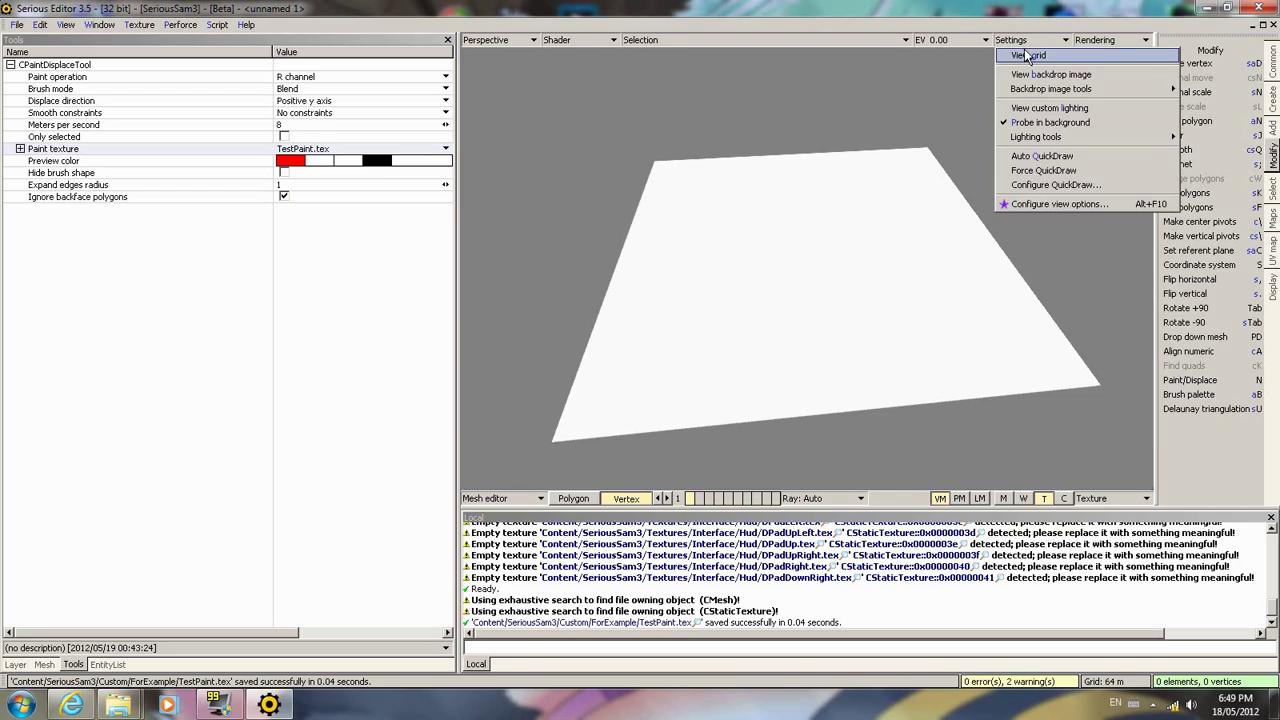
left_click(1028, 56)
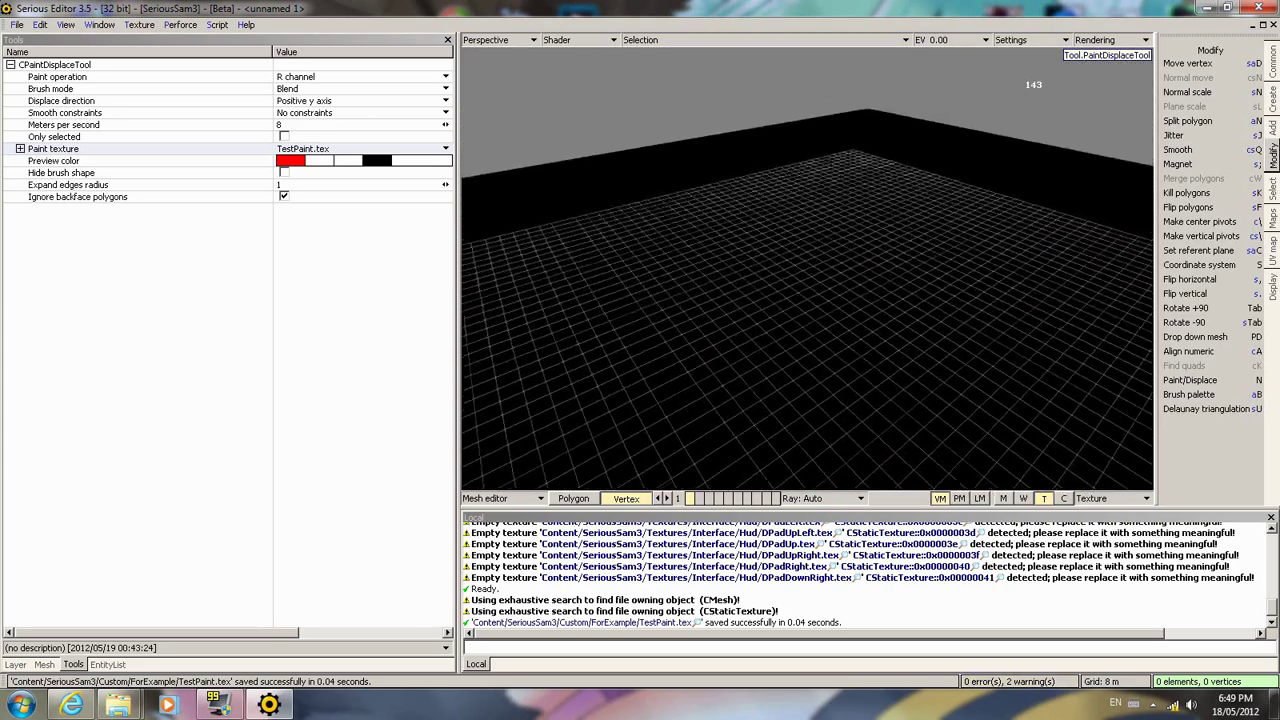
- Paint the round green-yellow-red blob onto the plane's texture on the G channel
left_click(830, 310)
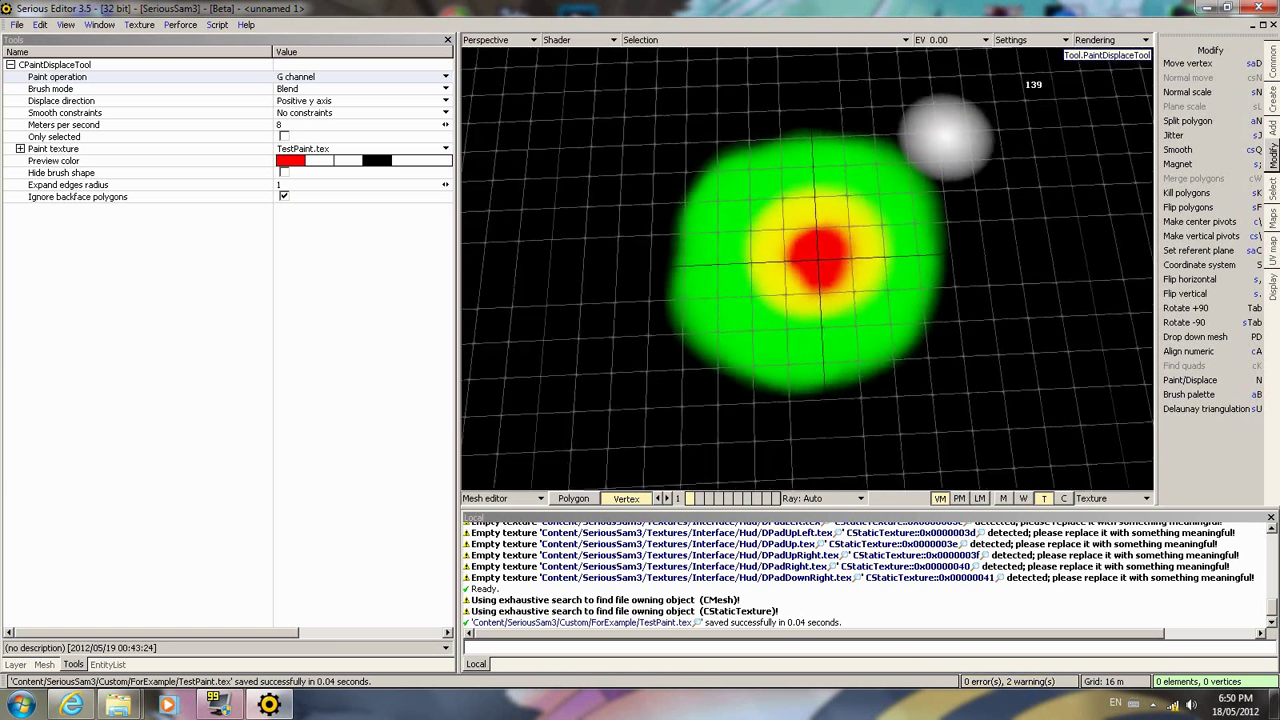
mouse_move(1030, 180)
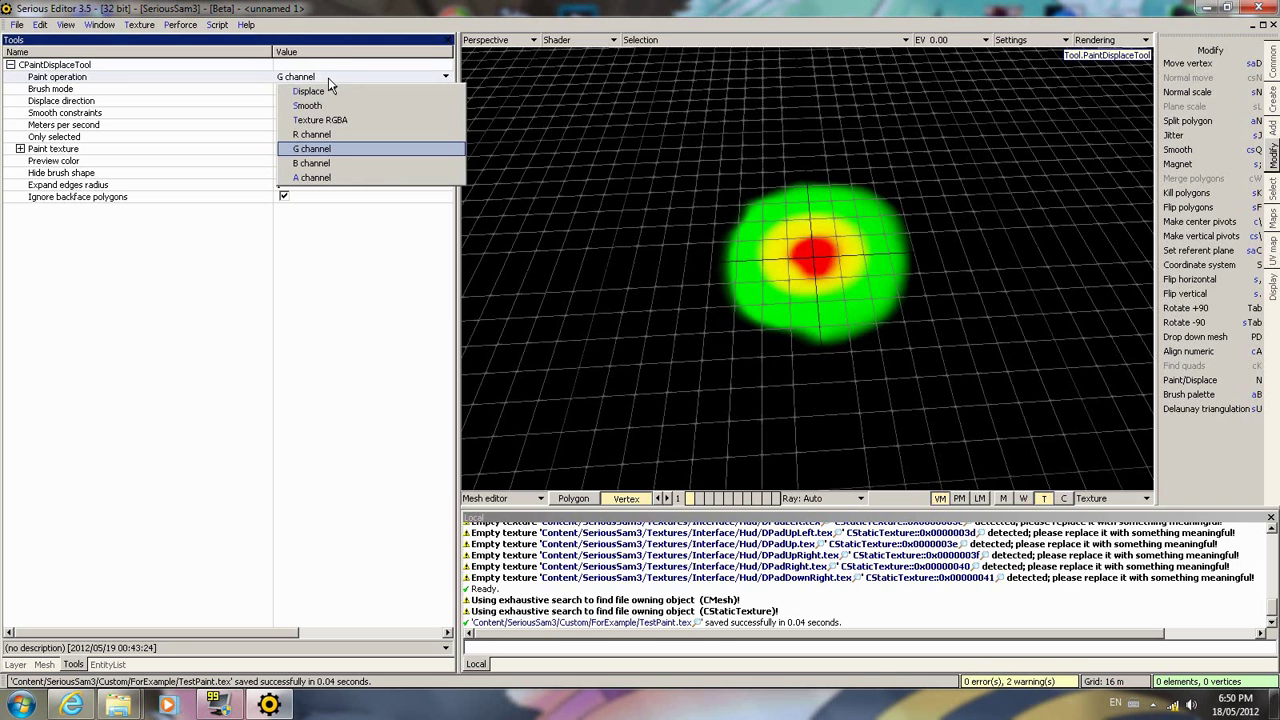
mouse_move(312, 134)
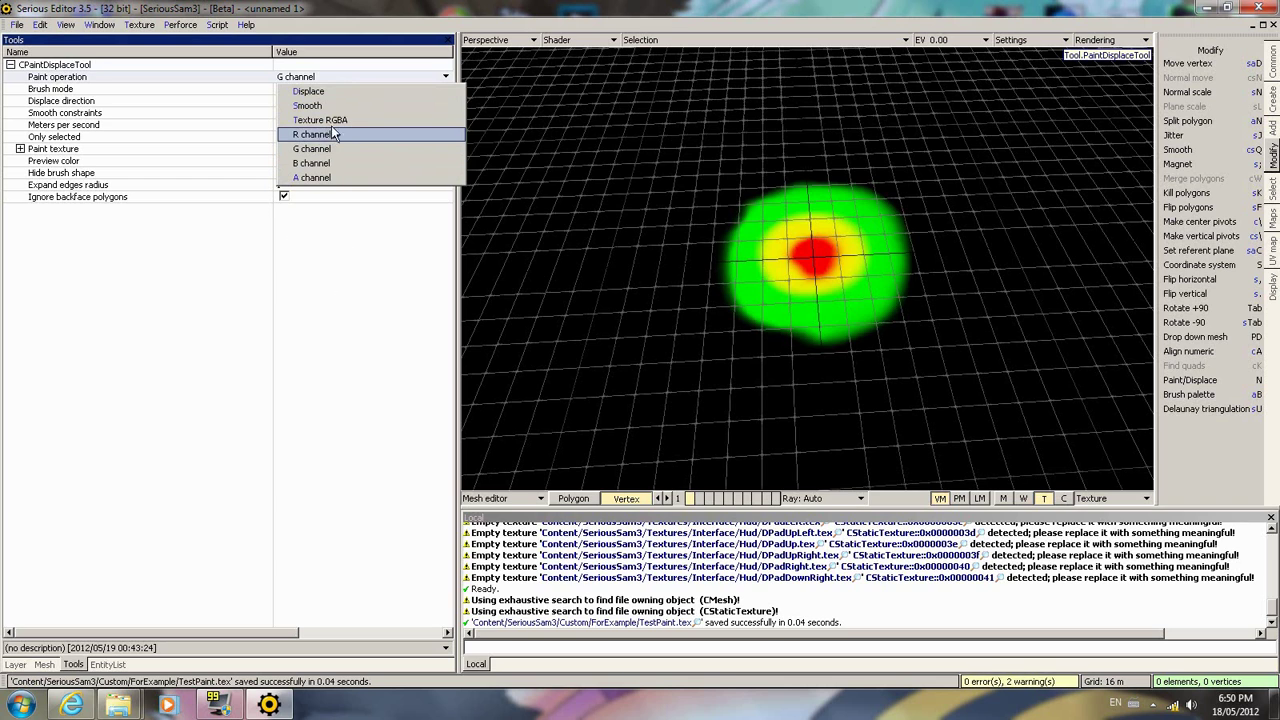
mouse_move(320, 120)
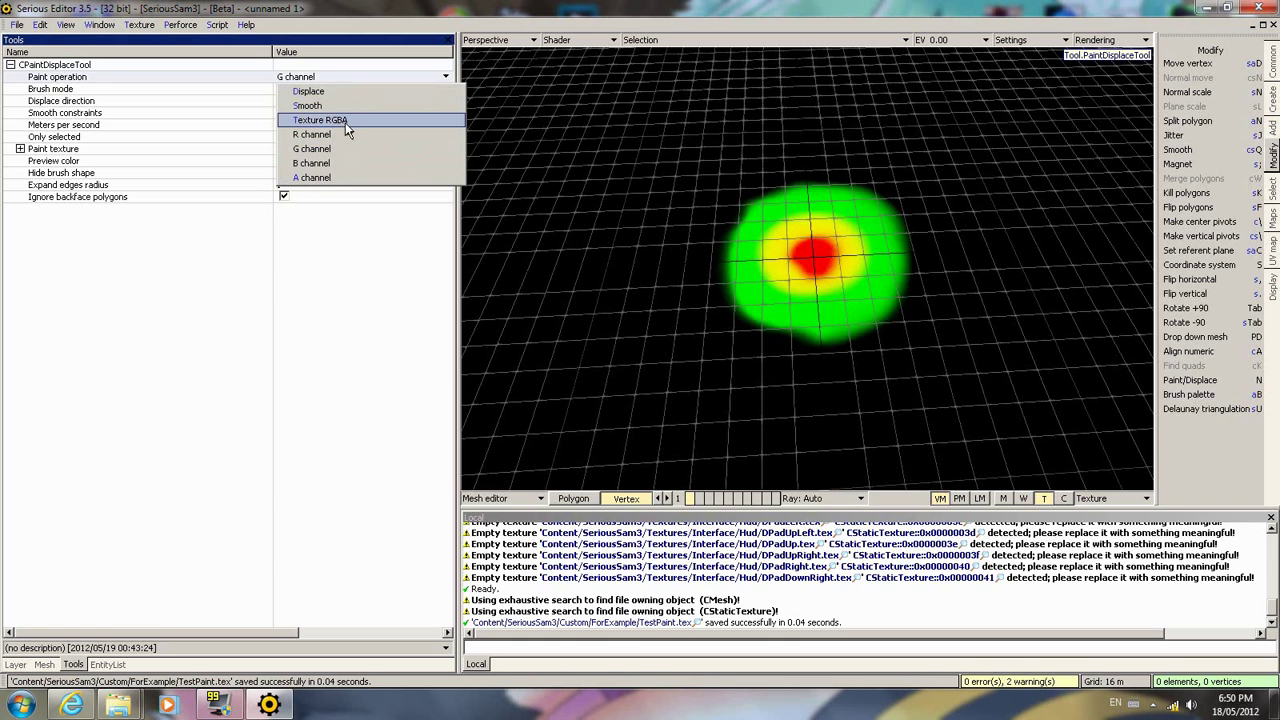
left_click(320, 120)
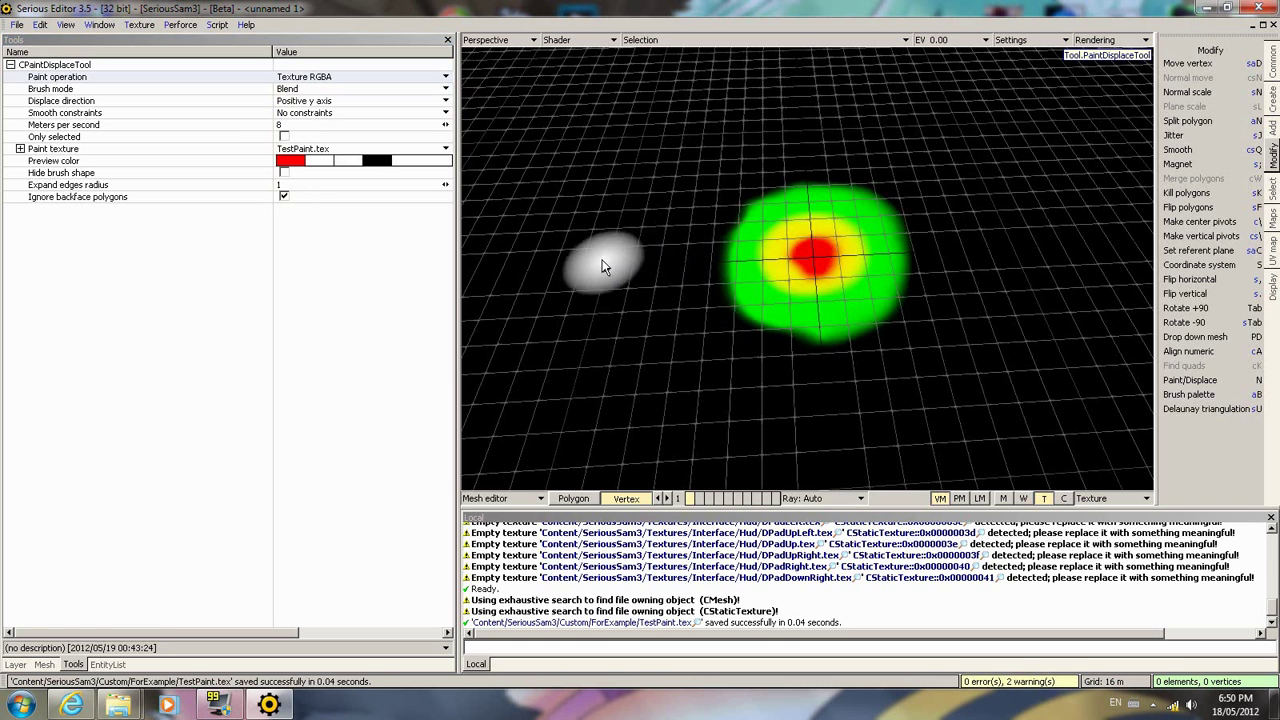
mouse_move(920, 258)
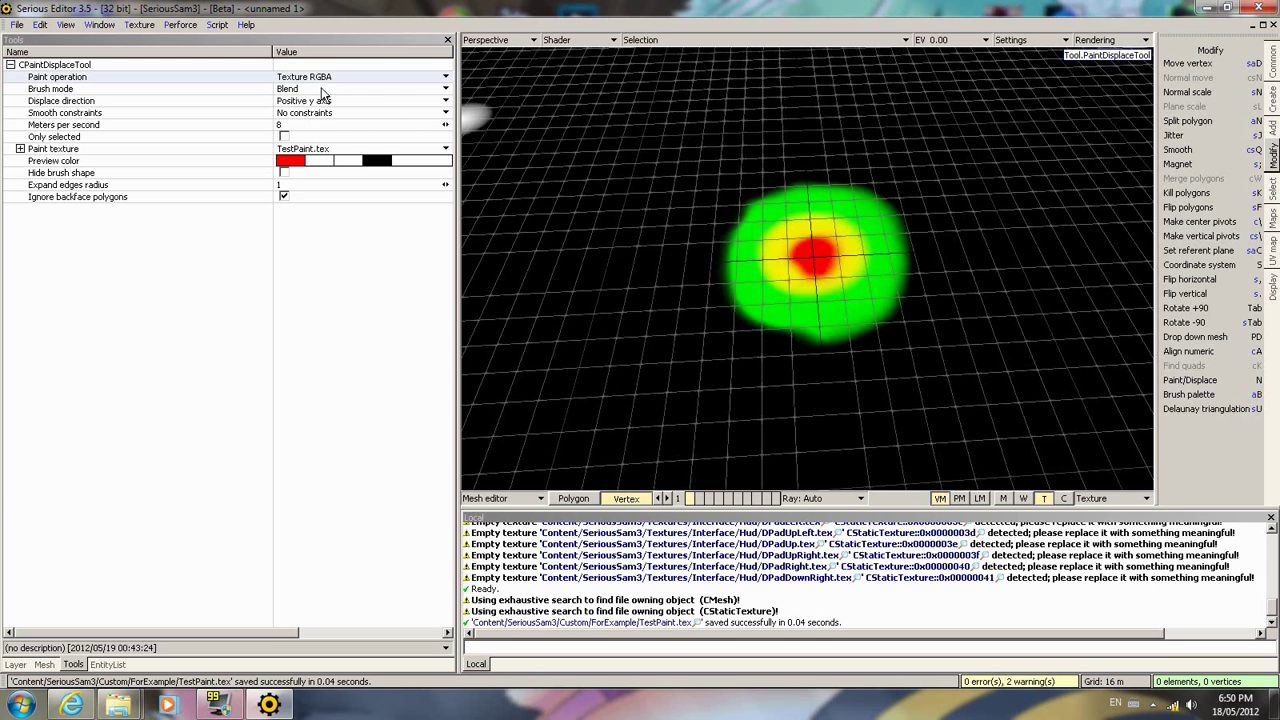
left_click(444, 76)
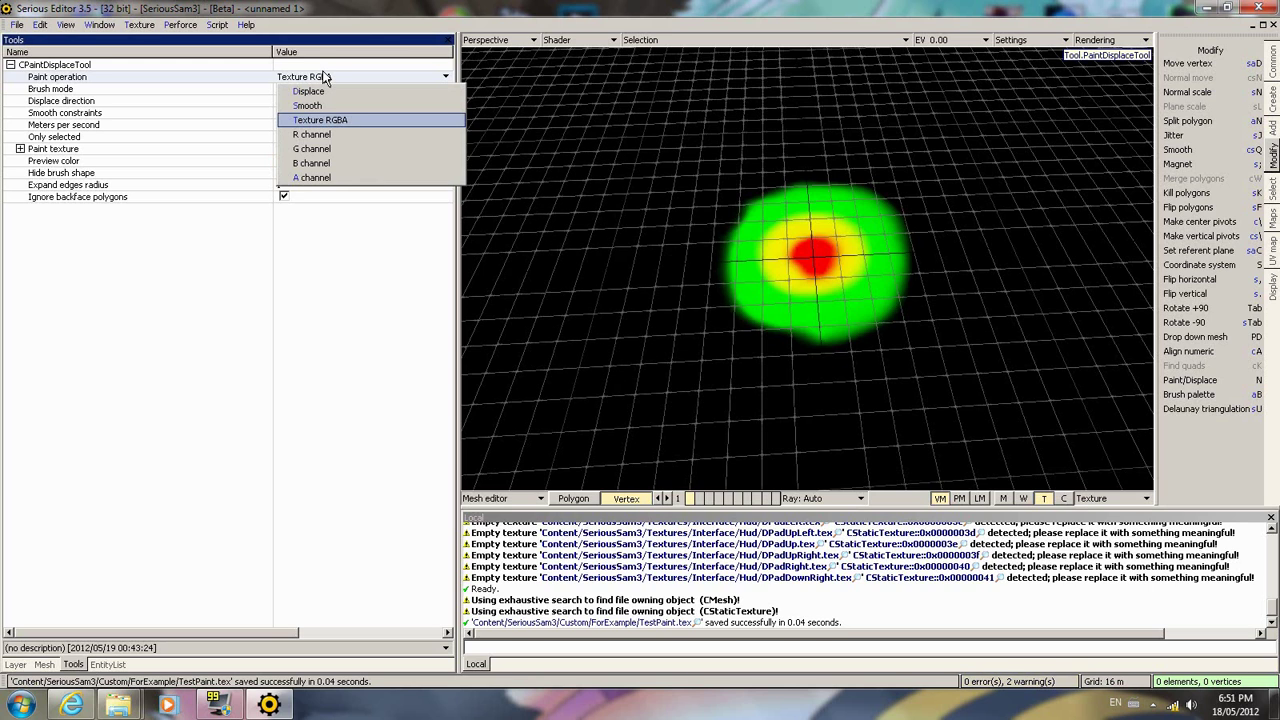
mouse_move(312, 134)
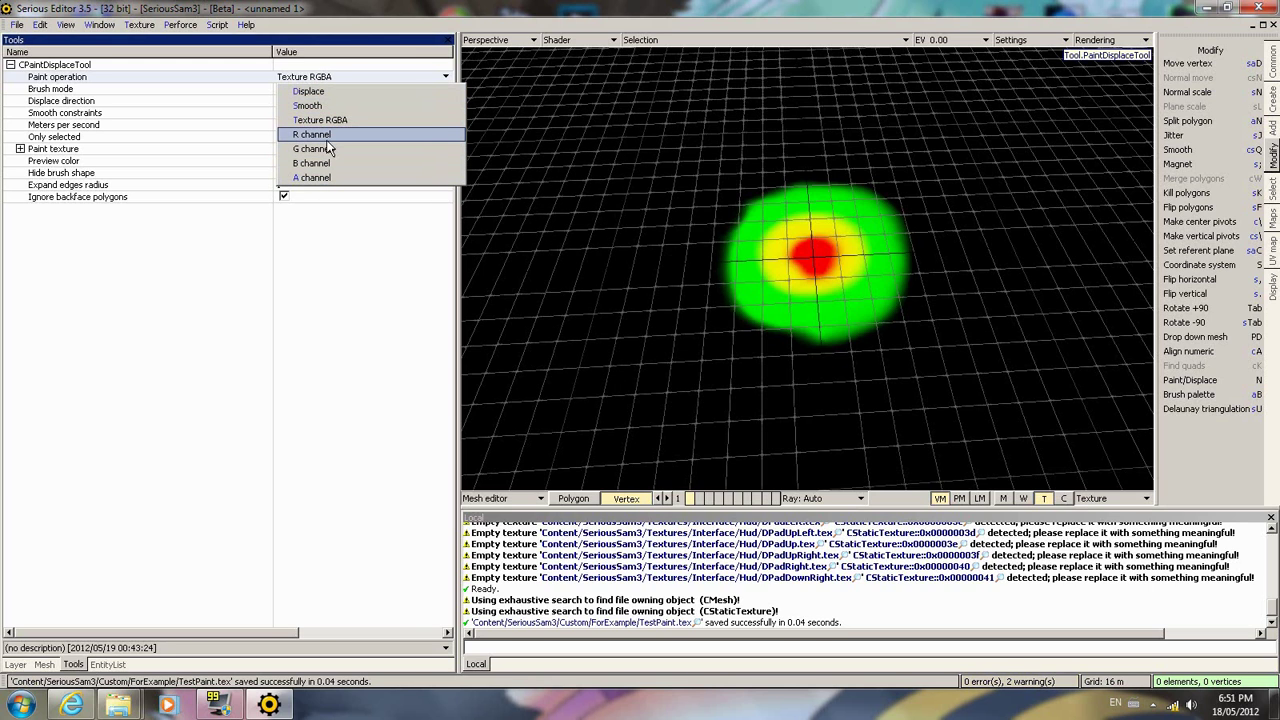
left_click(312, 148)
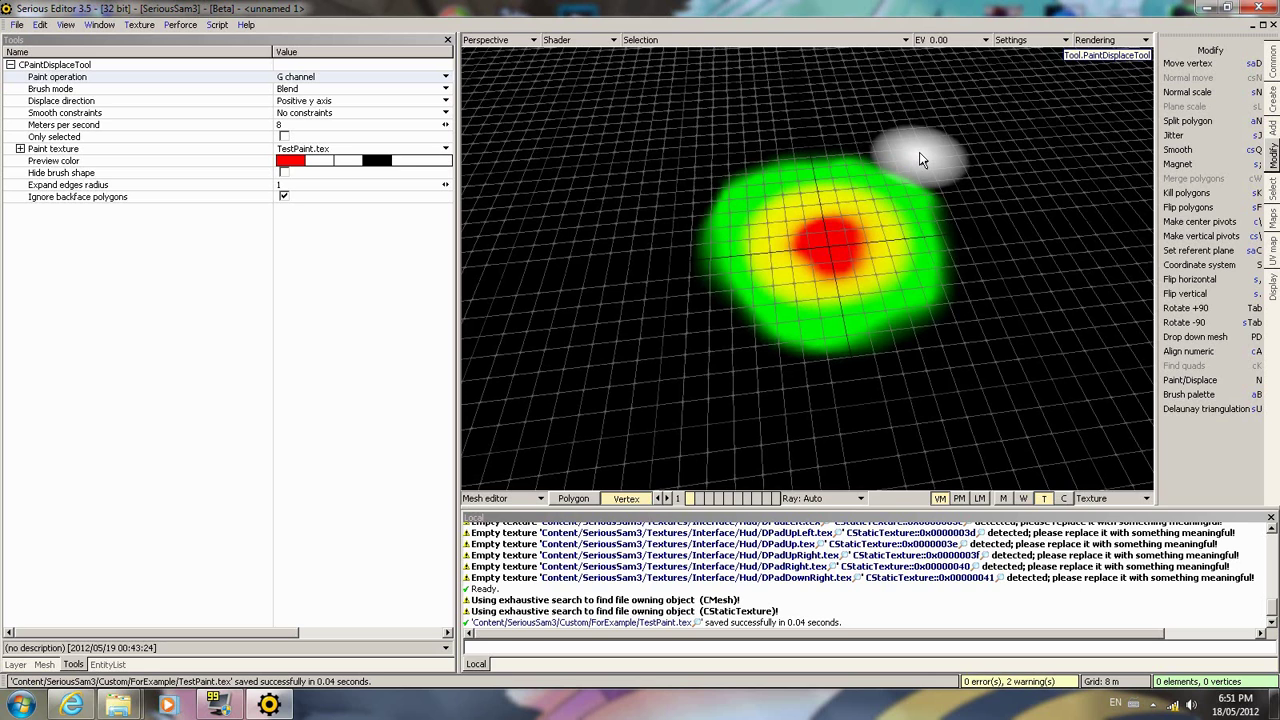
mouse_move(950, 130)
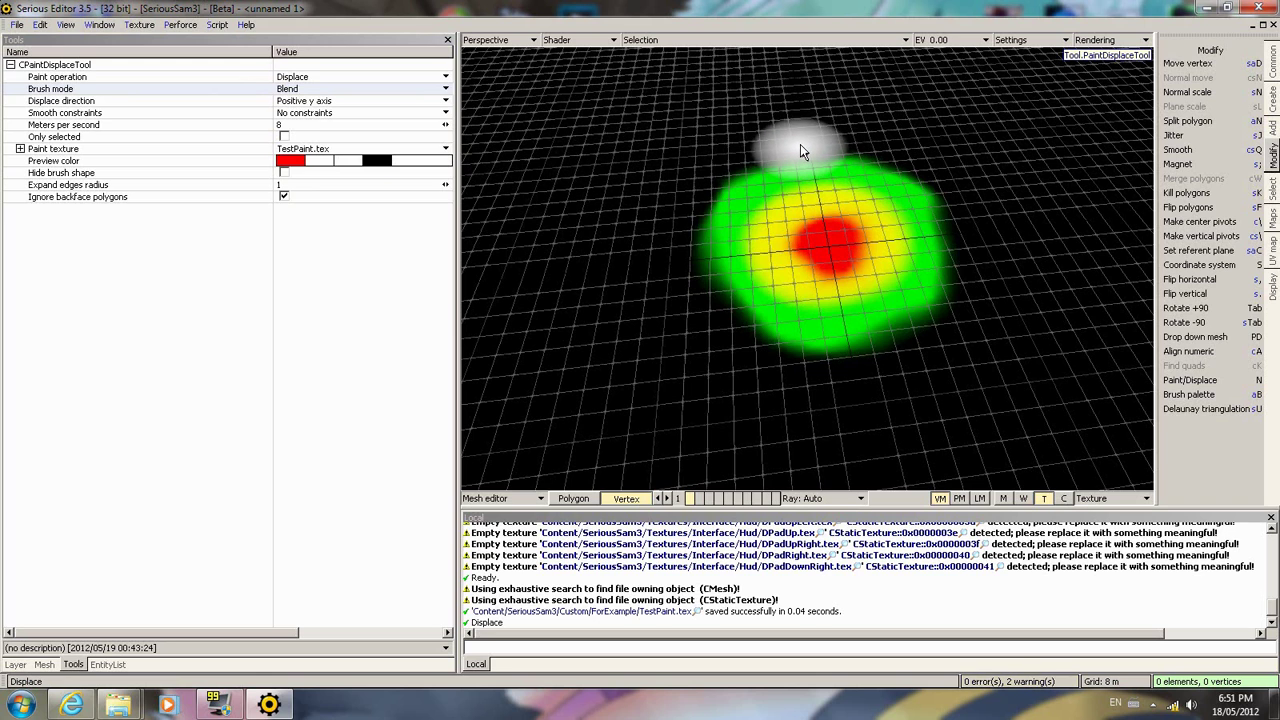
mouse_move(850, 136)
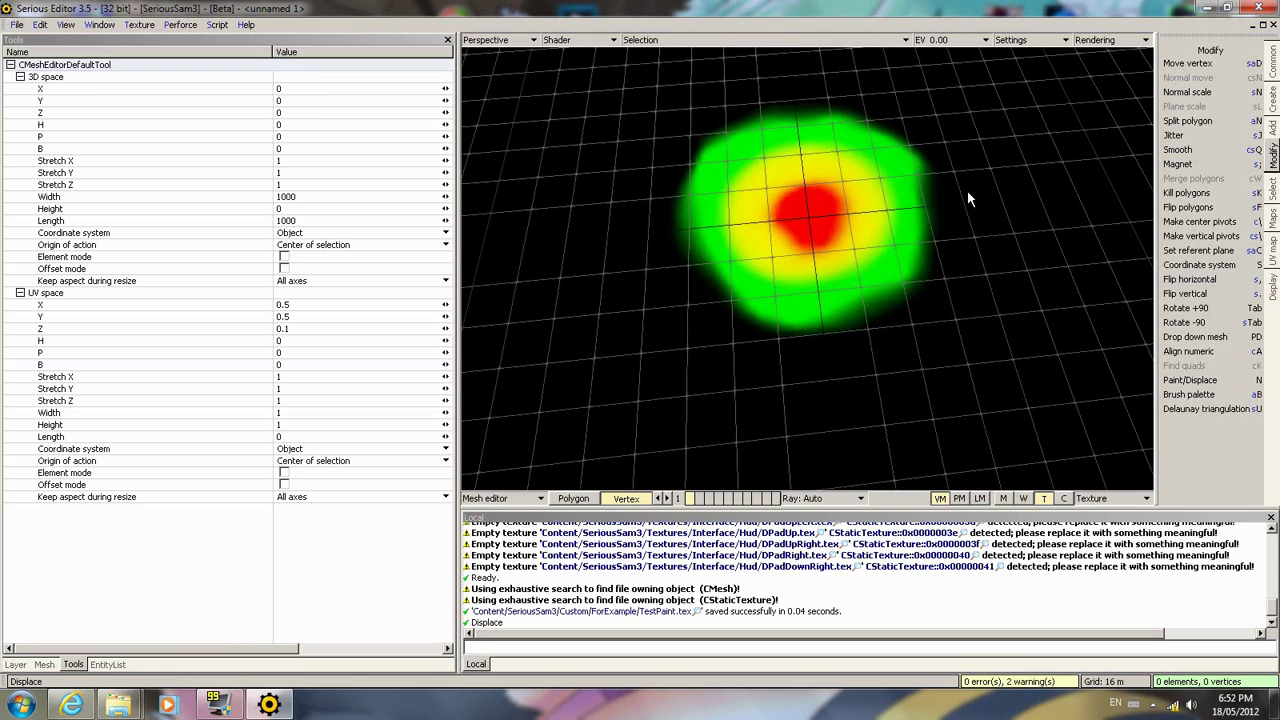
mouse_move(800, 156)
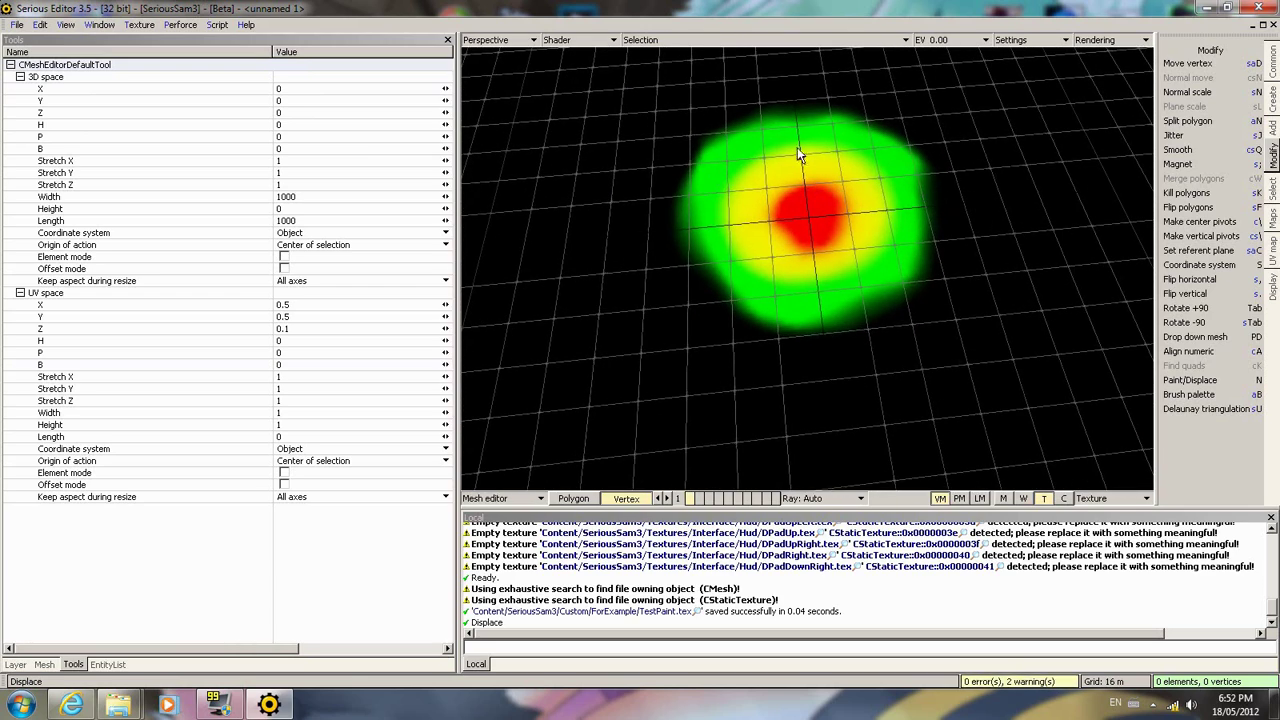
mouse_move(1000, 256)
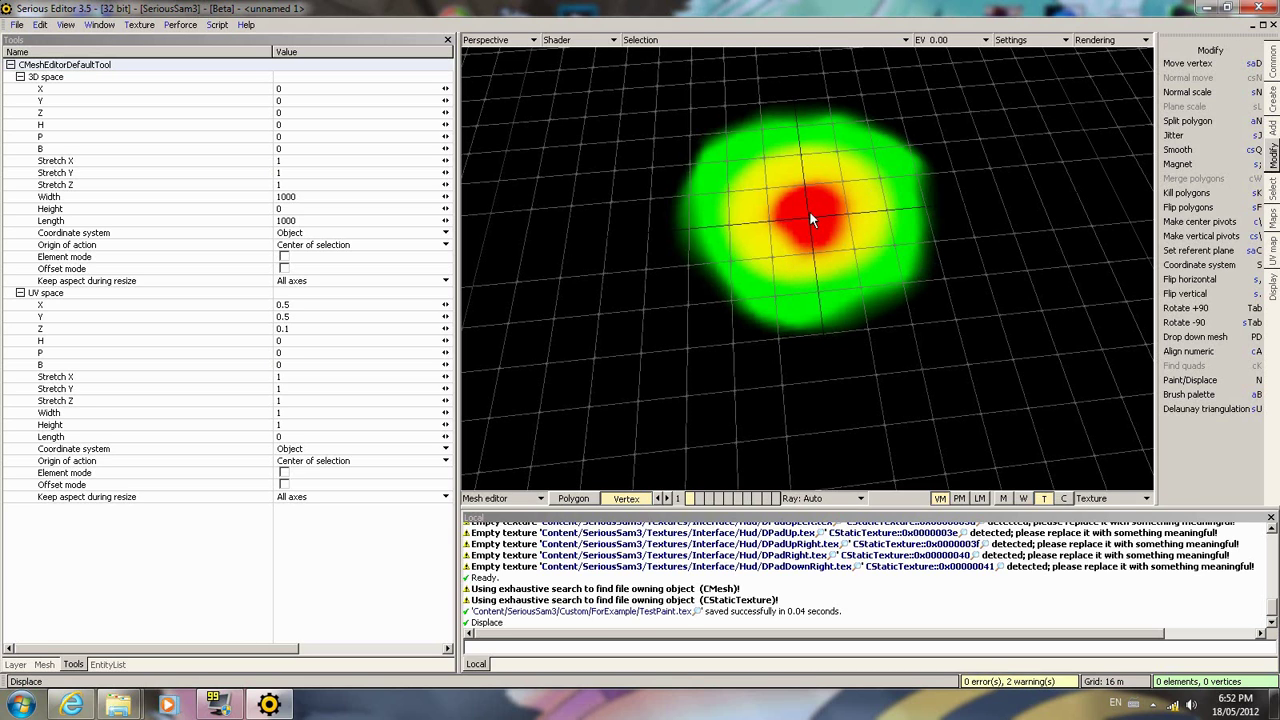
mouse_move(756, 236)
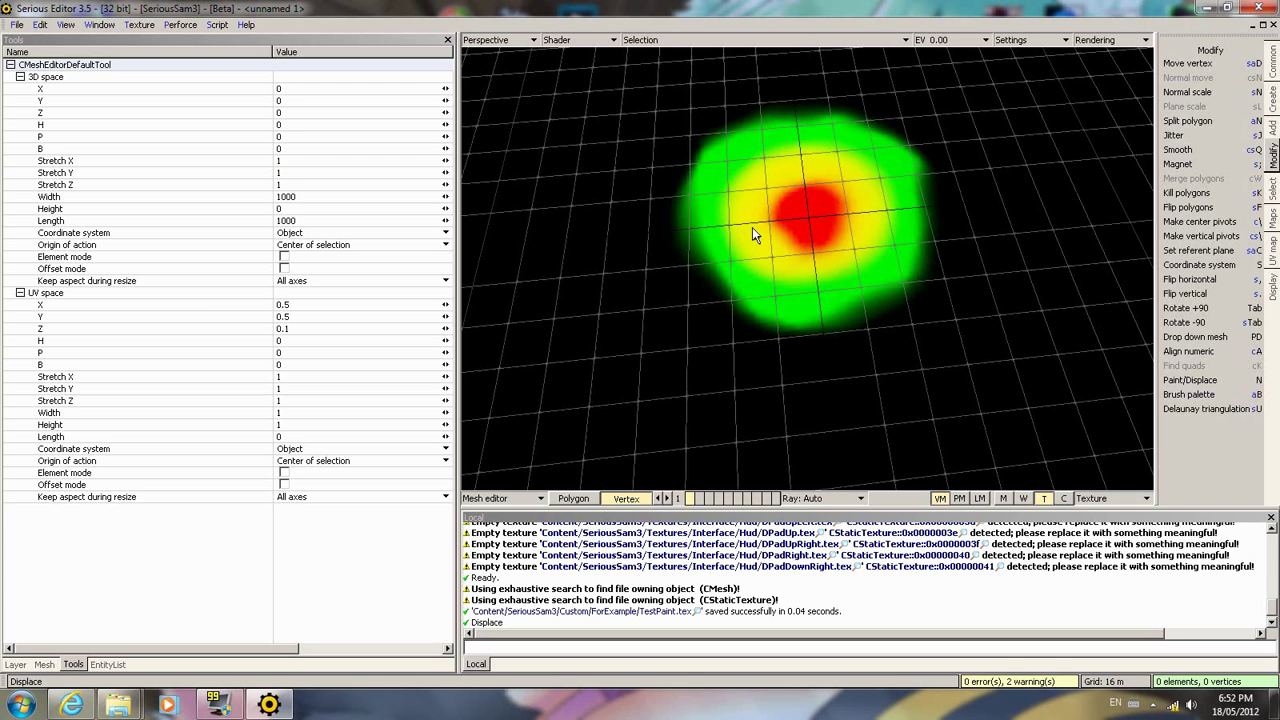
mouse_move(858, 228)
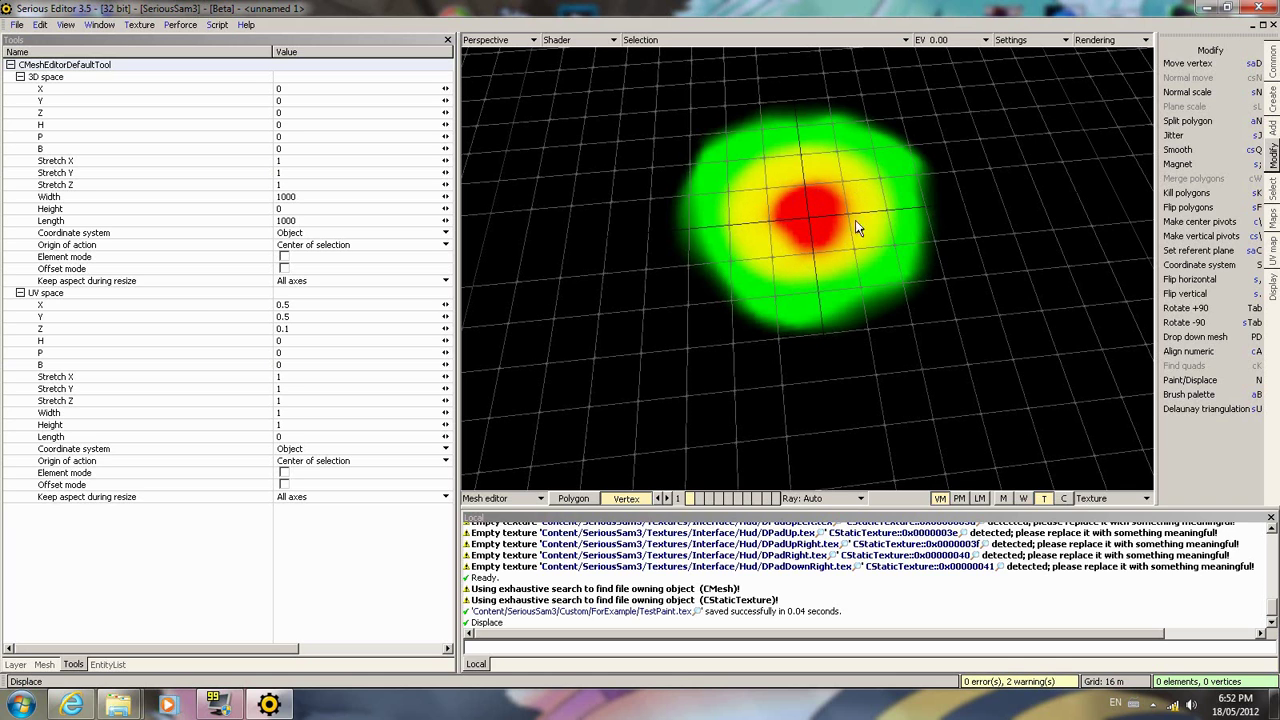
mouse_move(782, 184)
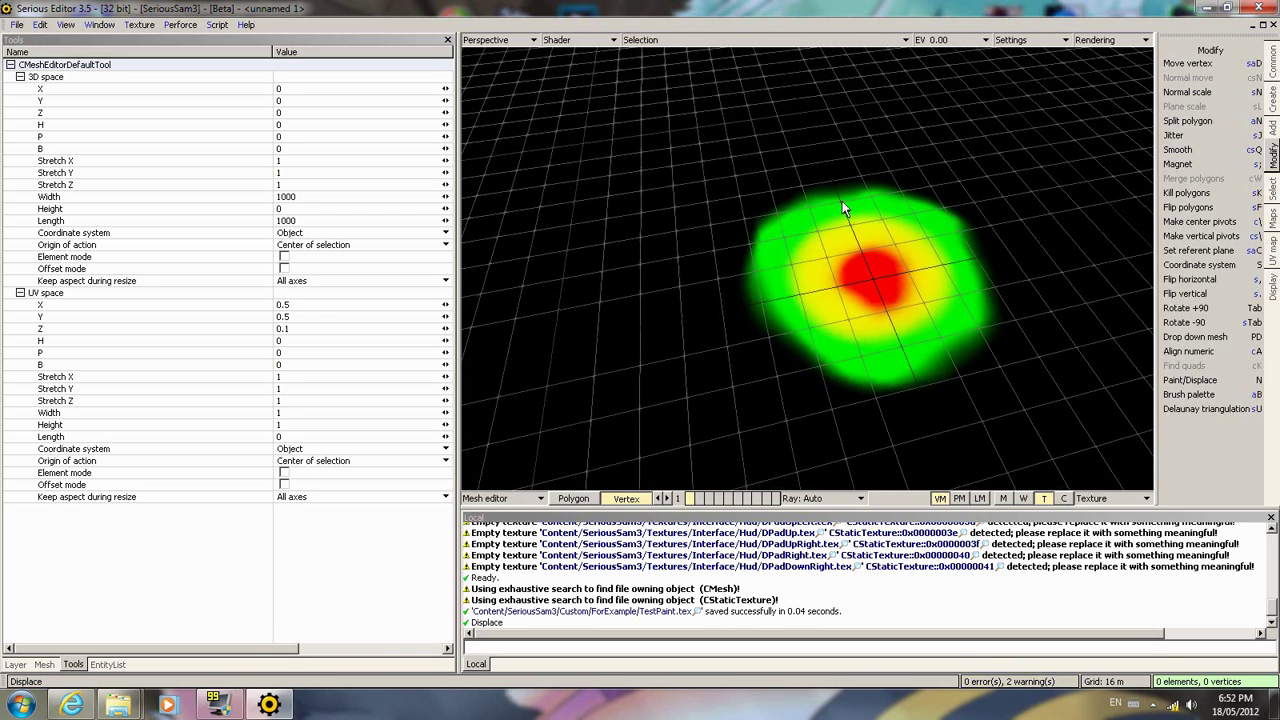
mouse_move(770, 220)
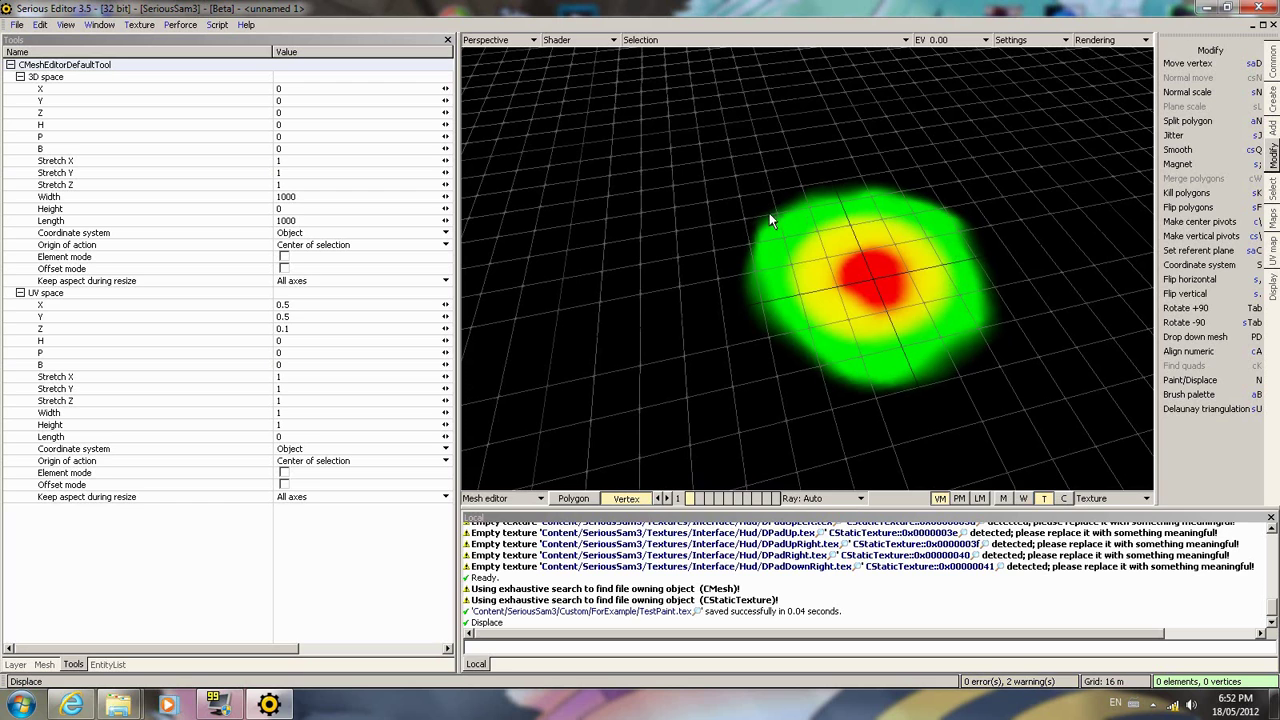
mouse_move(764, 262)
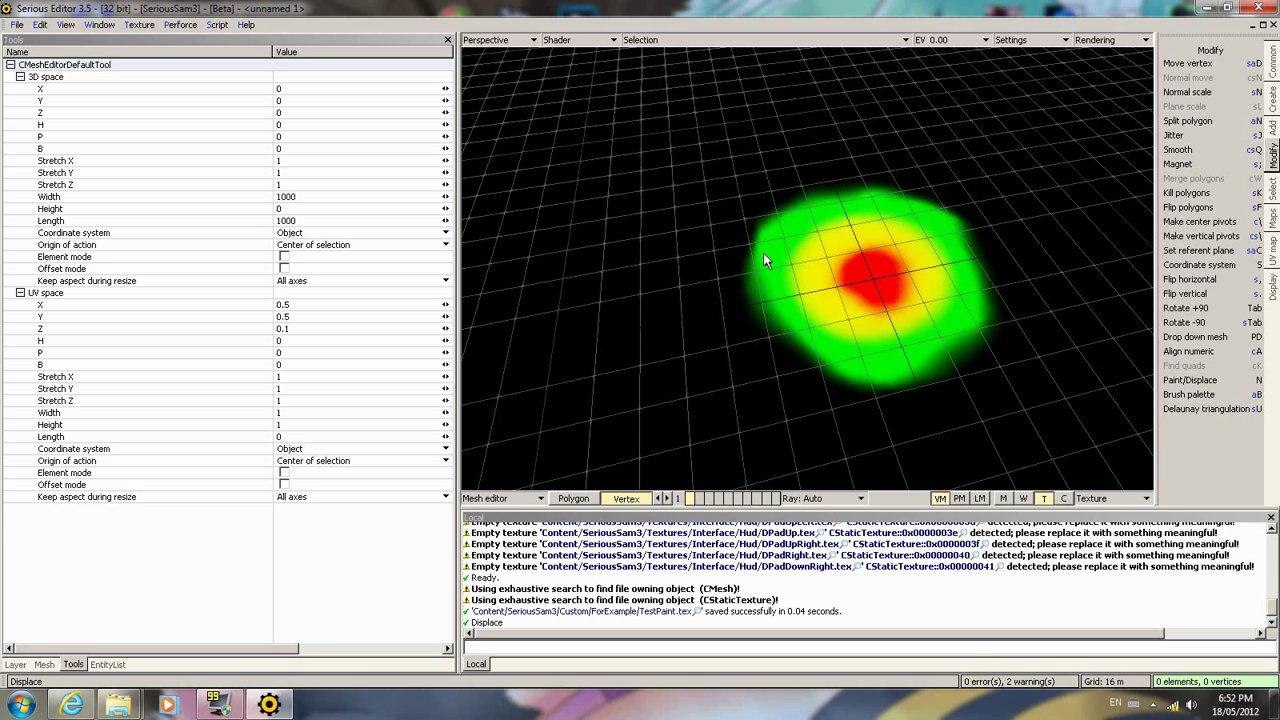
mouse_move(776, 256)
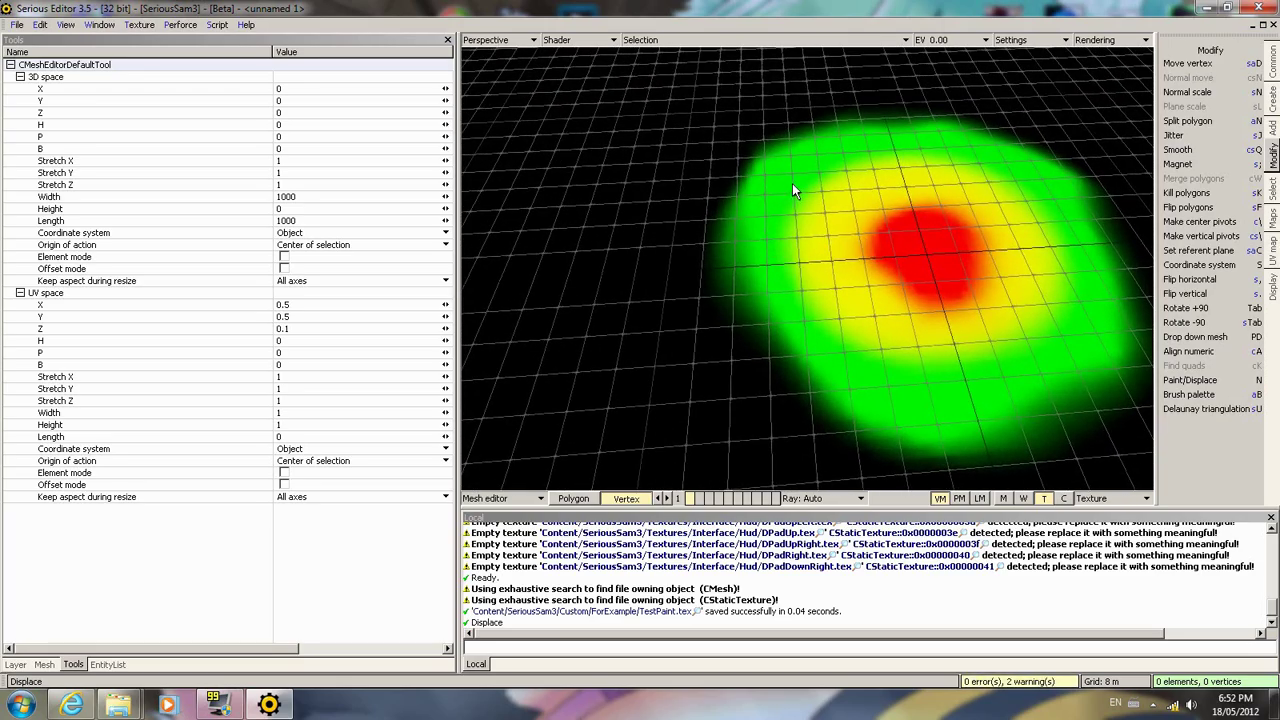
- Zoom the perspective viewport around the terrain to inspect the painted patch
scroll("down", 3)
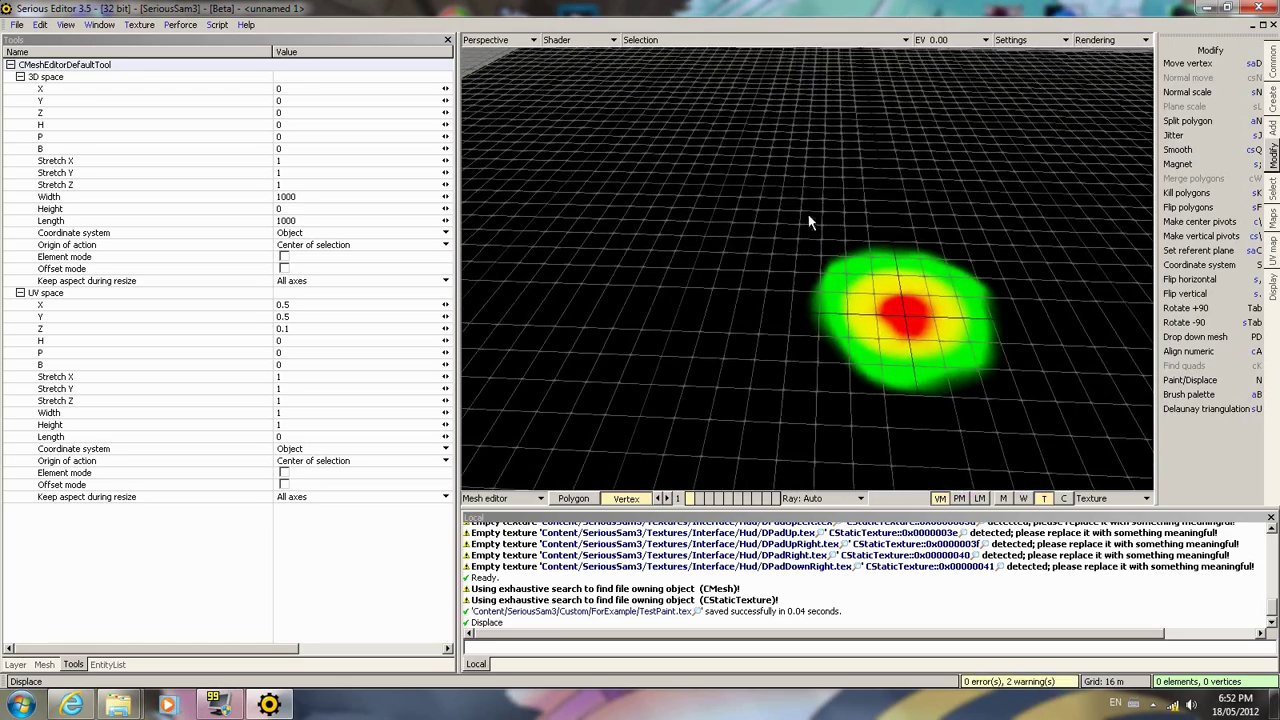
mouse_move(648, 358)
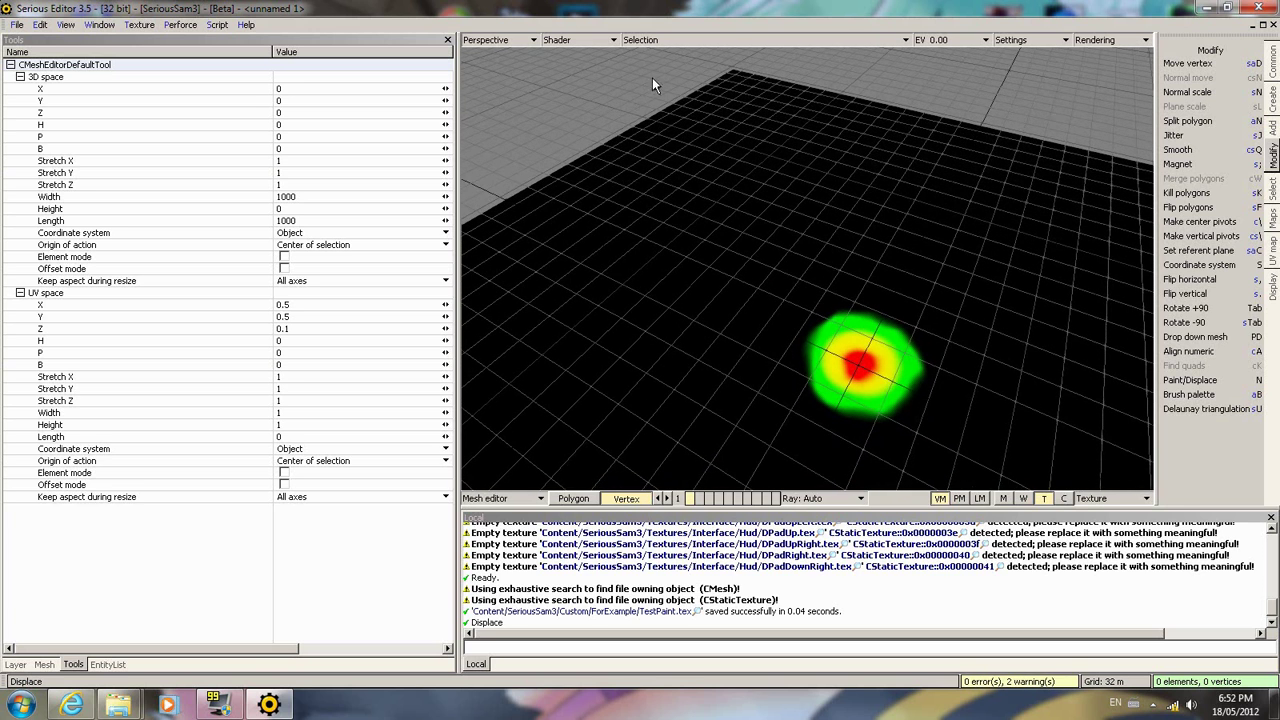
mouse_move(752, 232)
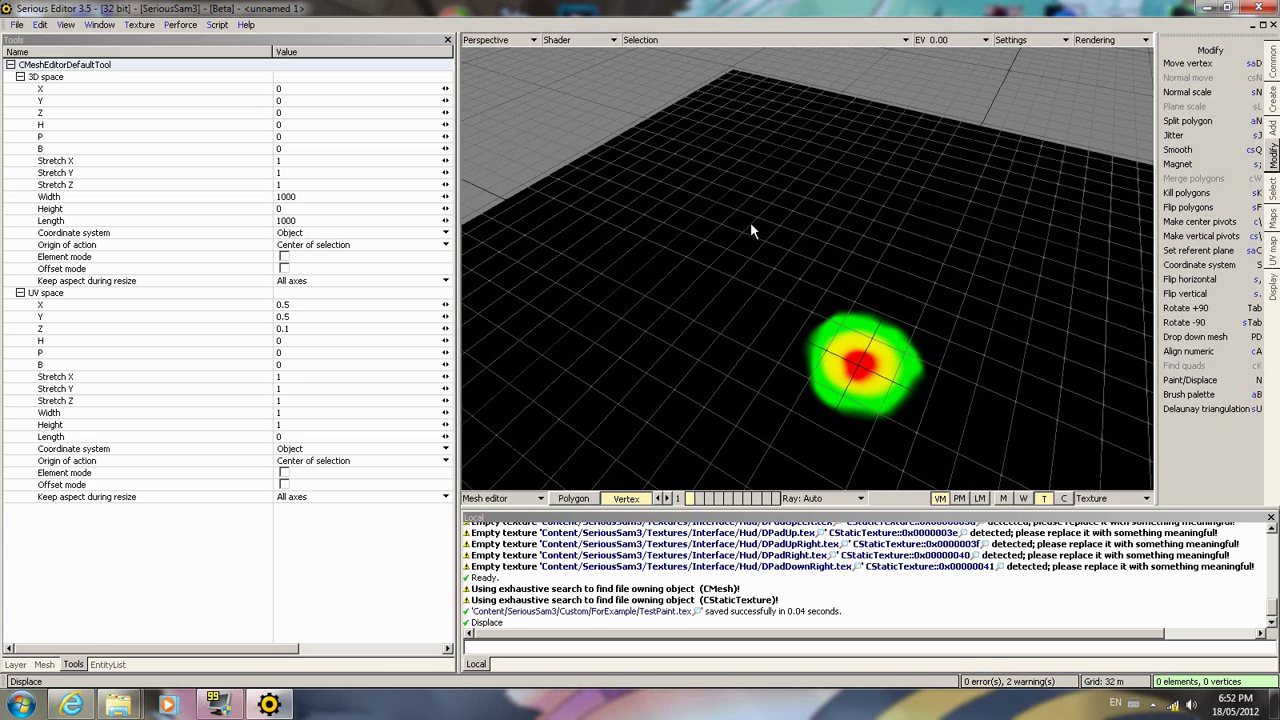
mouse_move(688, 260)
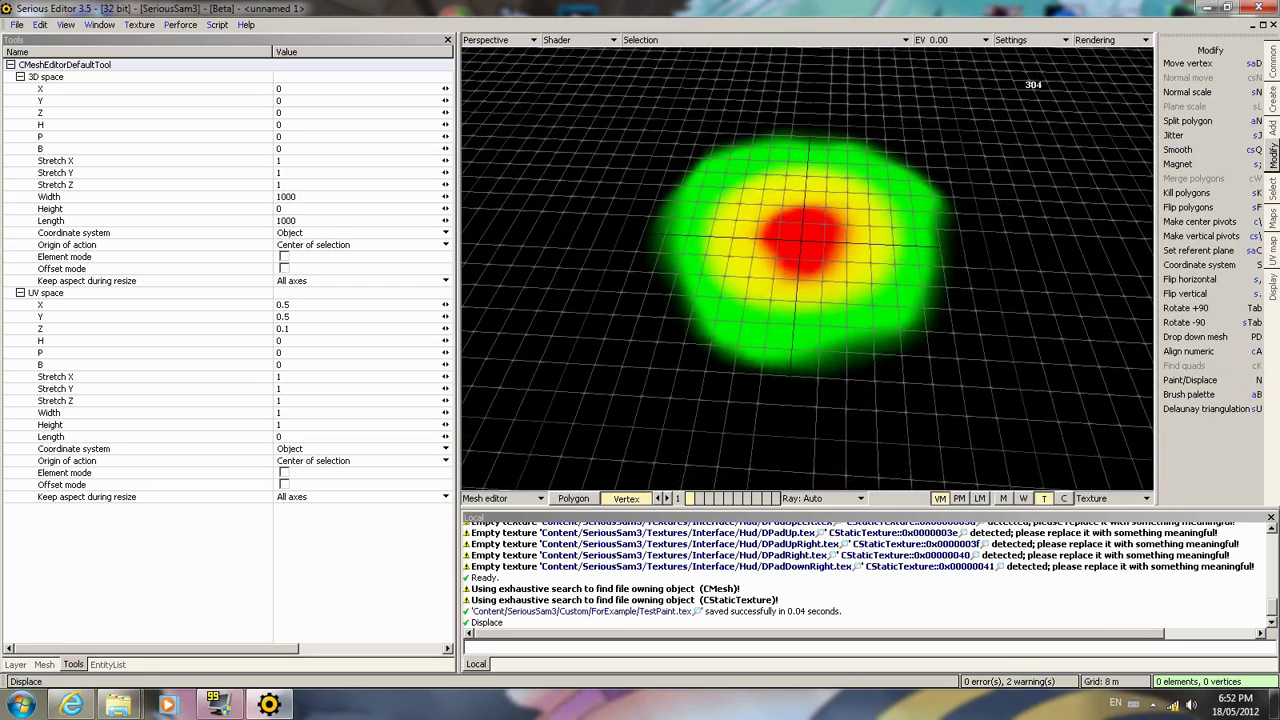
scroll("down", 3)
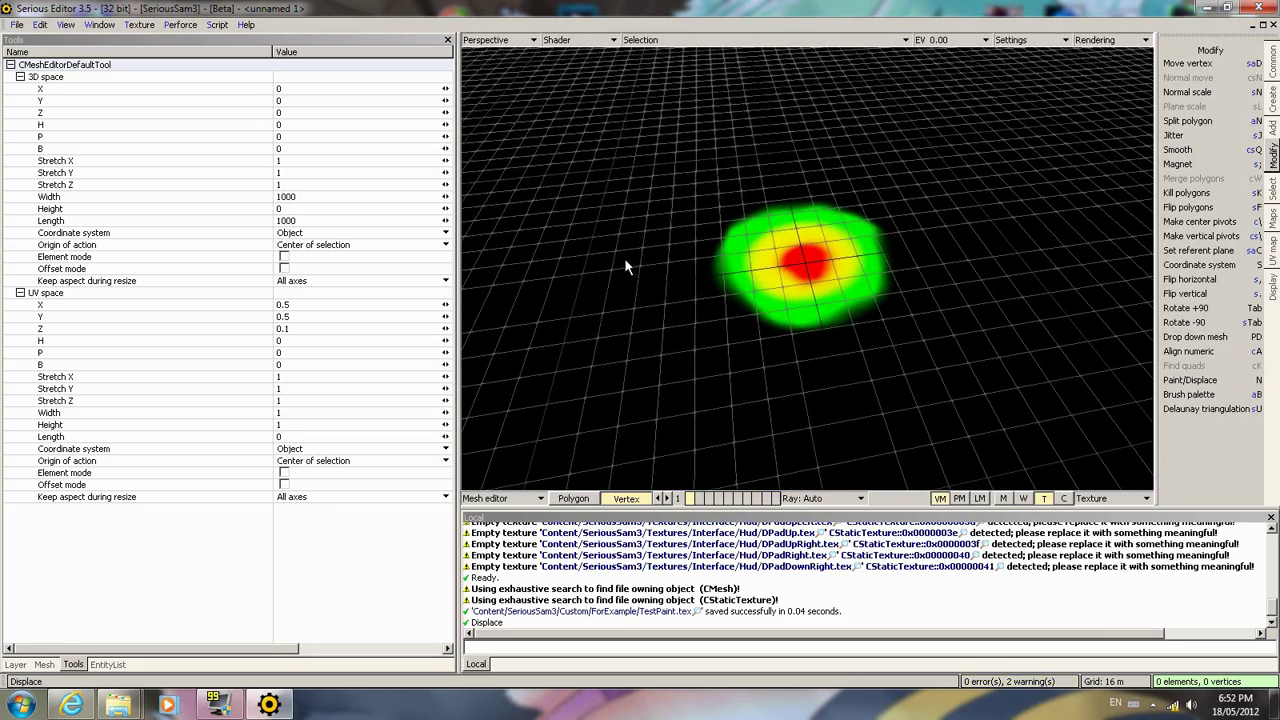
mouse_move(510, 504)
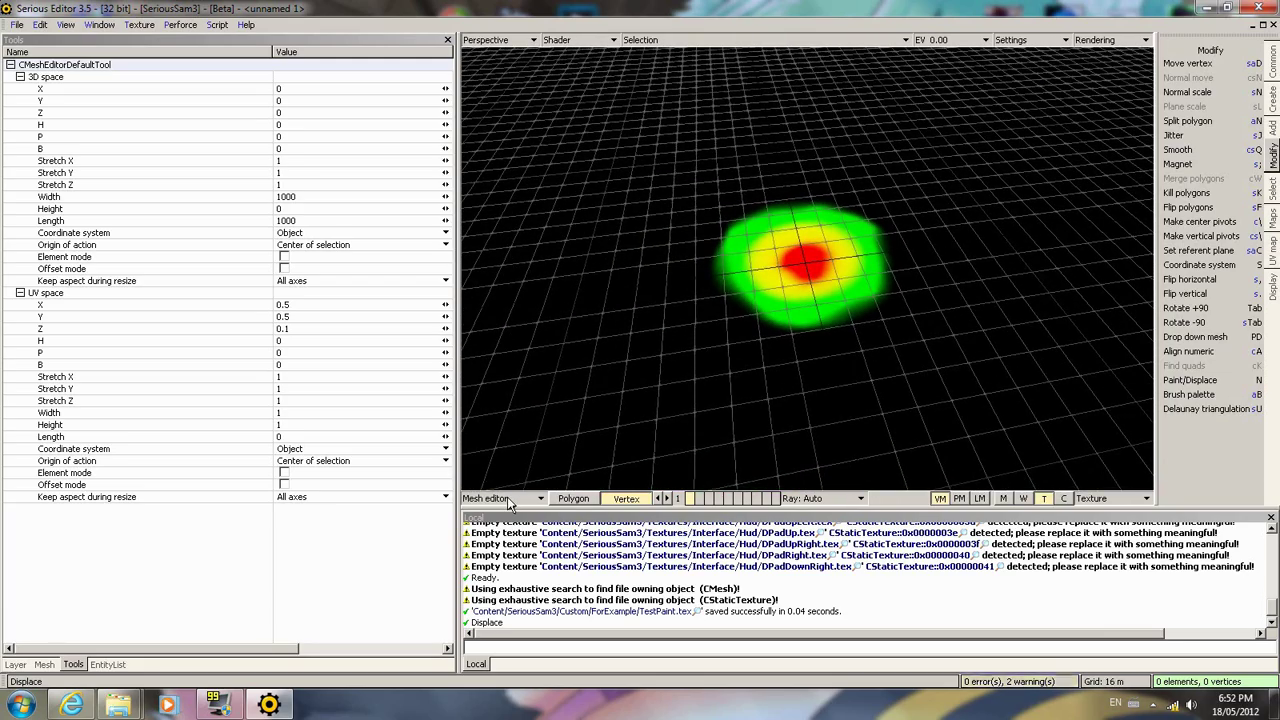
- Switch to the World editor and place a Sand Whale Controller from the entity list
left_click(502, 498)
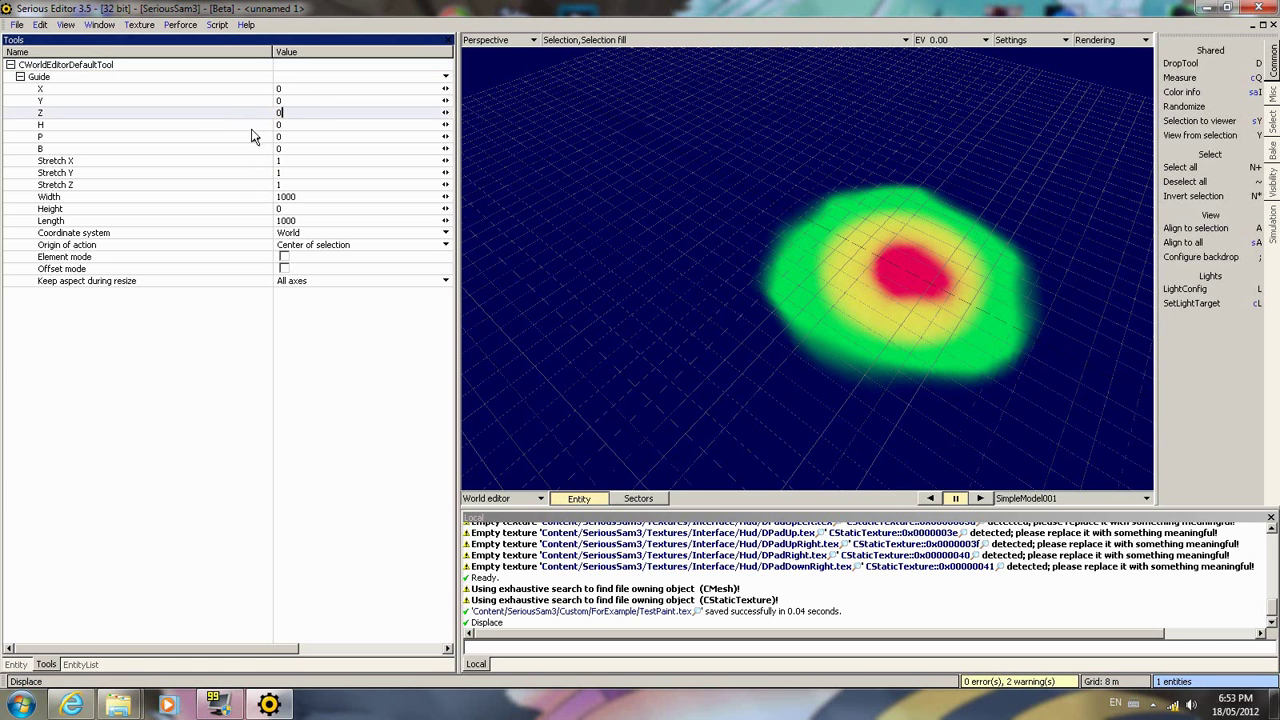
left_click(80, 664)
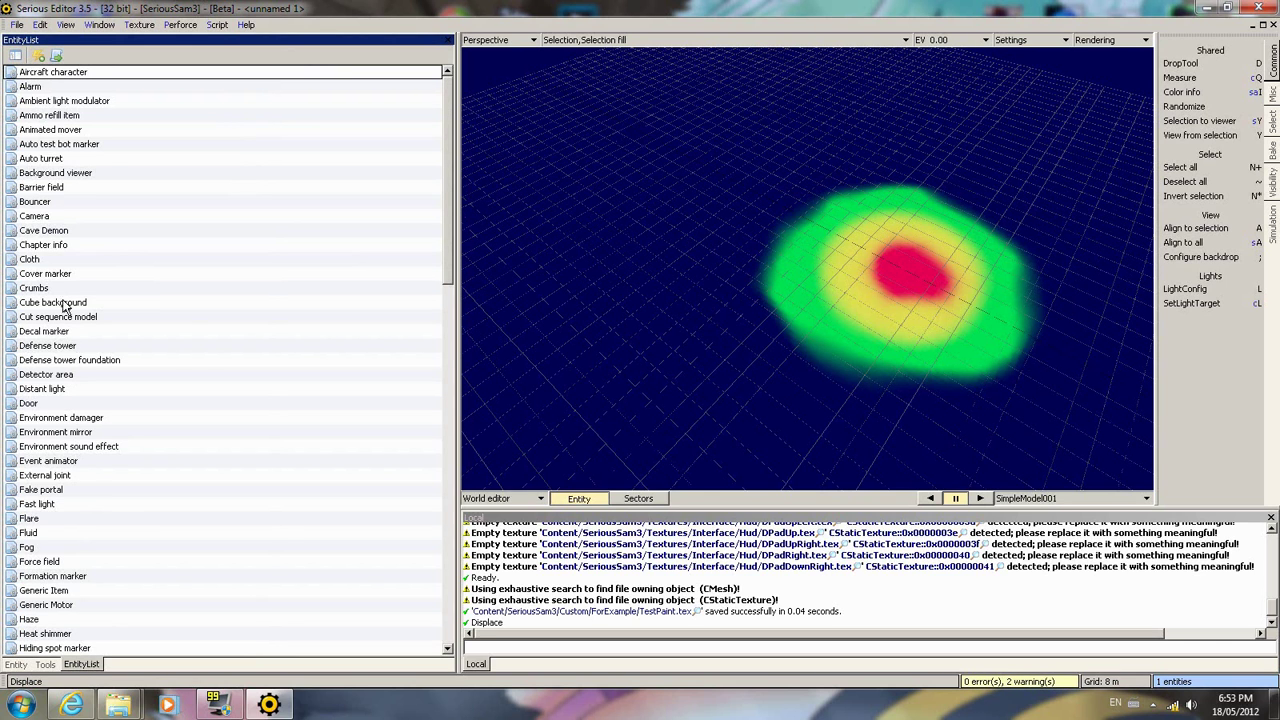
scroll("down", 3)
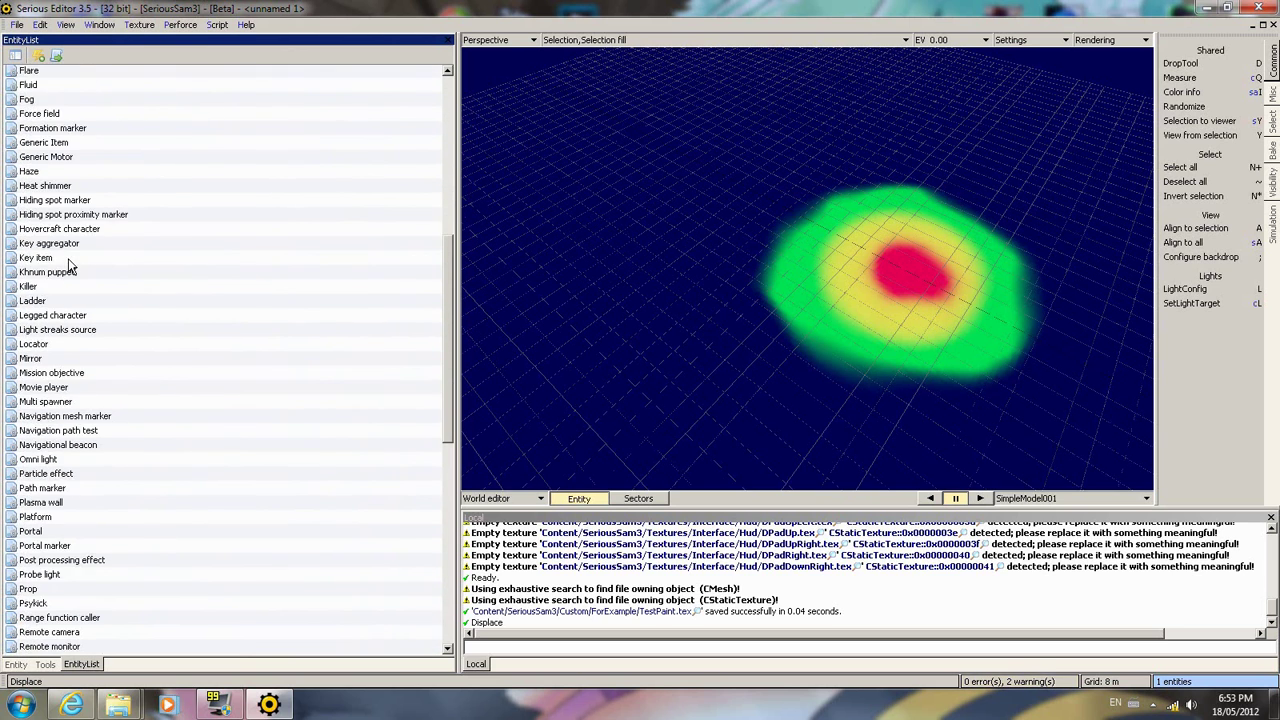
scroll("down", 3)
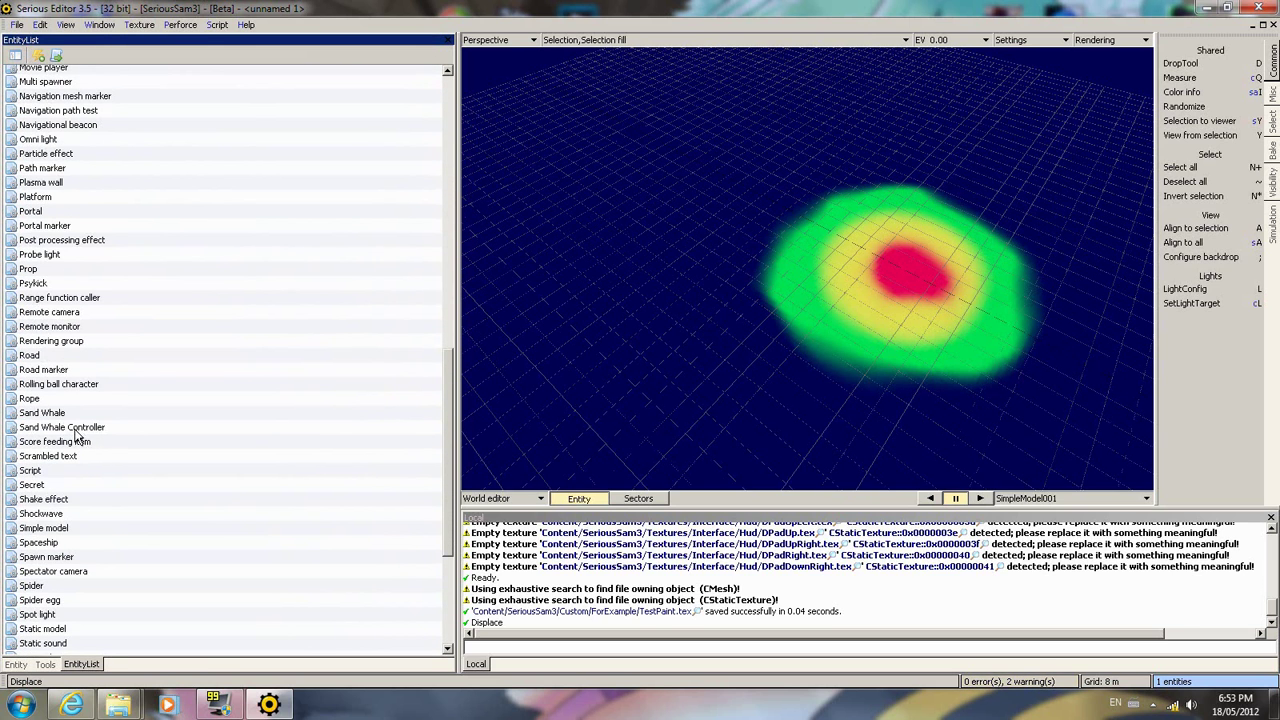
left_click(62, 428)
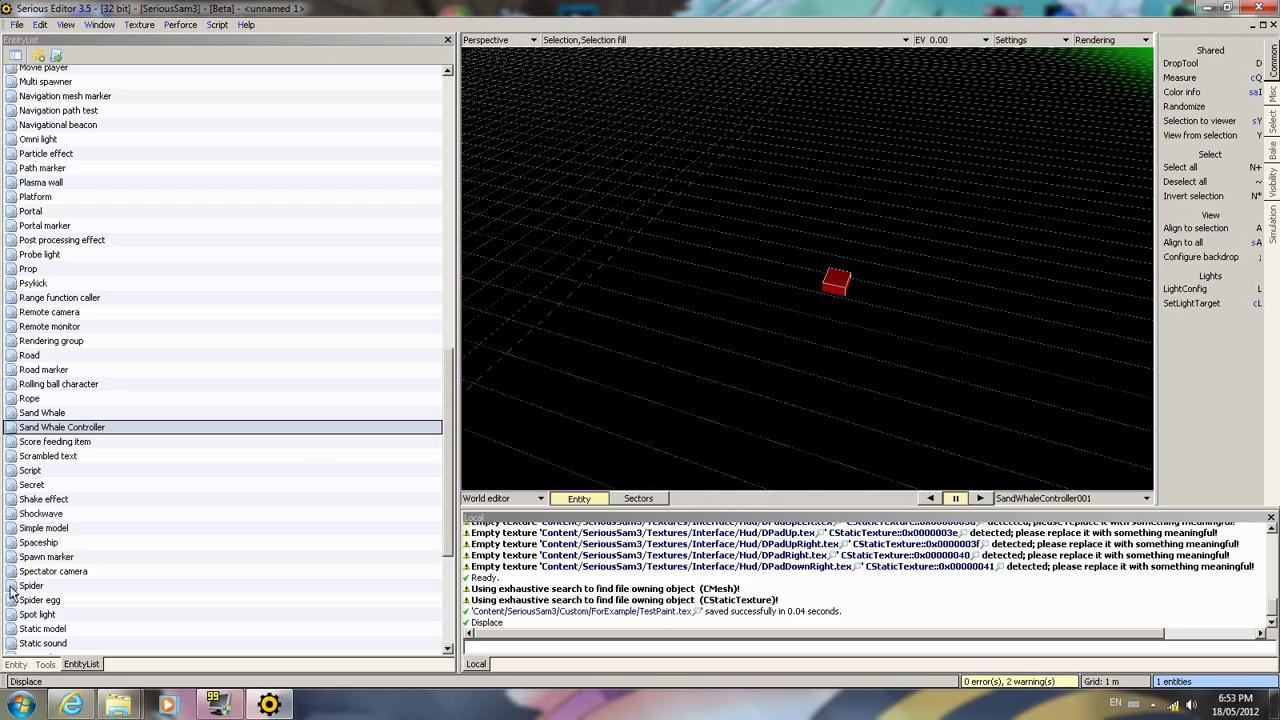
- Begin browsing for the controller's topmap texture
left_click(16, 664)
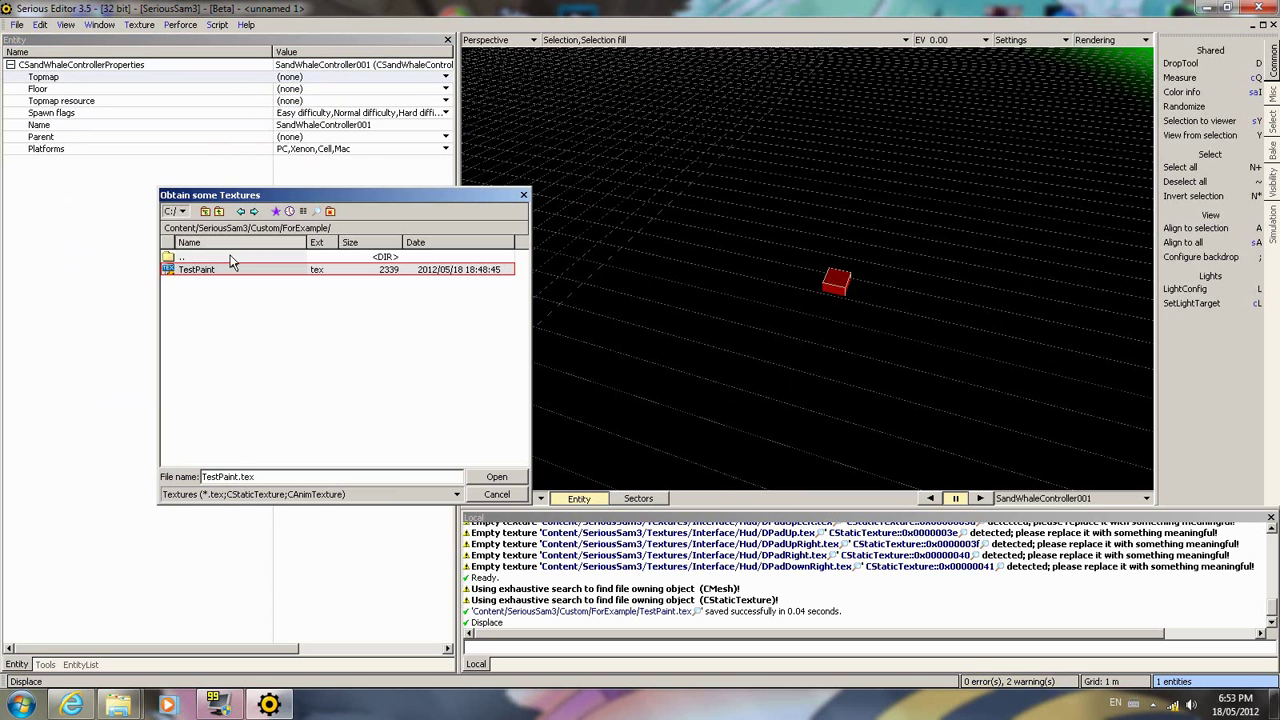
- Assign TestPaint.tex as the topmap and rebake it so the painted blob appears in the world
left_click(496, 476)
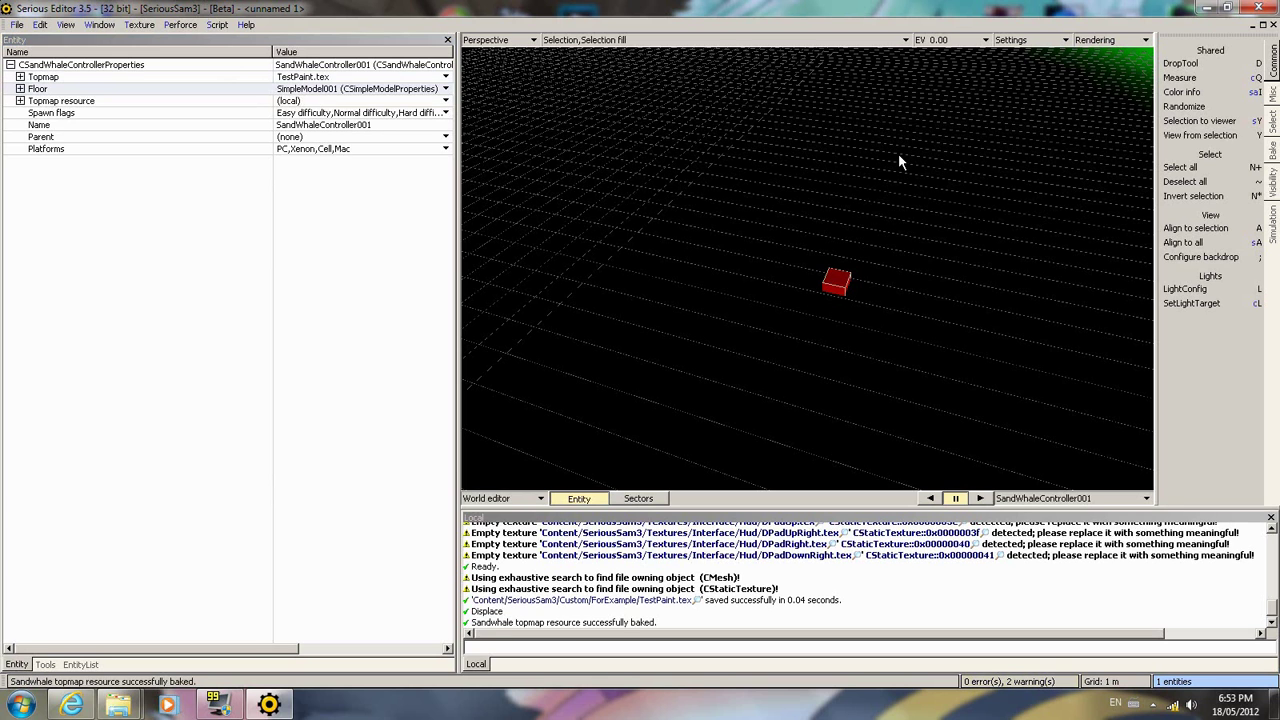
mouse_move(784, 236)
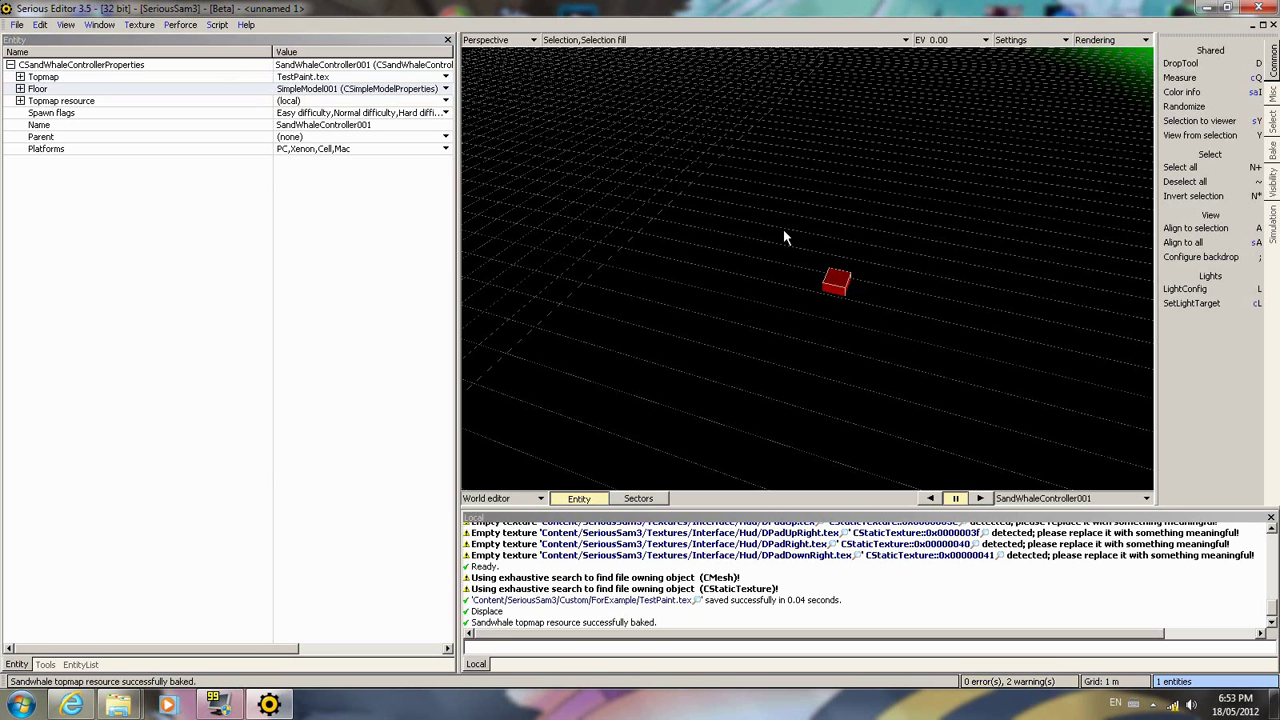
mouse_move(240, 168)
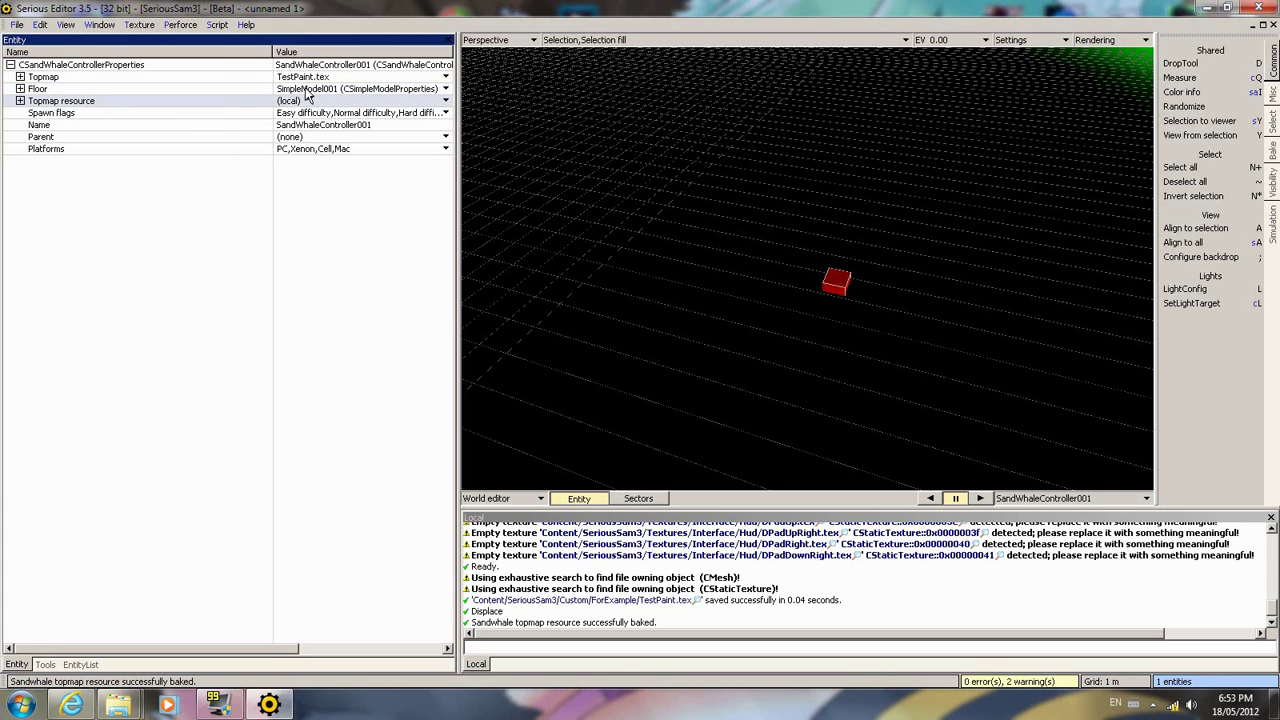
left_click(444, 100)
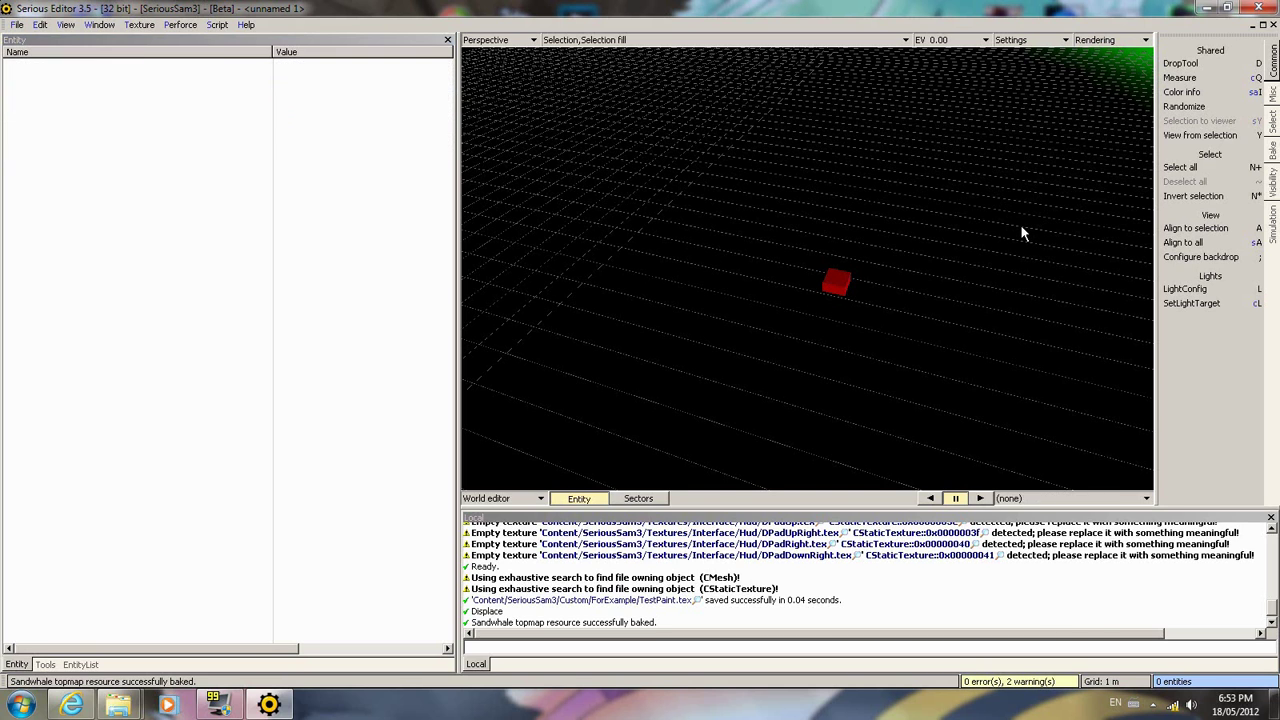
left_click(836, 282)
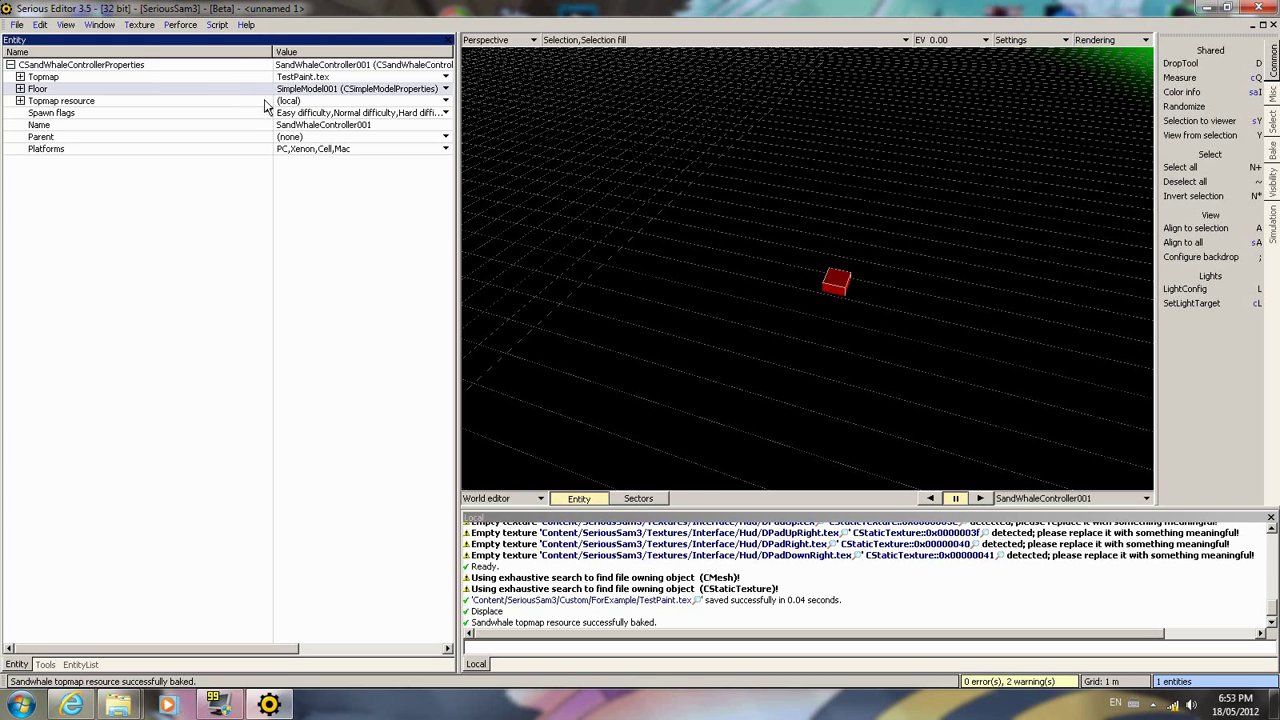
left_click(444, 100)
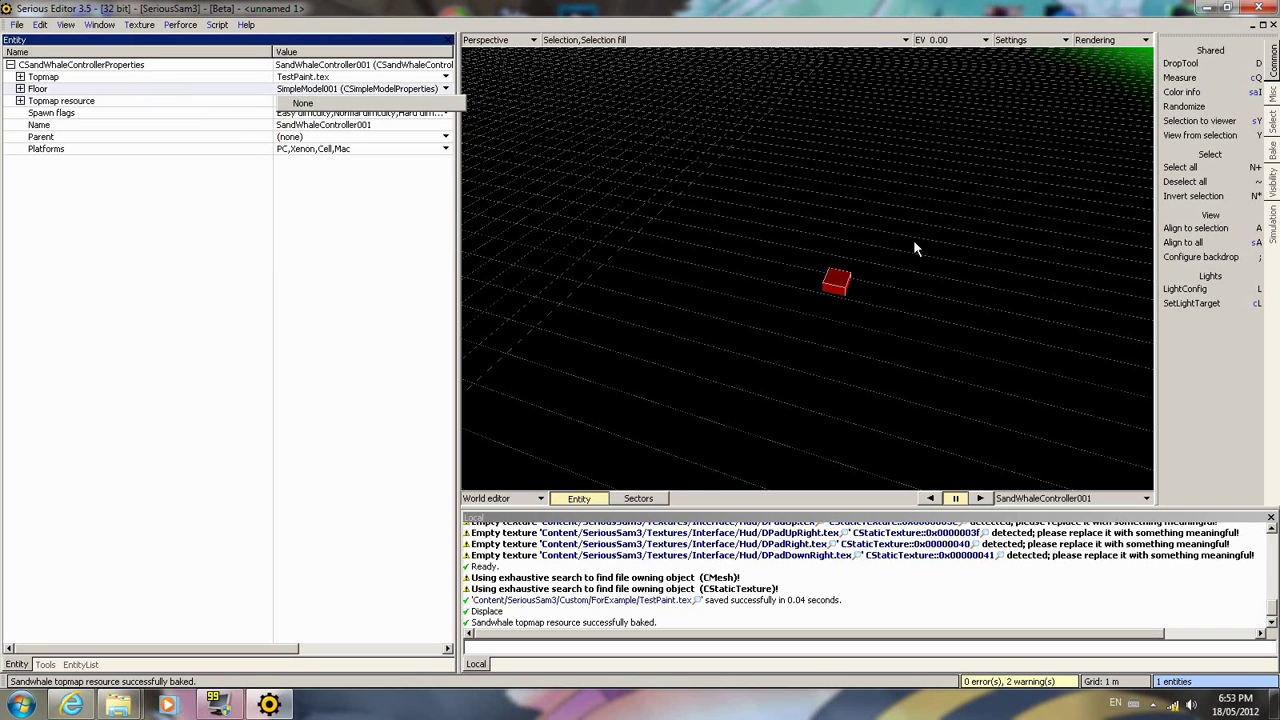
left_click(302, 104)
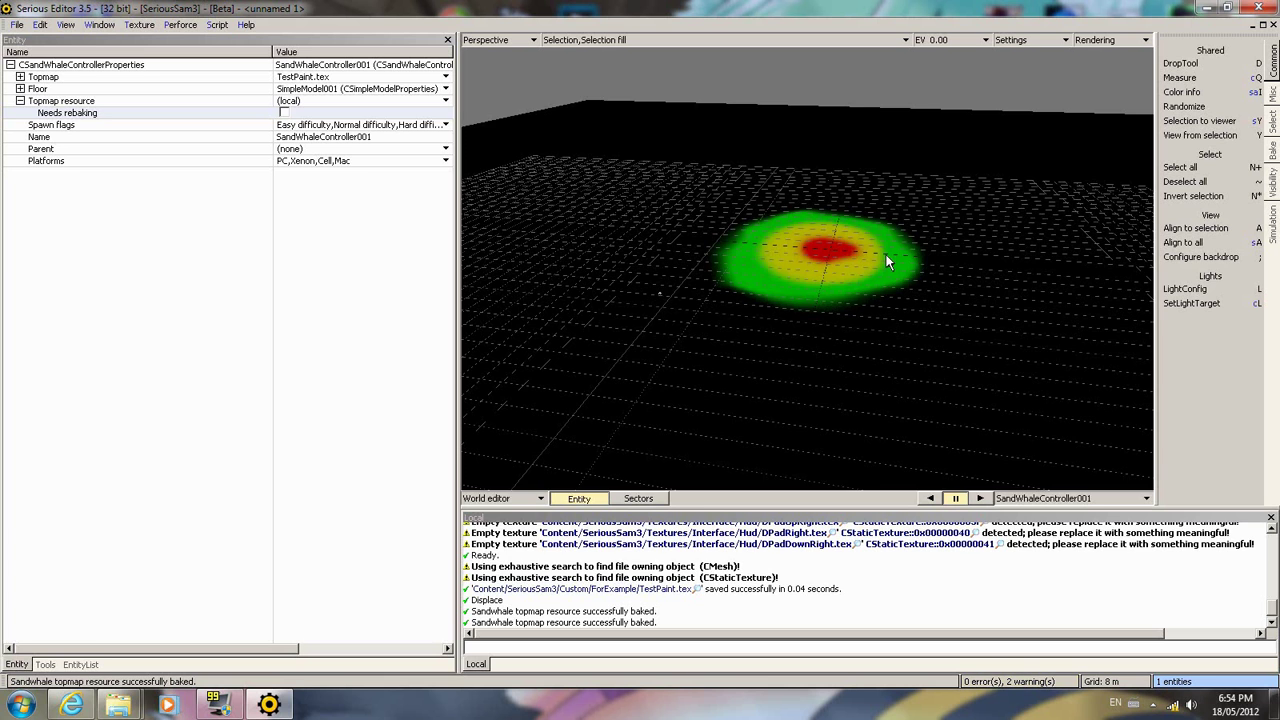
- Toggle the viewport rendering option so the blue floor with the topmap blob shows
left_click(1110, 40)
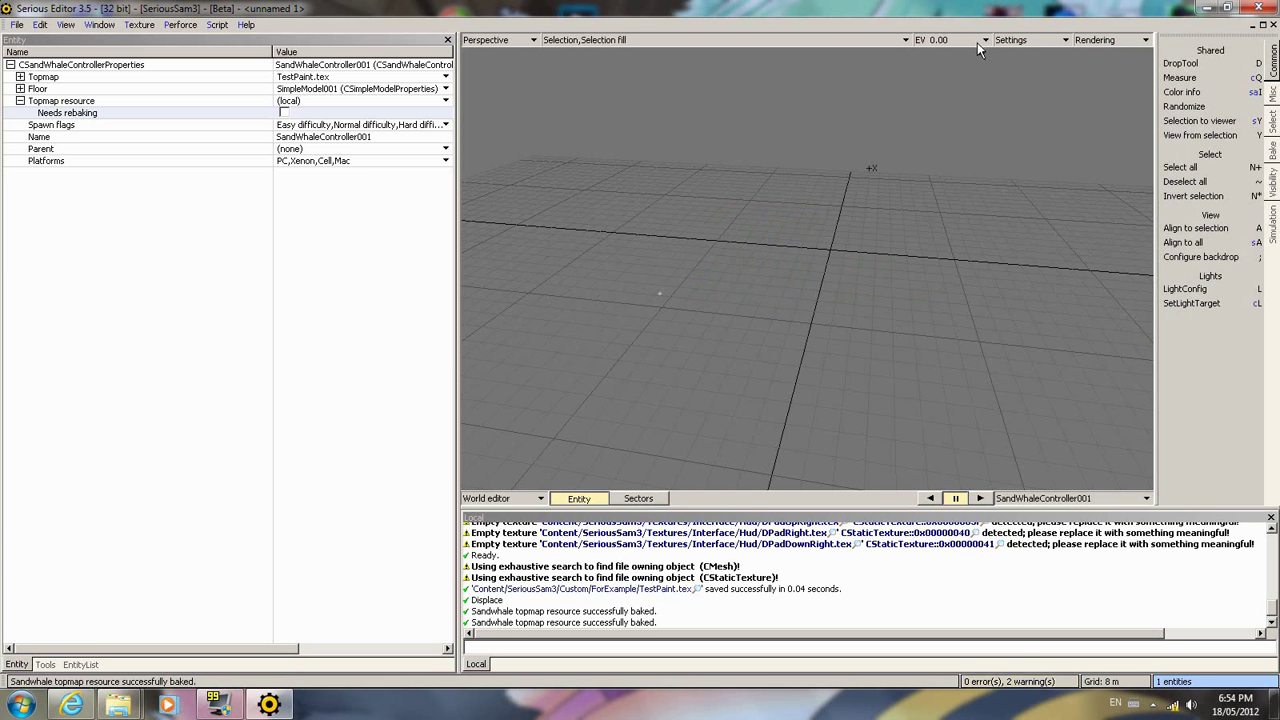
left_click(1094, 40)
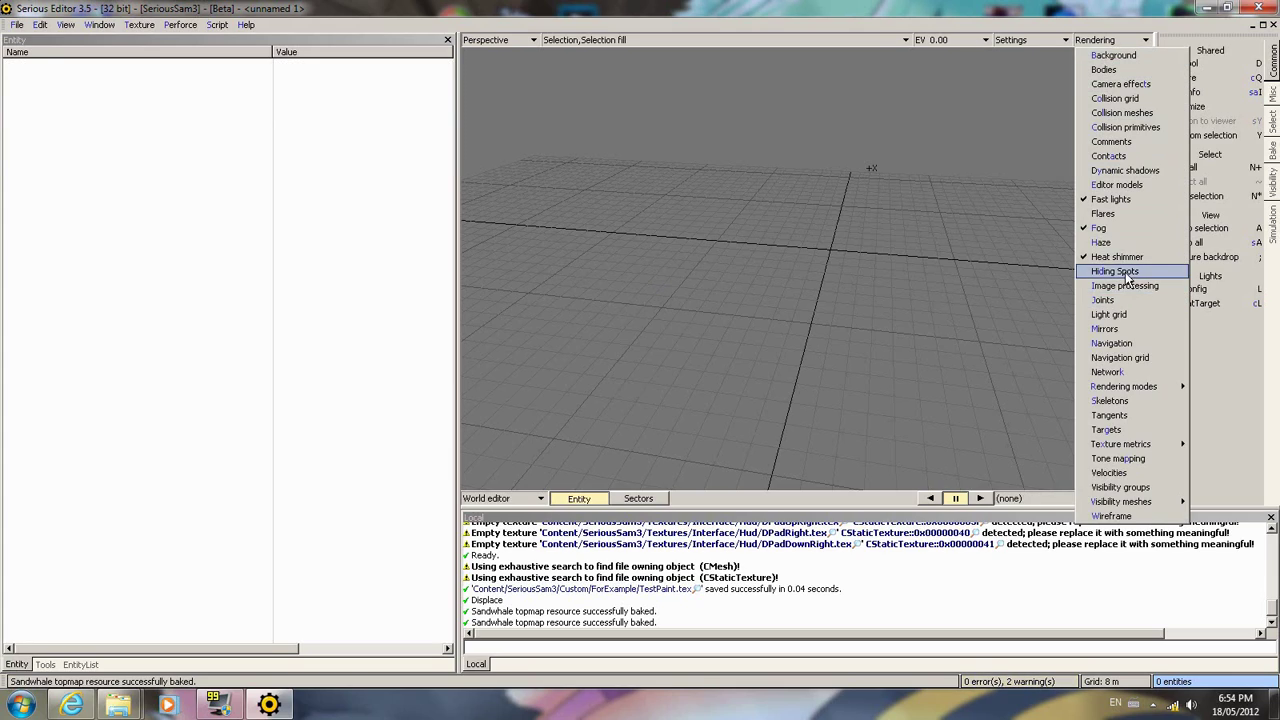
left_click(1114, 272)
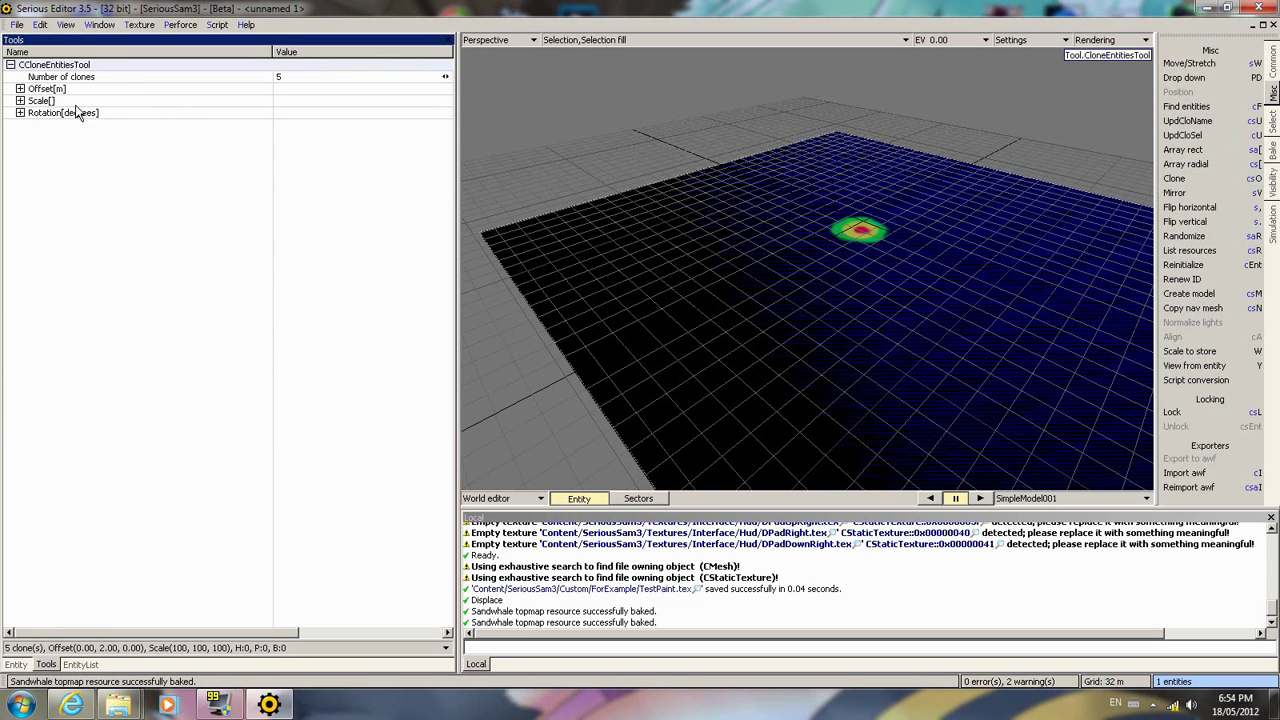
- Start editing the floor model SimpleModel001's mesh in the Mesh editor
left_click(20, 88)
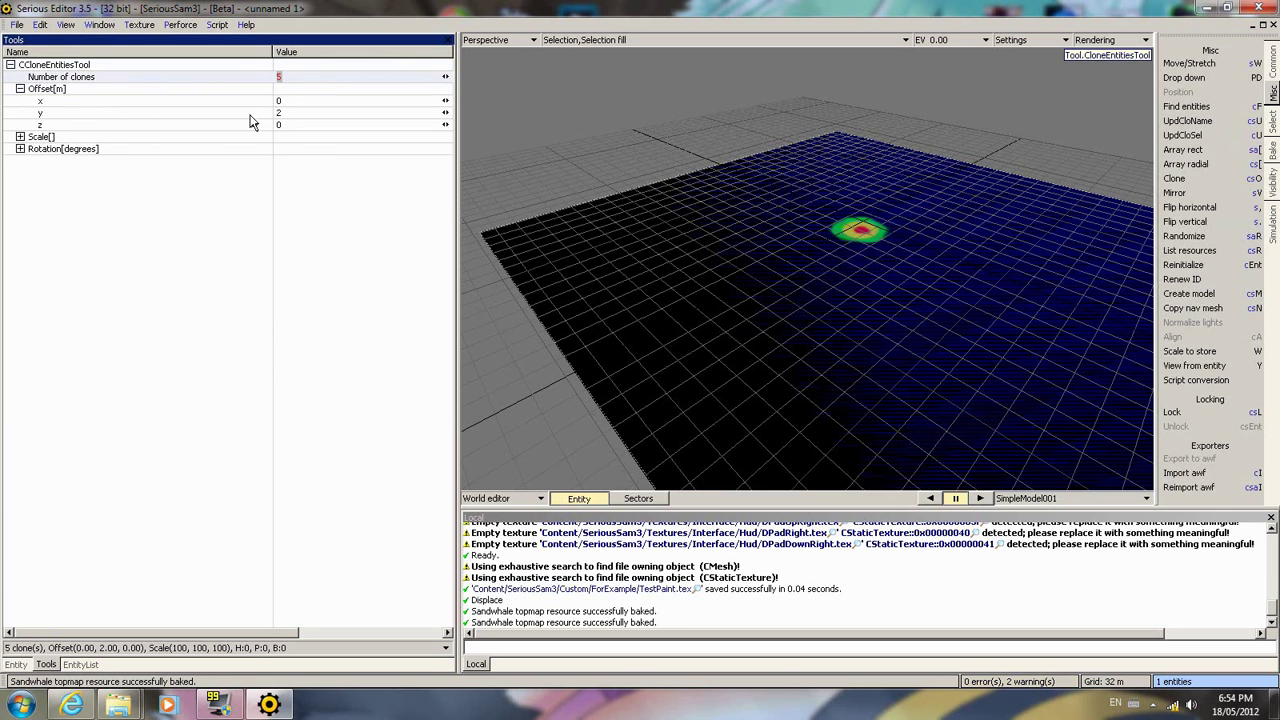
right_click(858, 232)
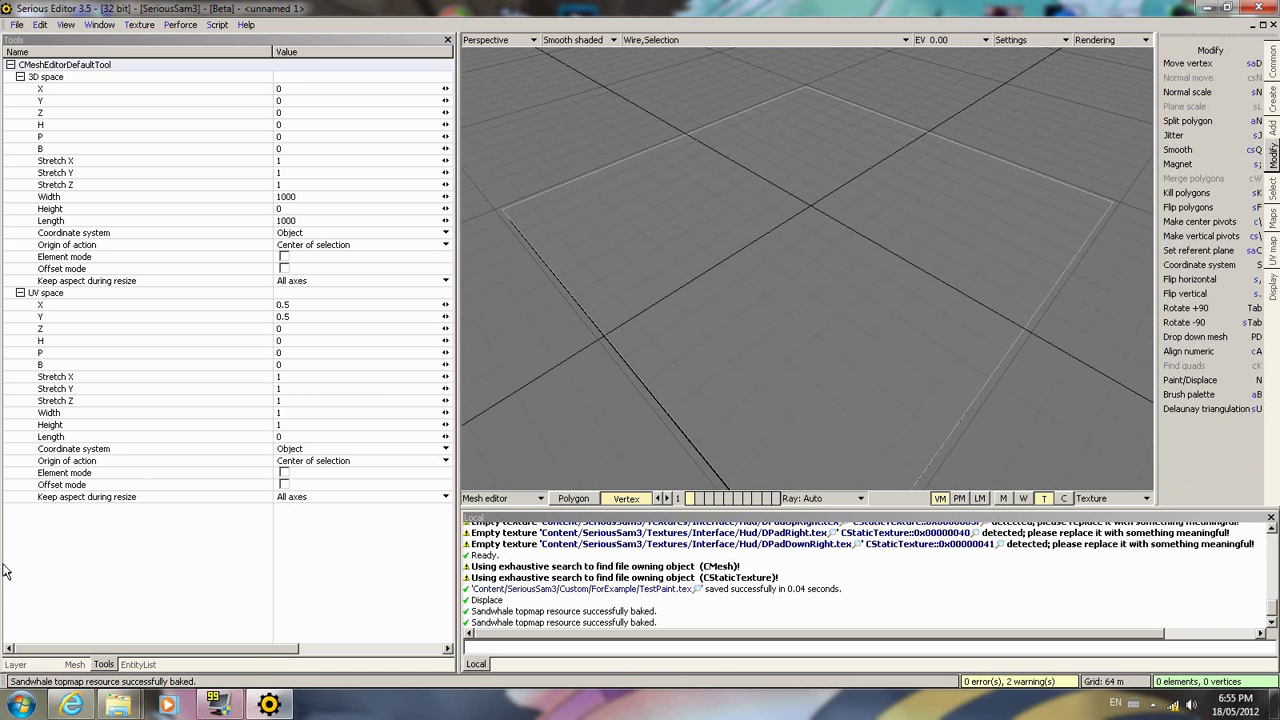
- Assign Sand_SandWhale.mat as the layer's material attributes and expand them to inspect
left_click(16, 664)
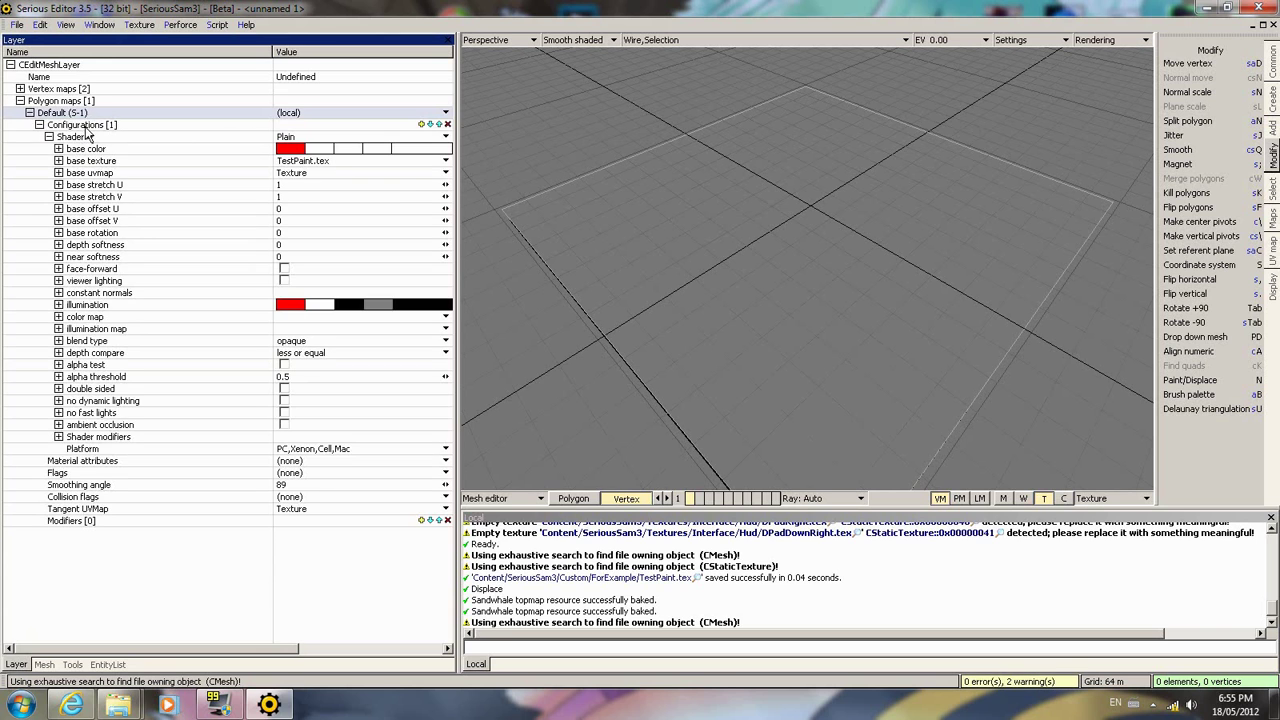
left_click(48, 136)
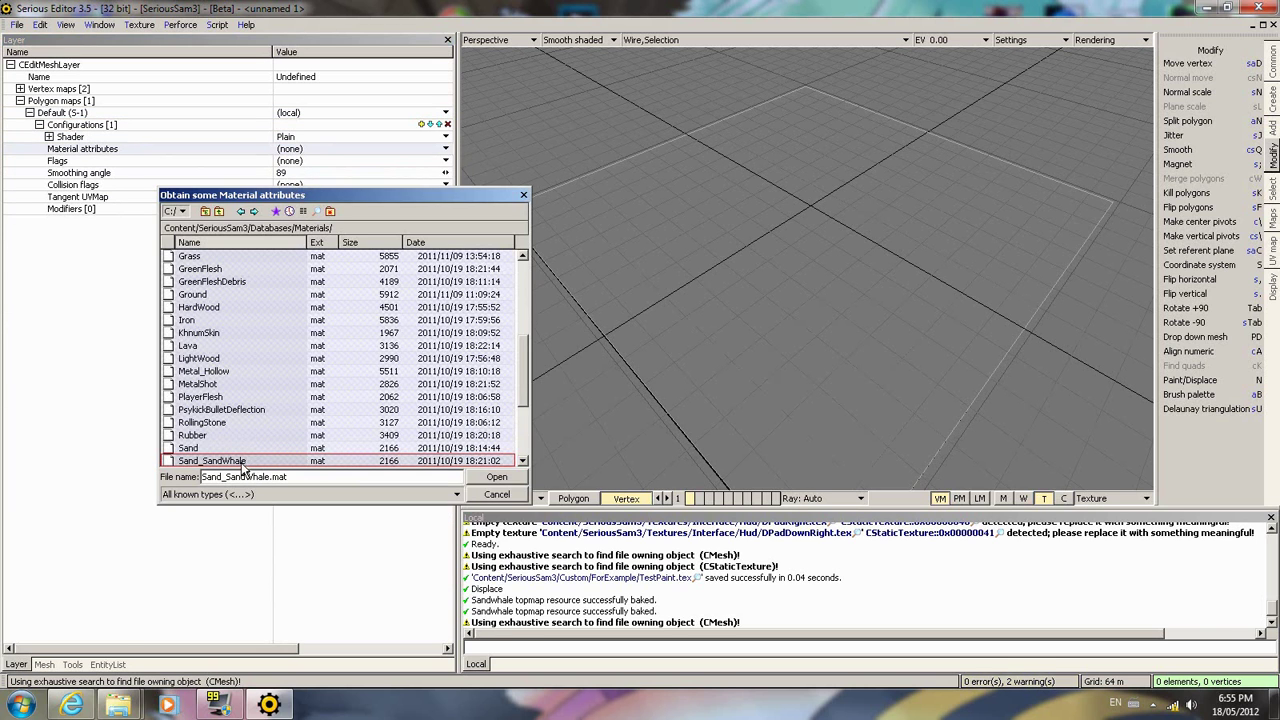
left_click(496, 476)
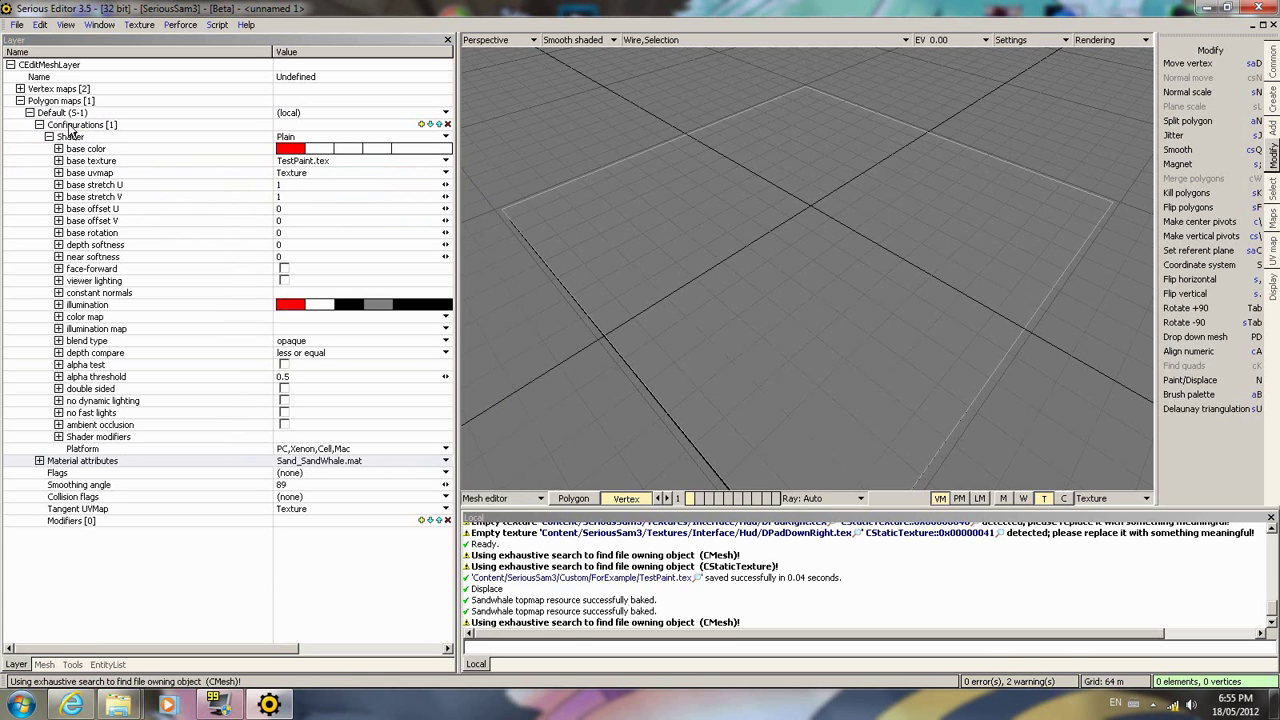
left_click(40, 136)
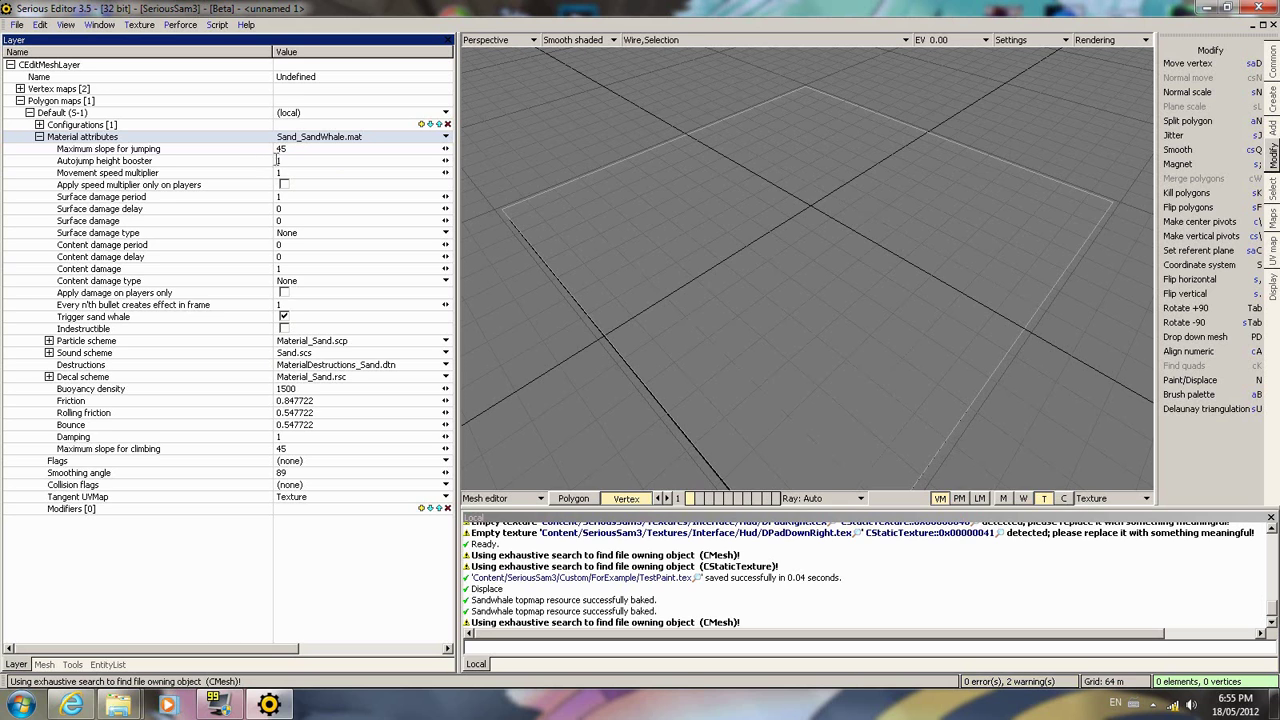
mouse_move(320, 136)
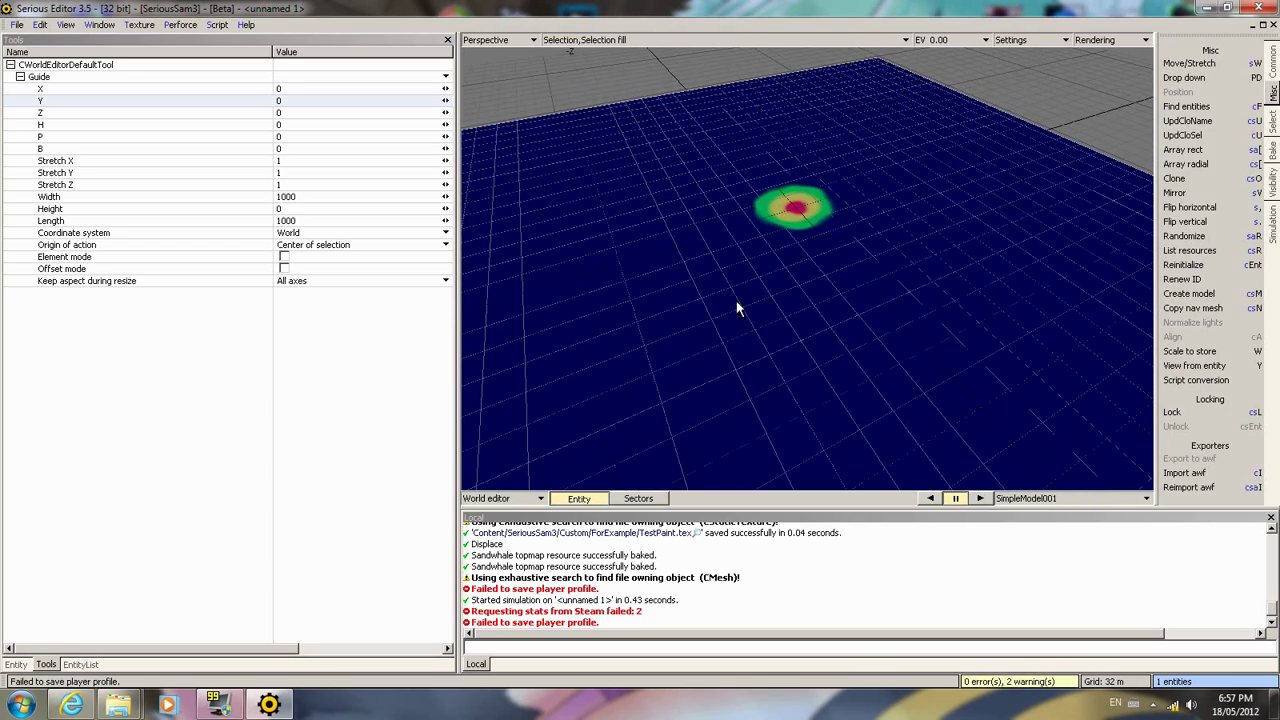
- Return to the Mesh editor's Layer properties and browse for a new base texture
left_click(540, 498)
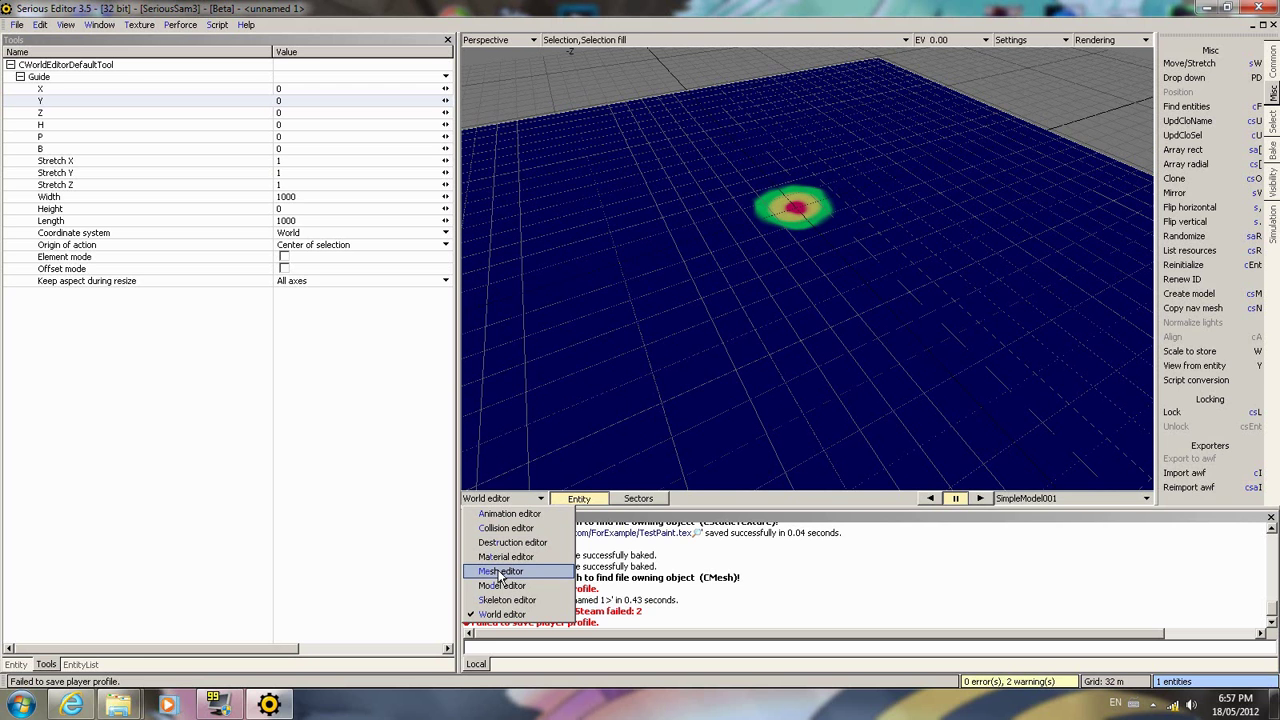
left_click(500, 572)
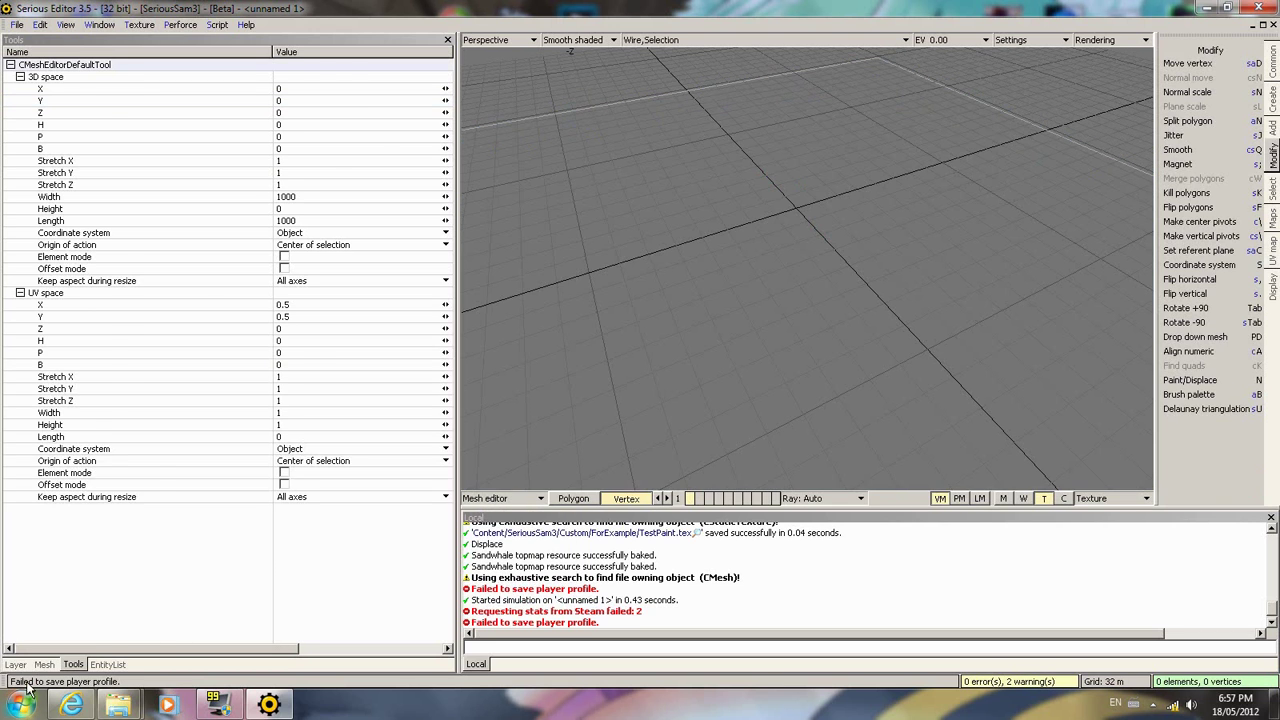
left_click(16, 664)
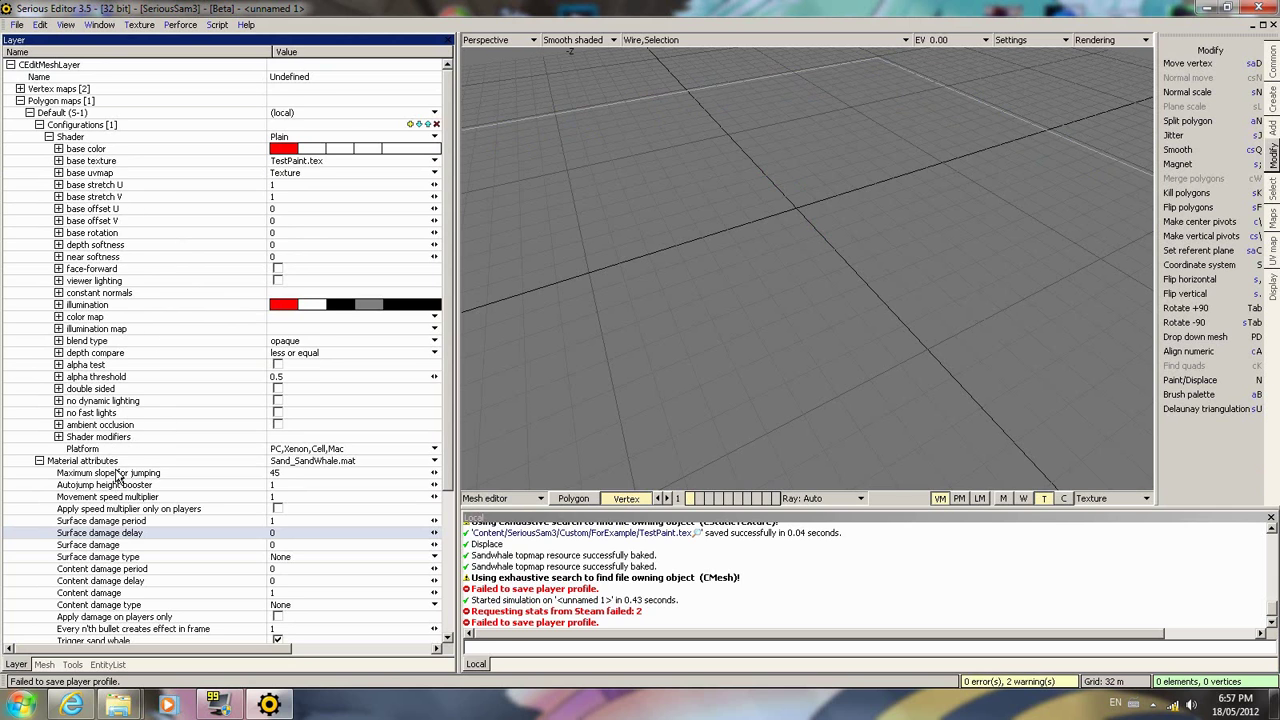
left_click(444, 160)
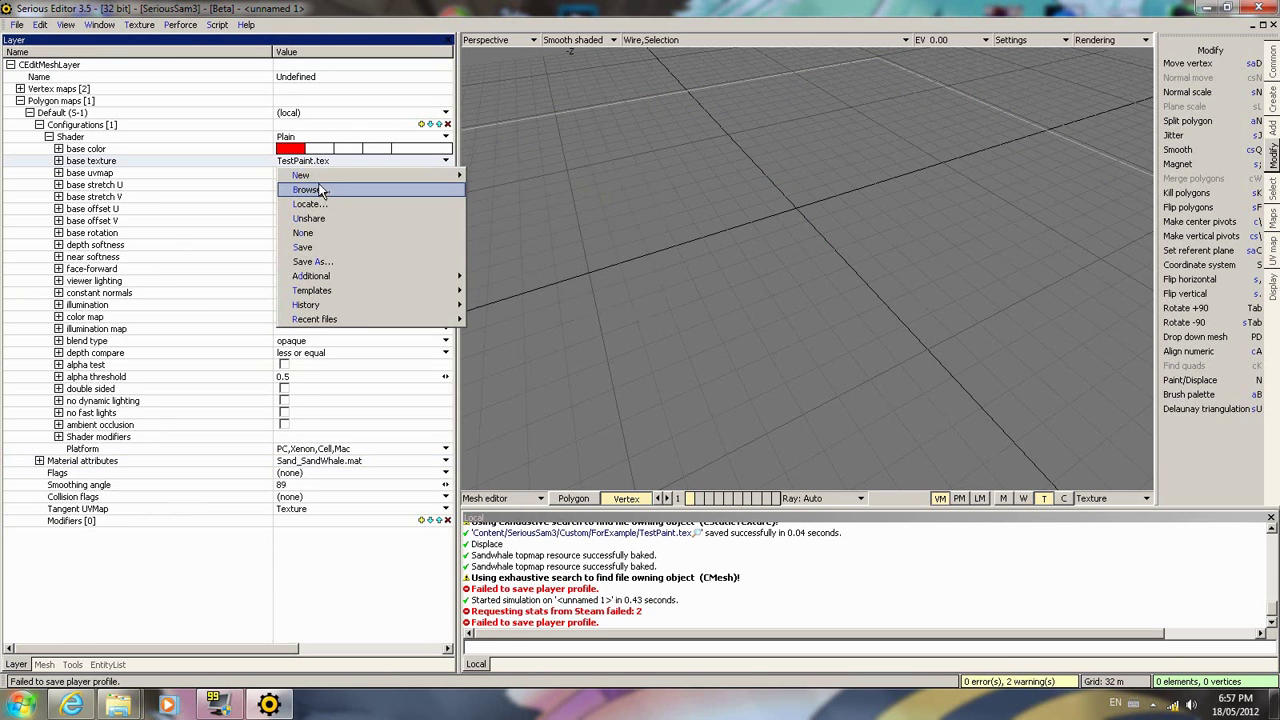
left_click(308, 188)
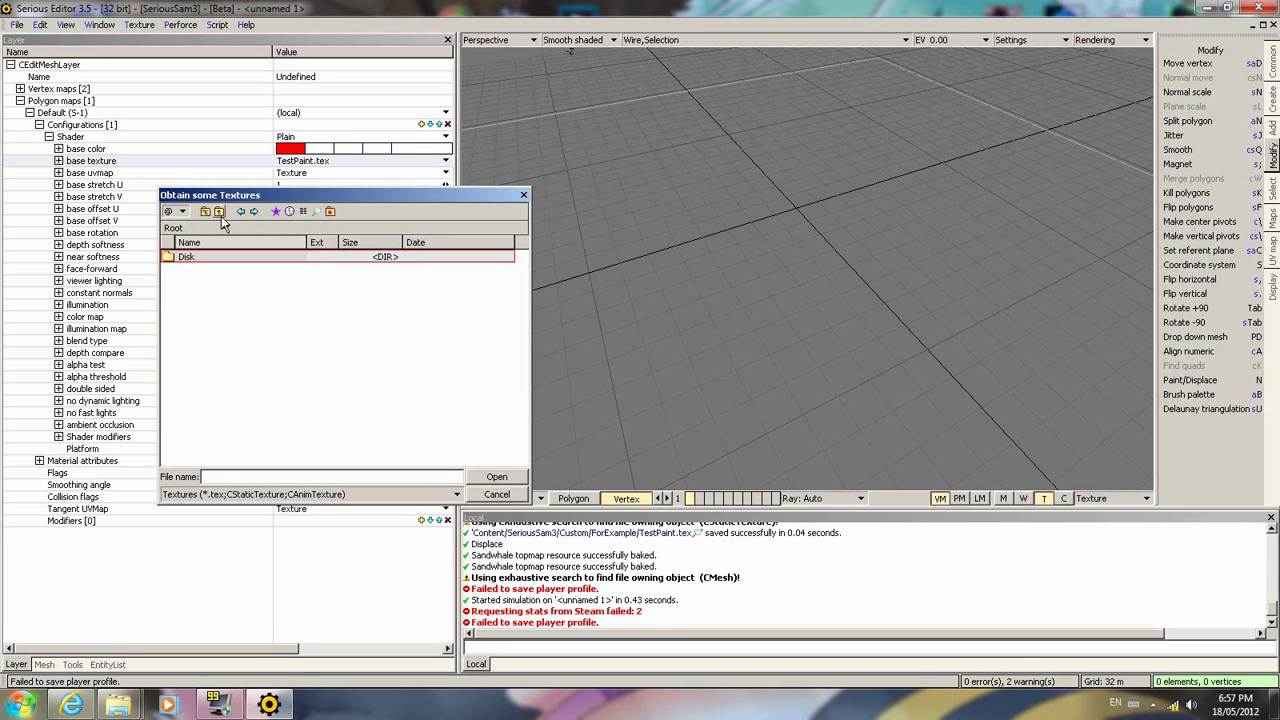
- Navigate Disk > Content > Textures > Generic > Sand in the texture browser
double_click(186, 256)
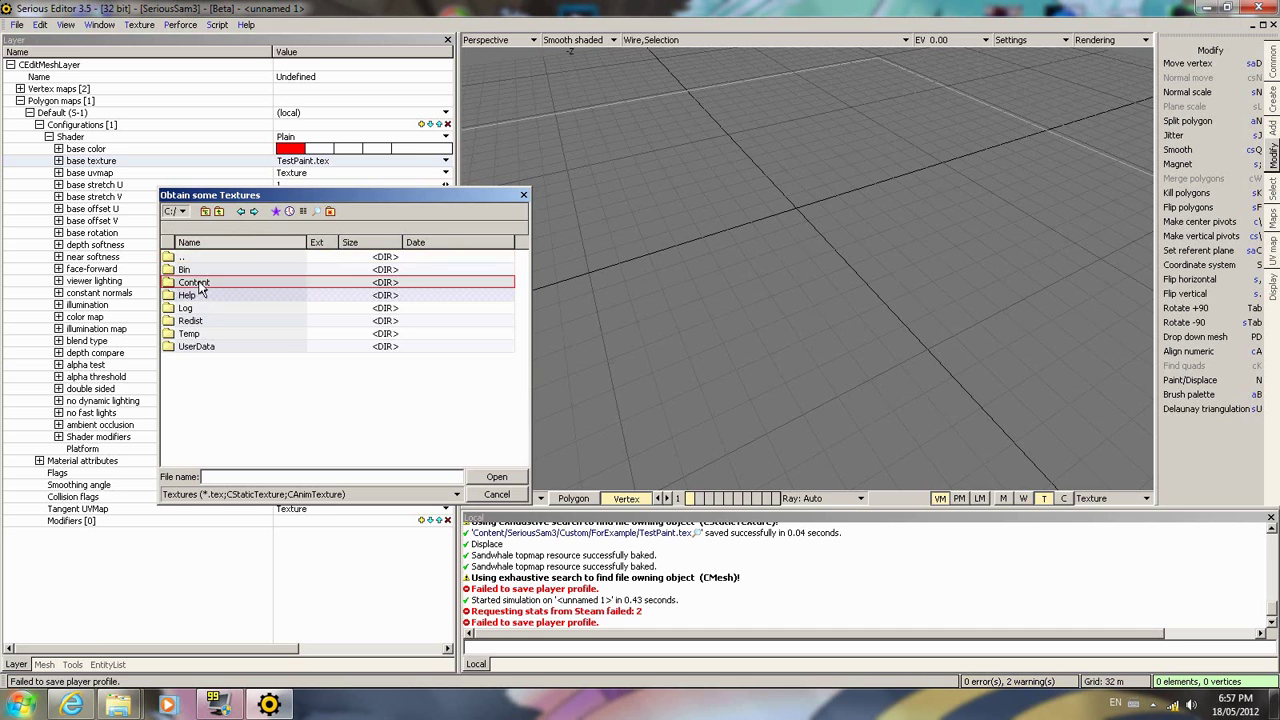
double_click(194, 280)
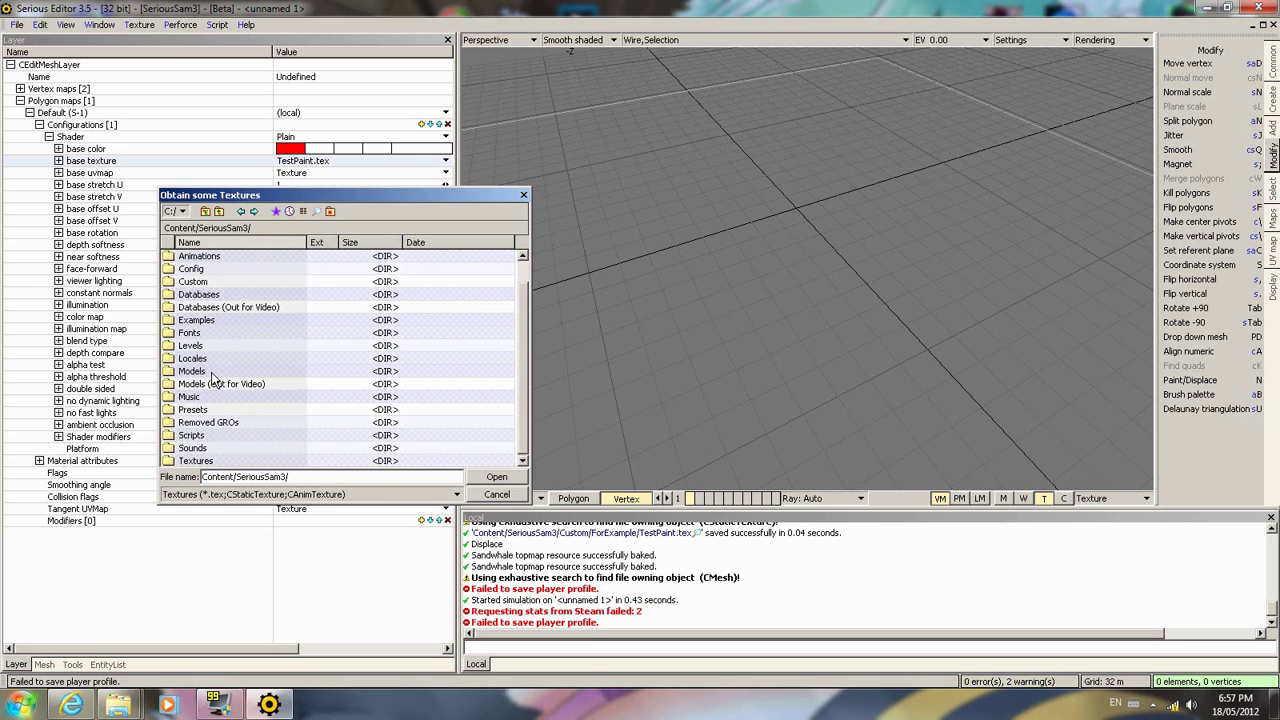
mouse_move(220, 460)
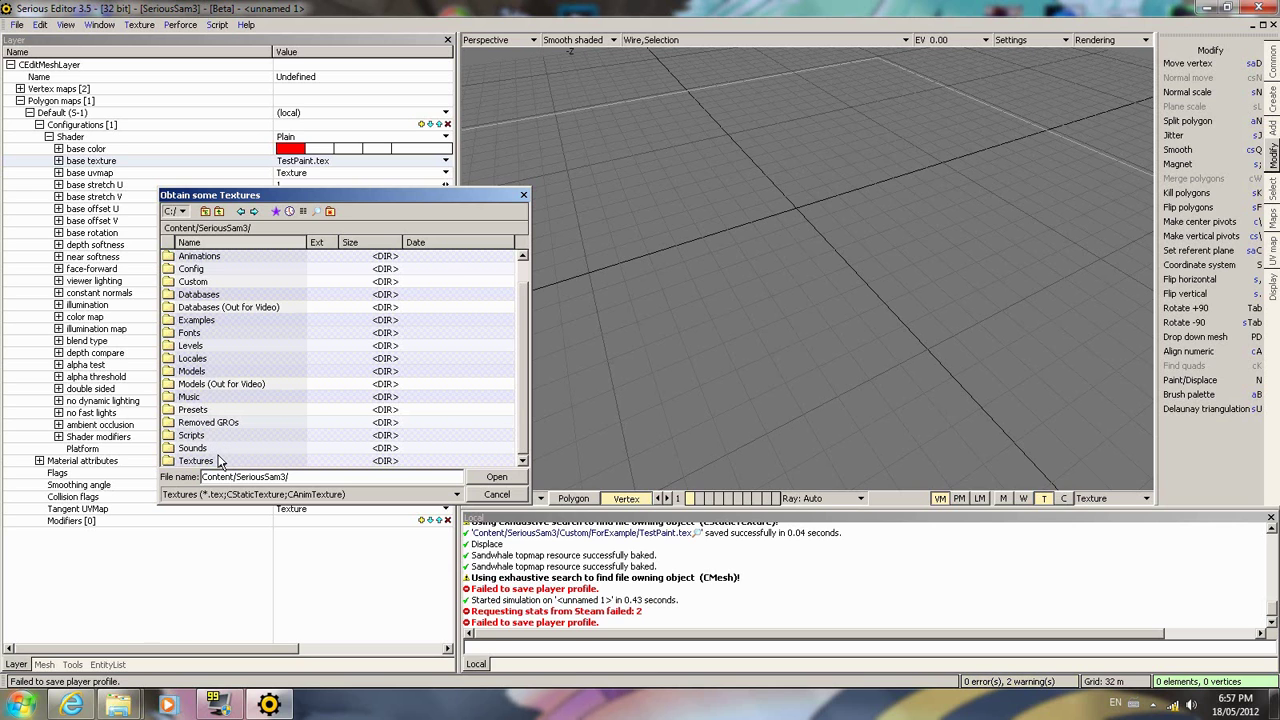
double_click(196, 460)
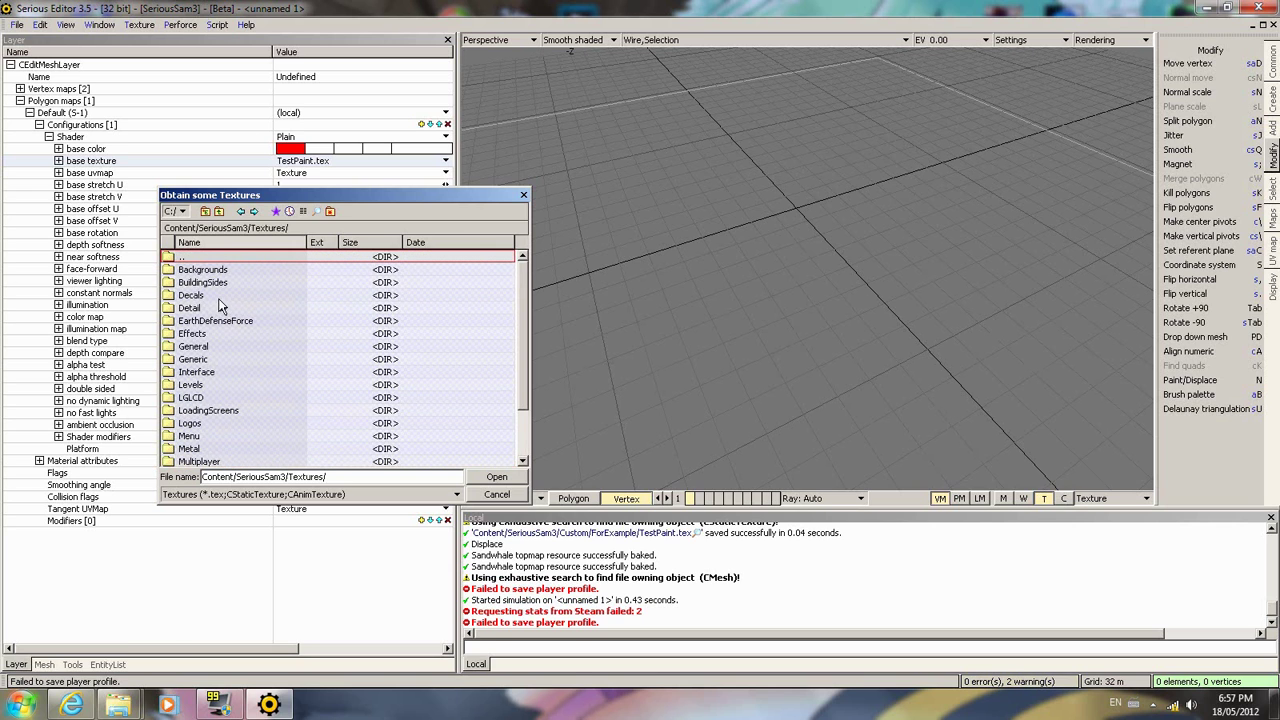
scroll("down", 3)
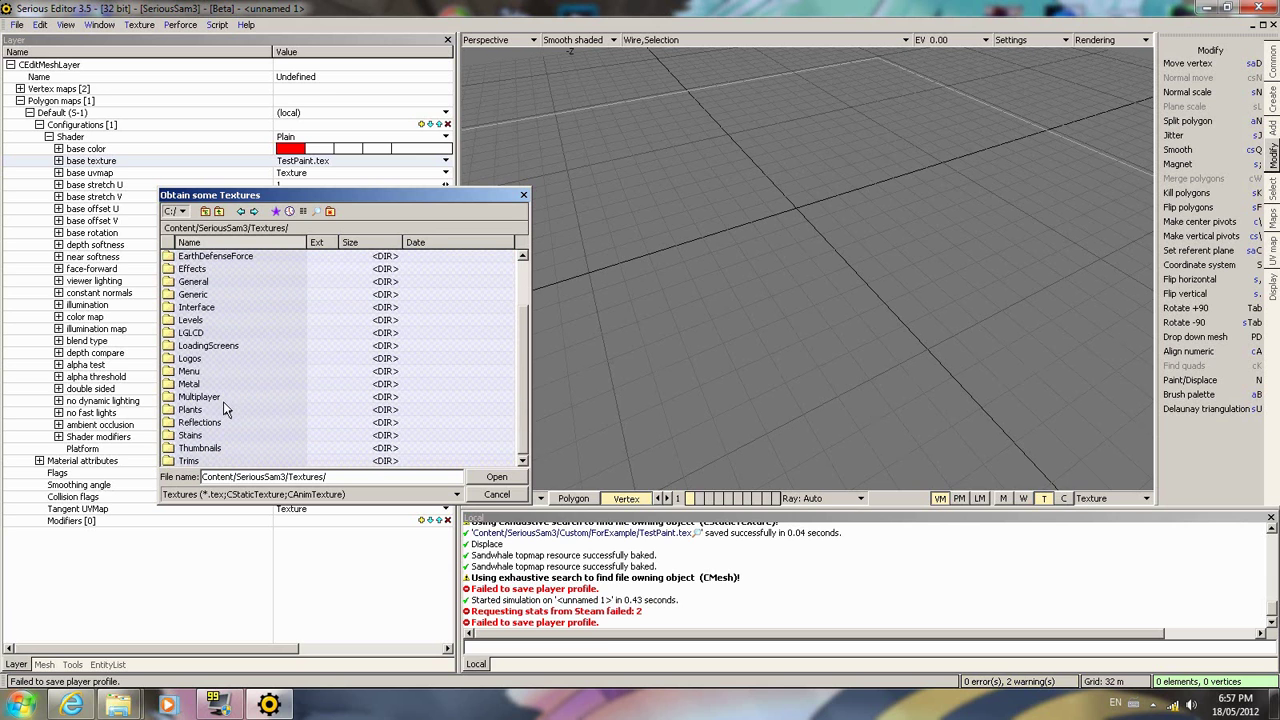
mouse_move(228, 390)
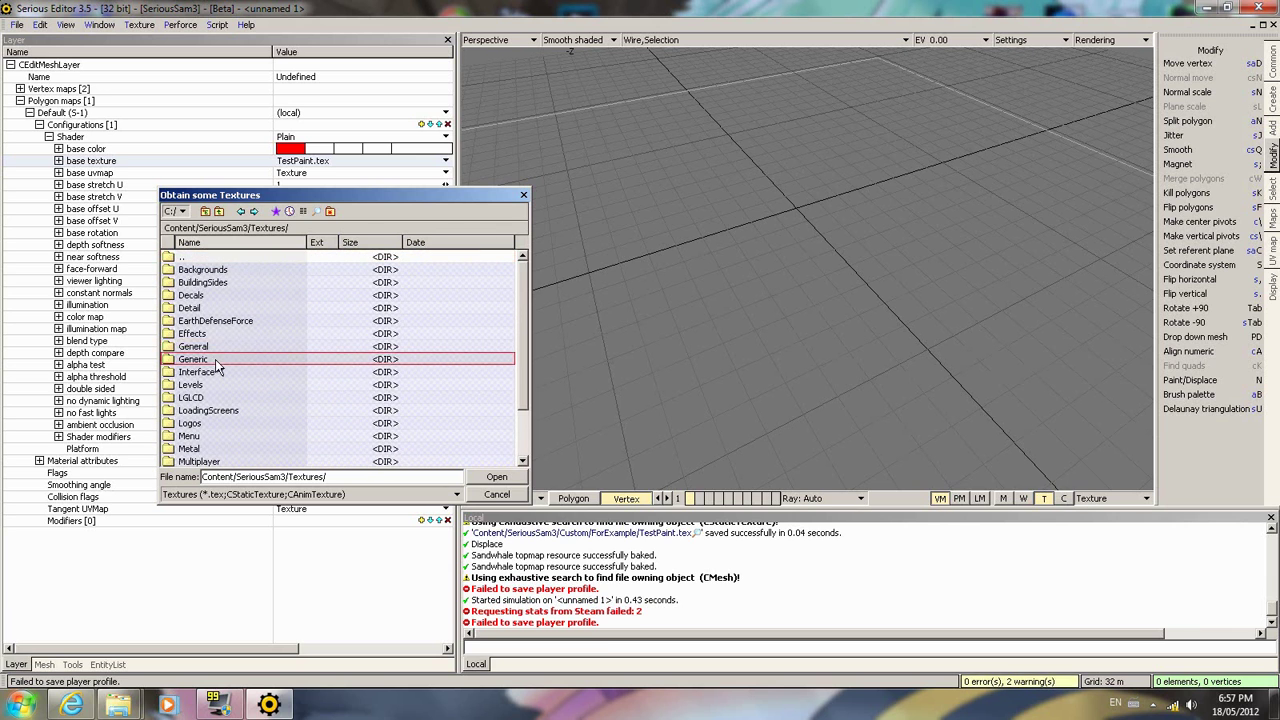
double_click(192, 360)
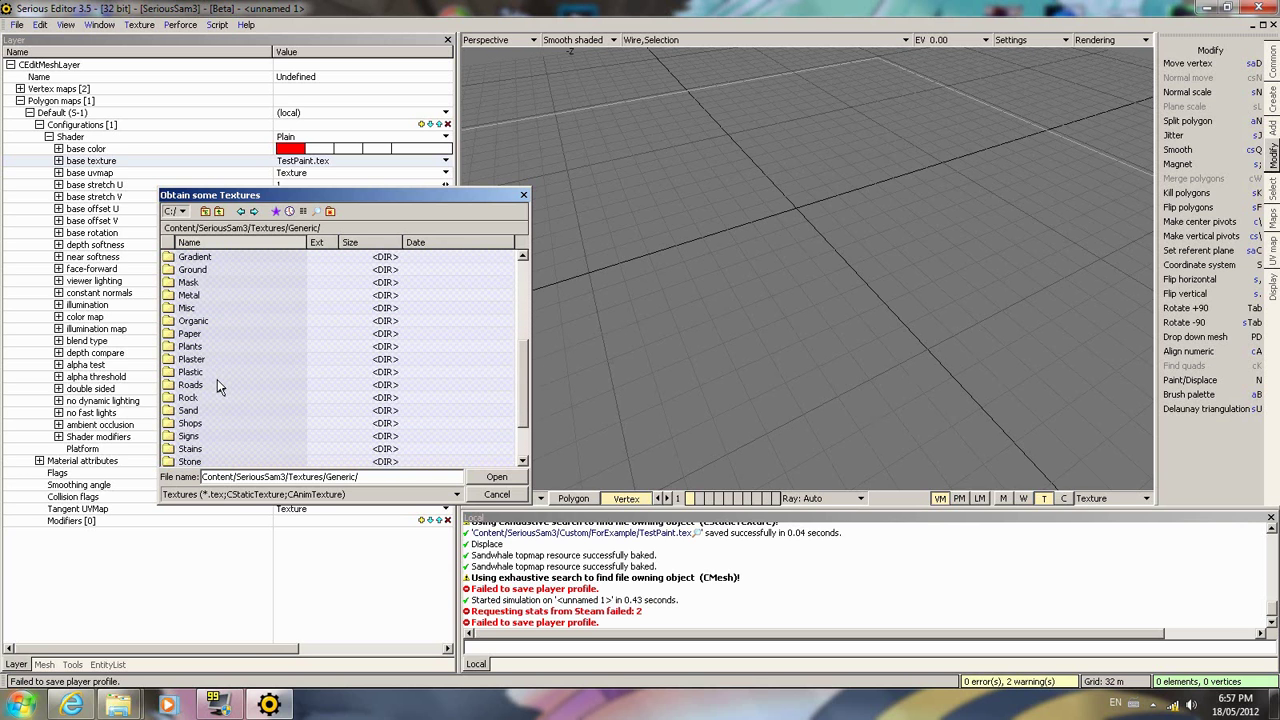
double_click(188, 410)
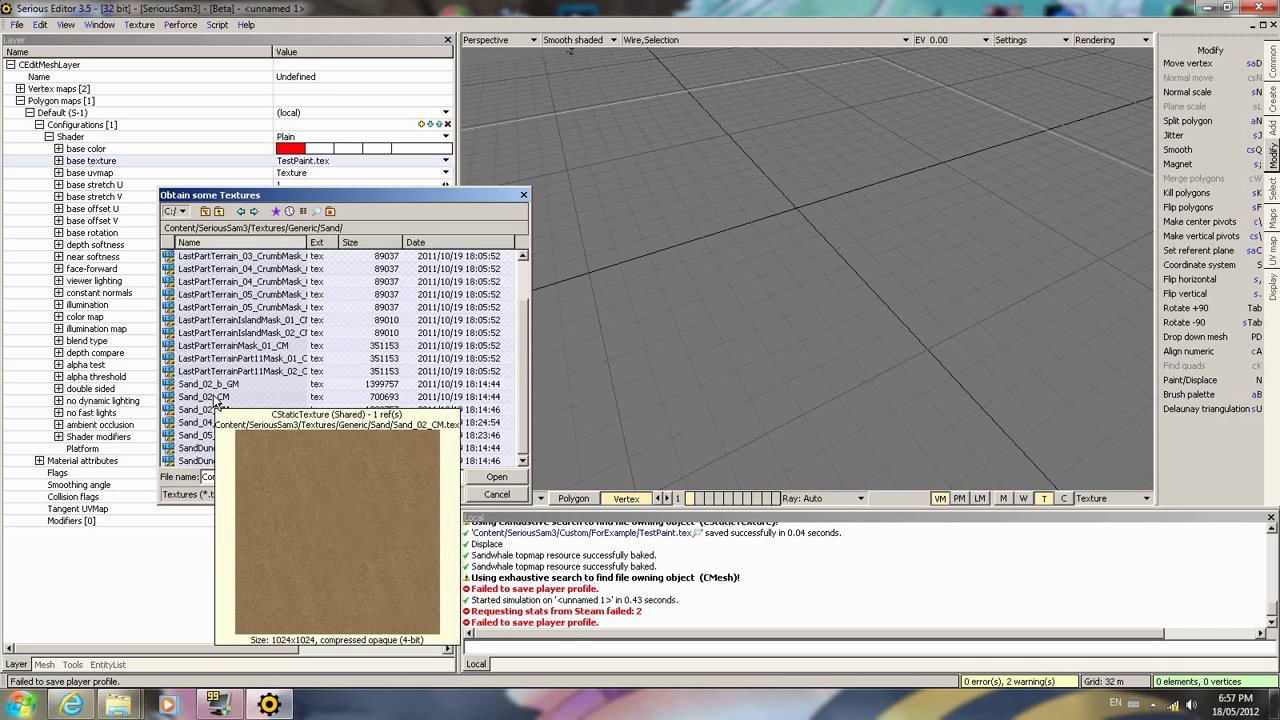
- Apply a sand texture to the floor and playtest the sand whale level in game
left_click(210, 396)
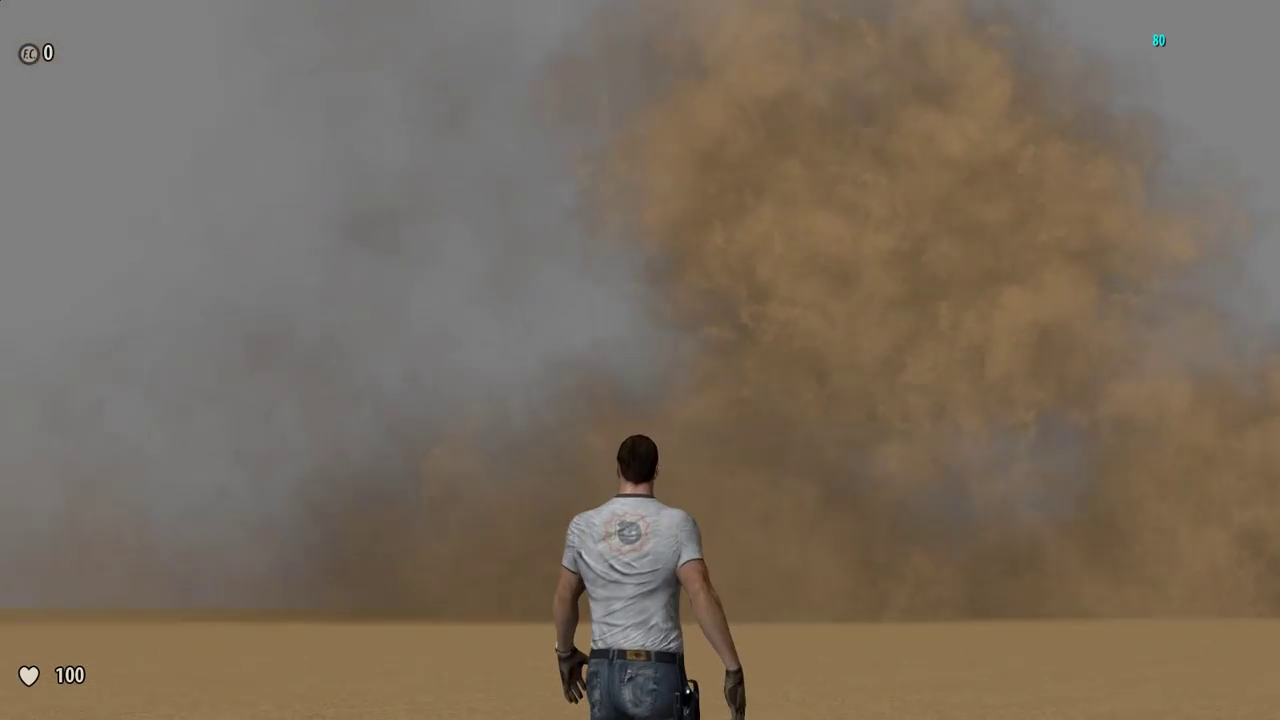
key("Escape")
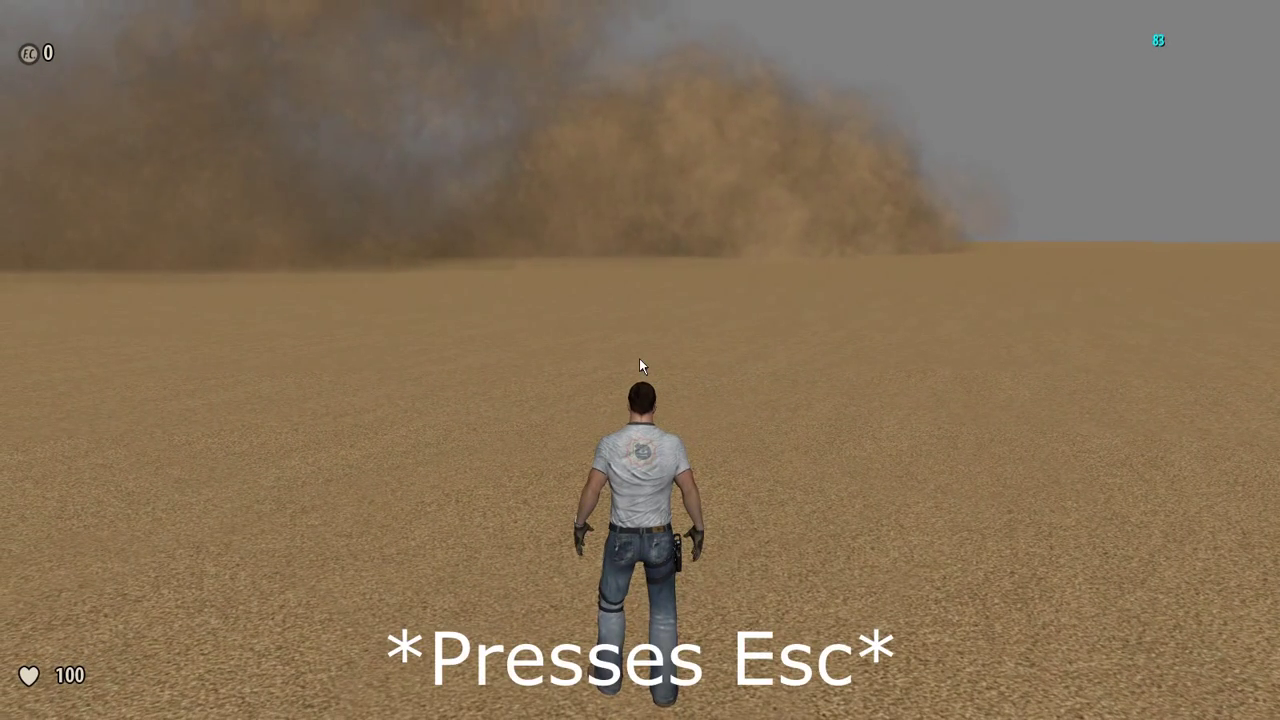